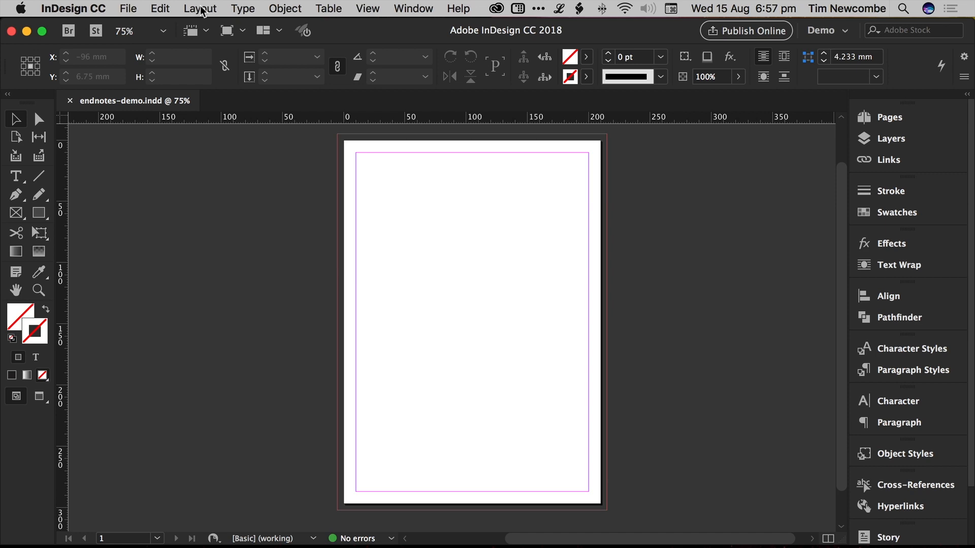
Step: Browse the Layout menu, then the Type menu with its endnote commands
{"action": "left_click", "coordinate": [199, 8]}
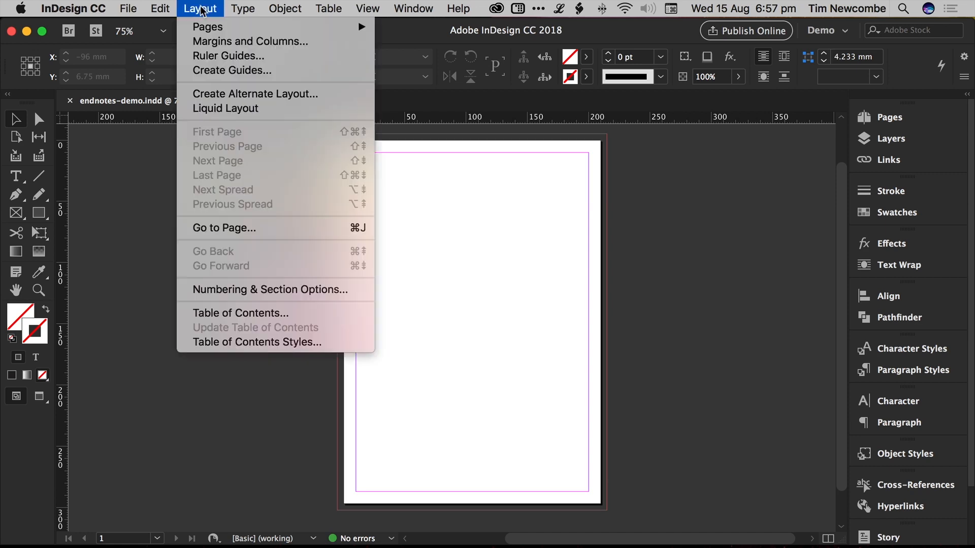
{"action": "left_click", "coordinate": [243, 8]}
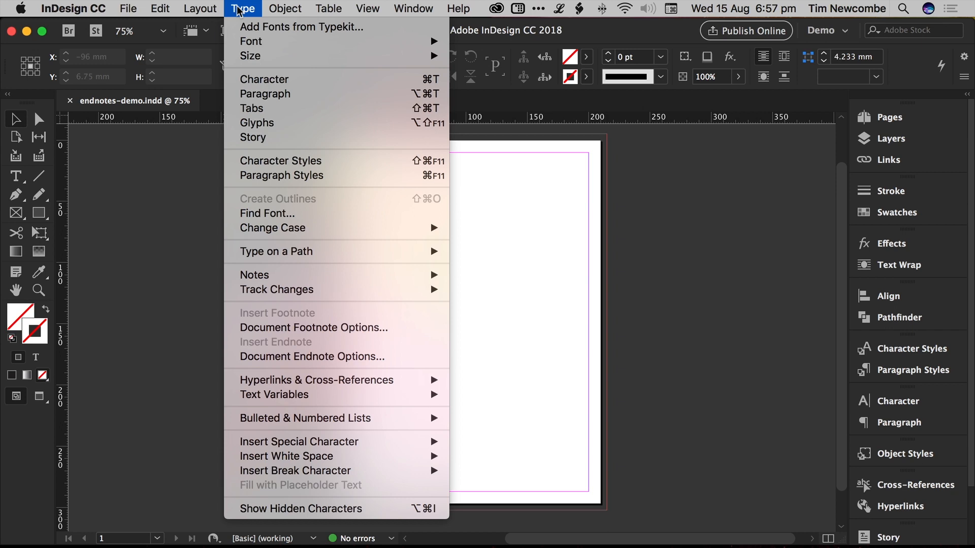
{"action": "mouse_move", "coordinate": [267, 214]}
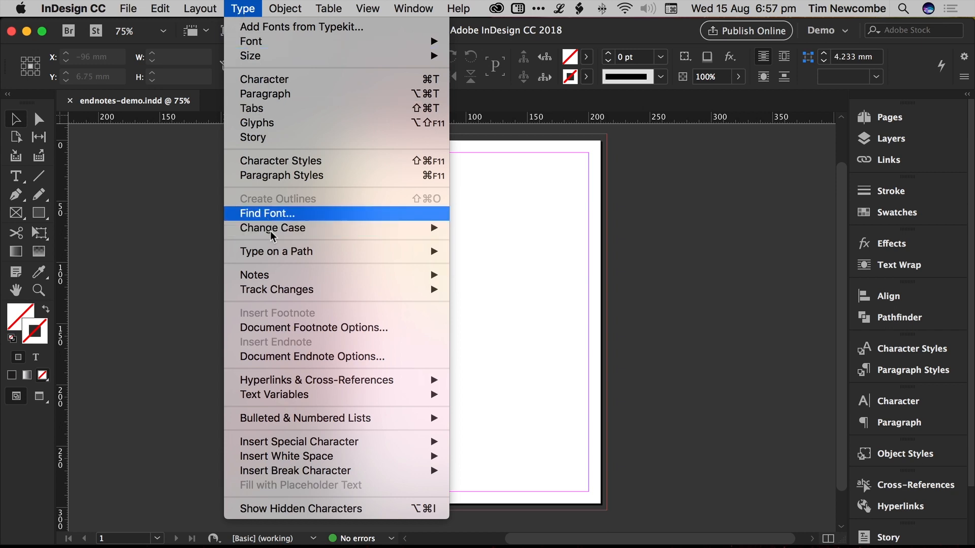
{"action": "mouse_move", "coordinate": [336, 357]}
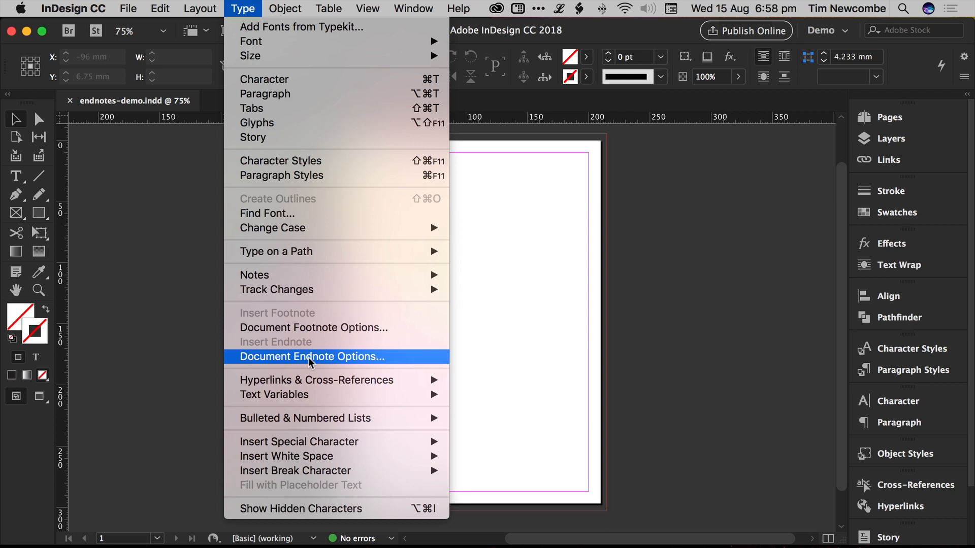
{"action": "mouse_move", "coordinate": [282, 327]}
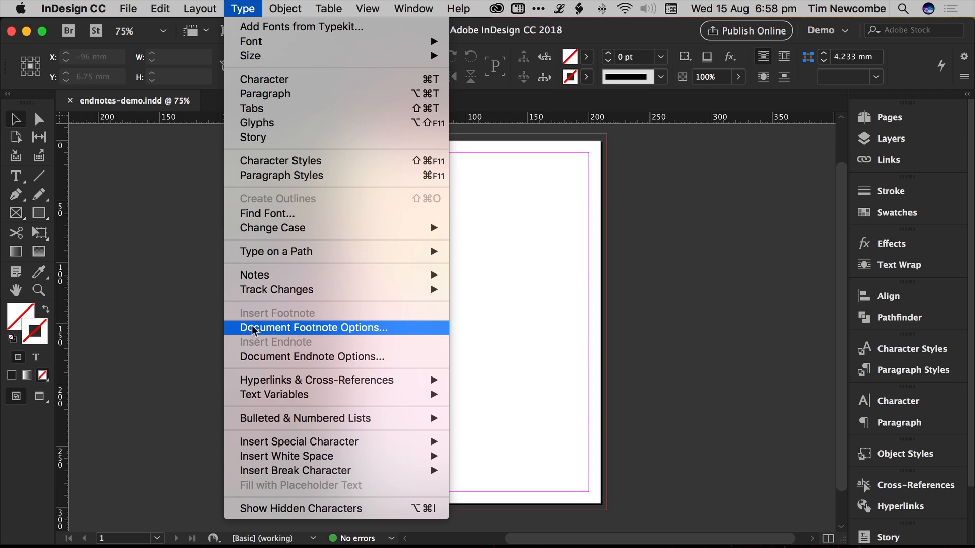
{"action": "mouse_move", "coordinate": [341, 356]}
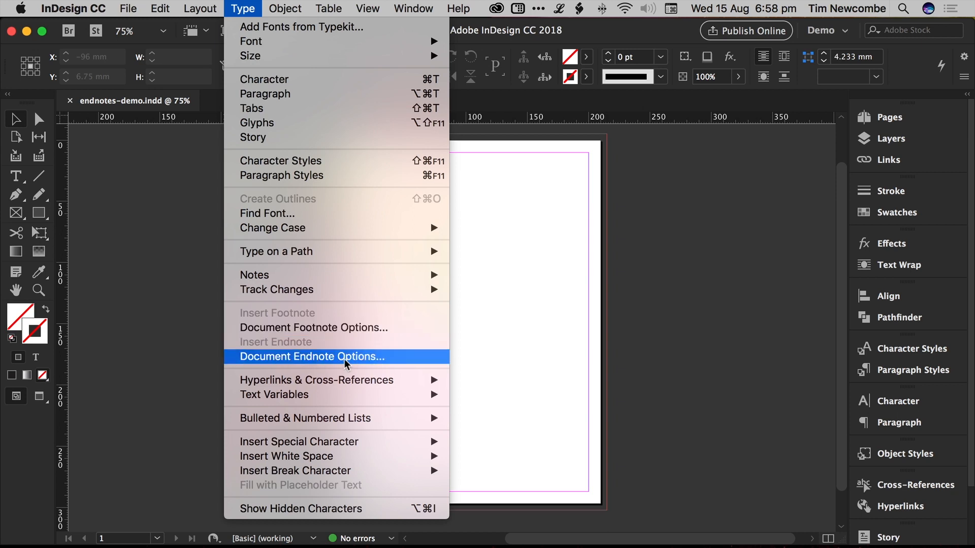
Step: Choose Document Endnote Options to show the header, numbering and positioning settings
{"action": "left_click", "coordinate": [310, 357]}
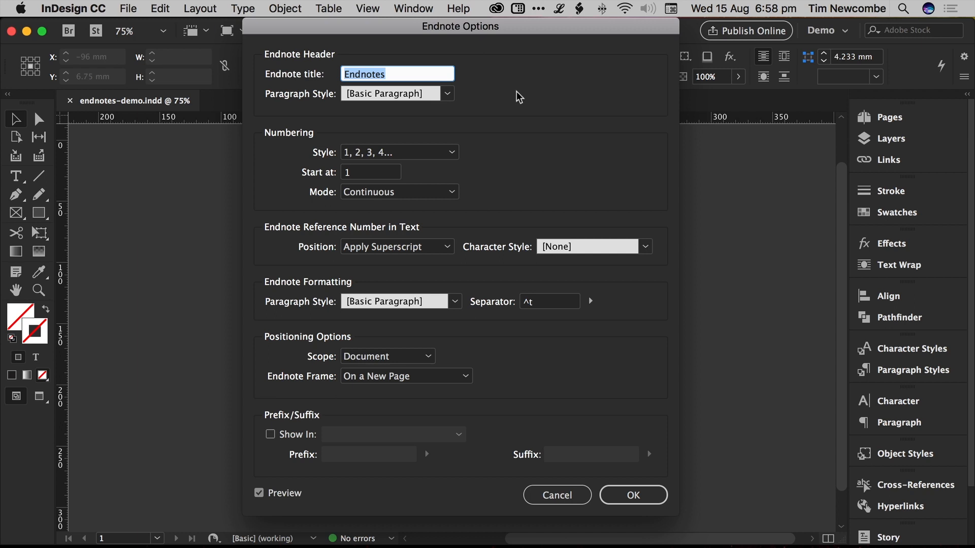
{"action": "mouse_move", "coordinate": [518, 115]}
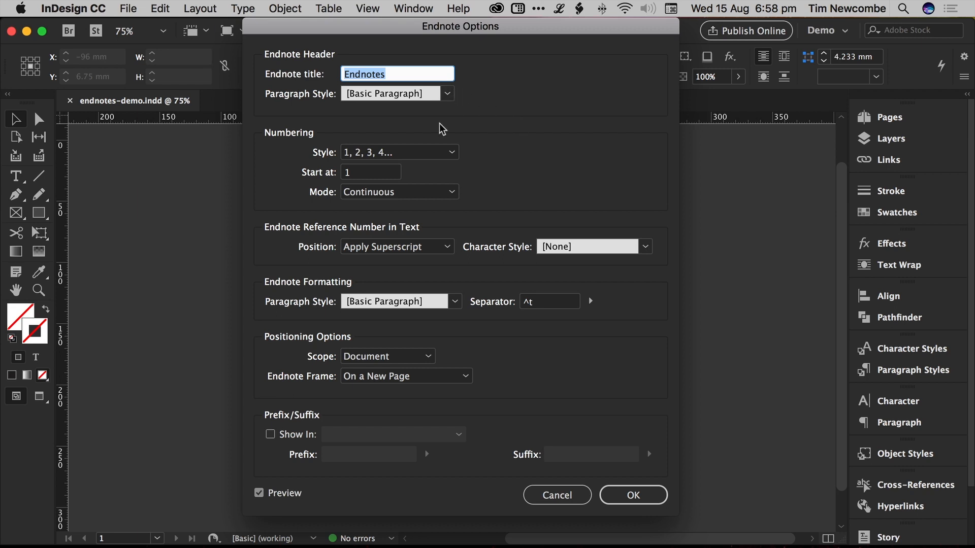
{"action": "mouse_move", "coordinate": [213, 299]}
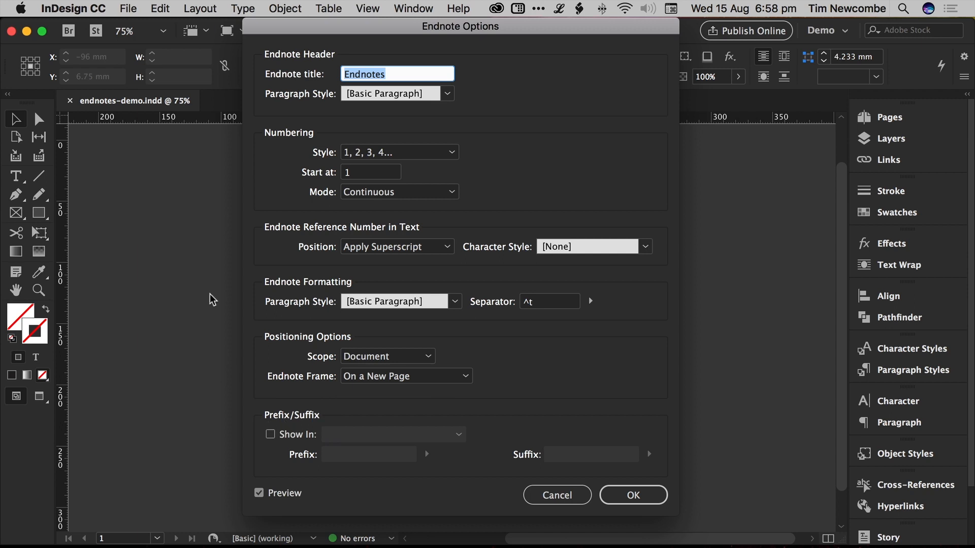
{"action": "mouse_move", "coordinate": [257, 263]}
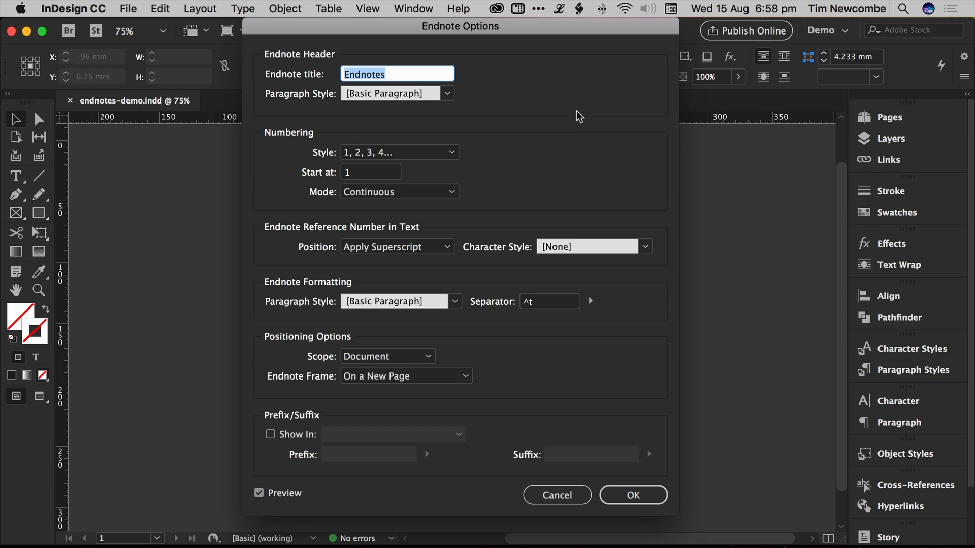
{"action": "mouse_move", "coordinate": [329, 57]}
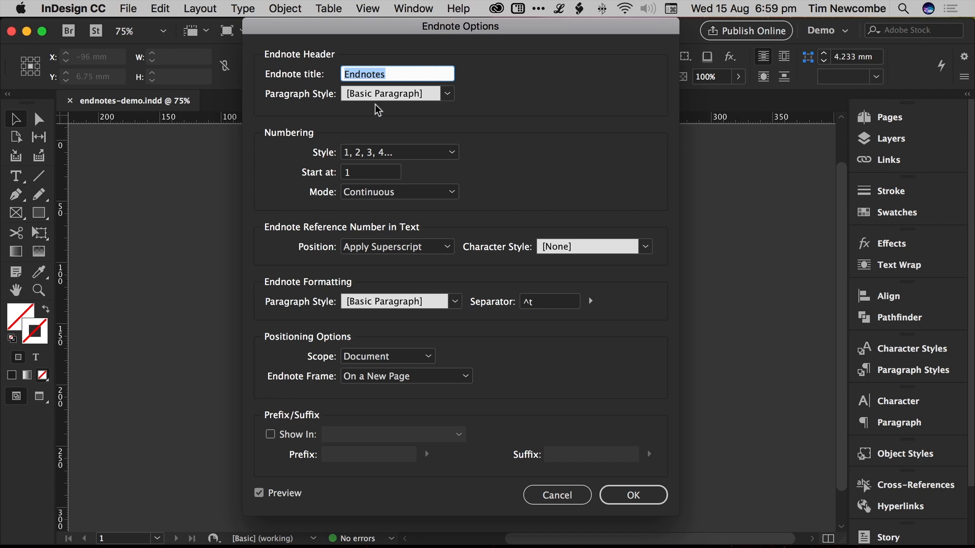
{"action": "mouse_move", "coordinate": [379, 114]}
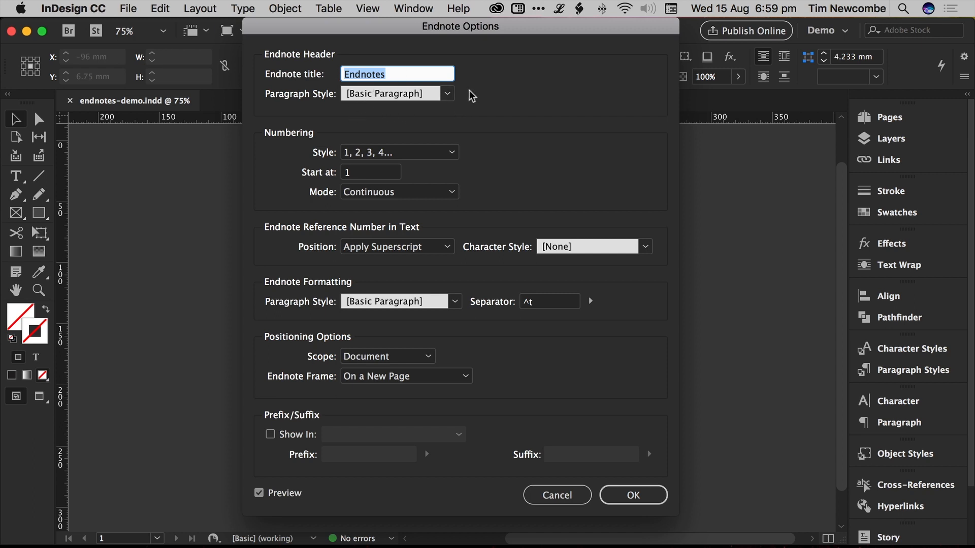
{"action": "mouse_move", "coordinate": [478, 115]}
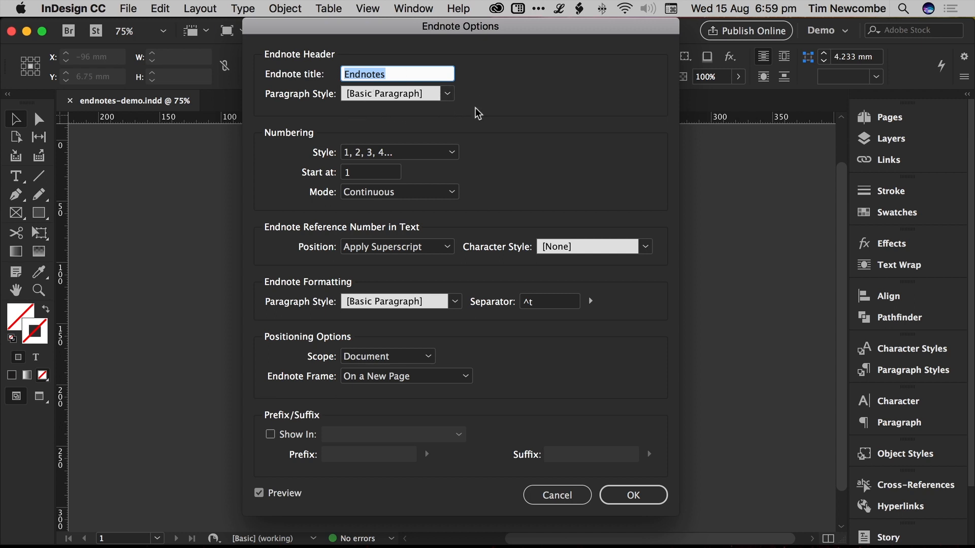
{"action": "mouse_move", "coordinate": [257, 114]}
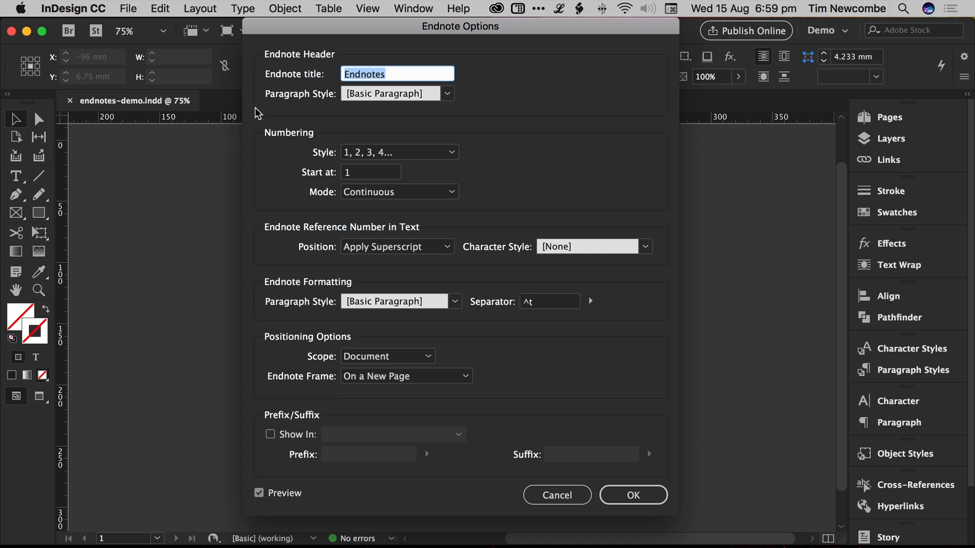
{"action": "mouse_move", "coordinate": [510, 117]}
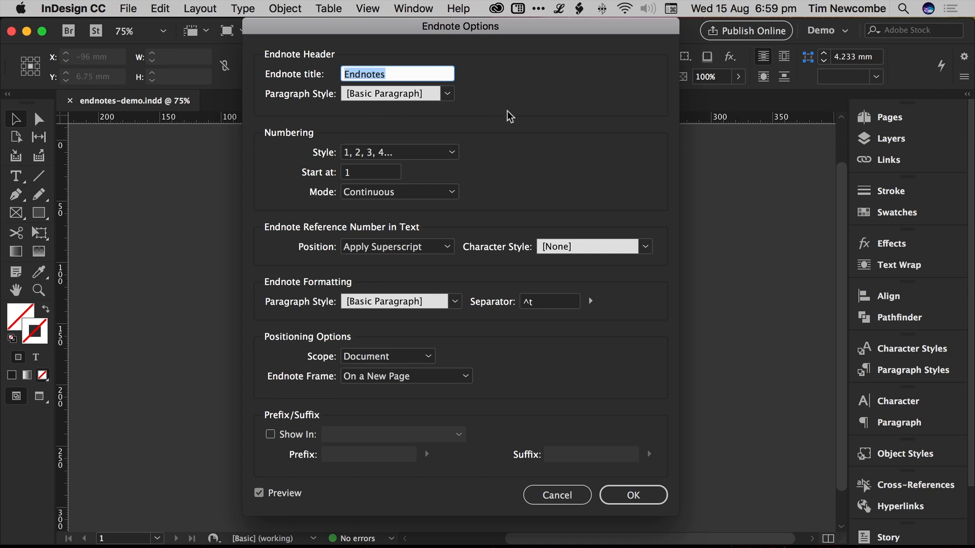
{"action": "mouse_move", "coordinate": [511, 114]}
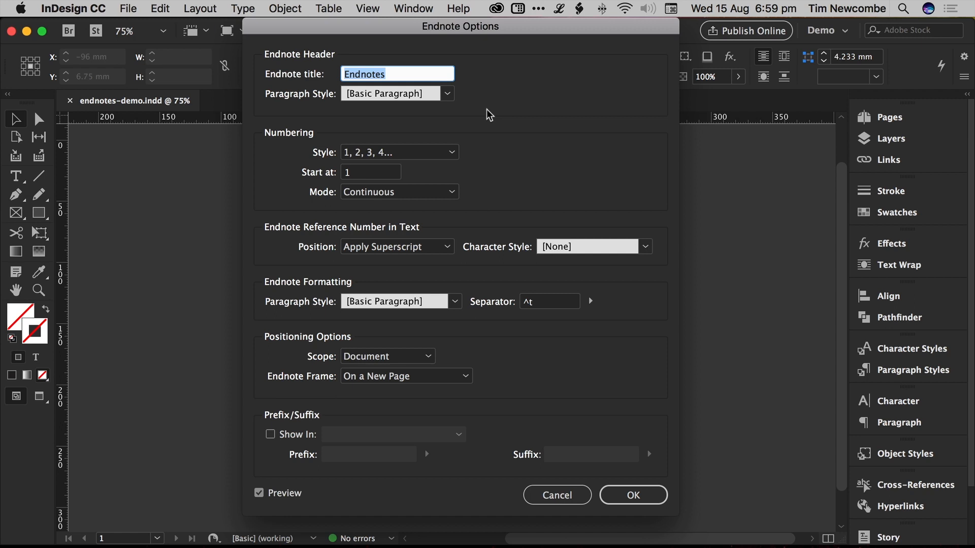
{"action": "mouse_move", "coordinate": [321, 103]}
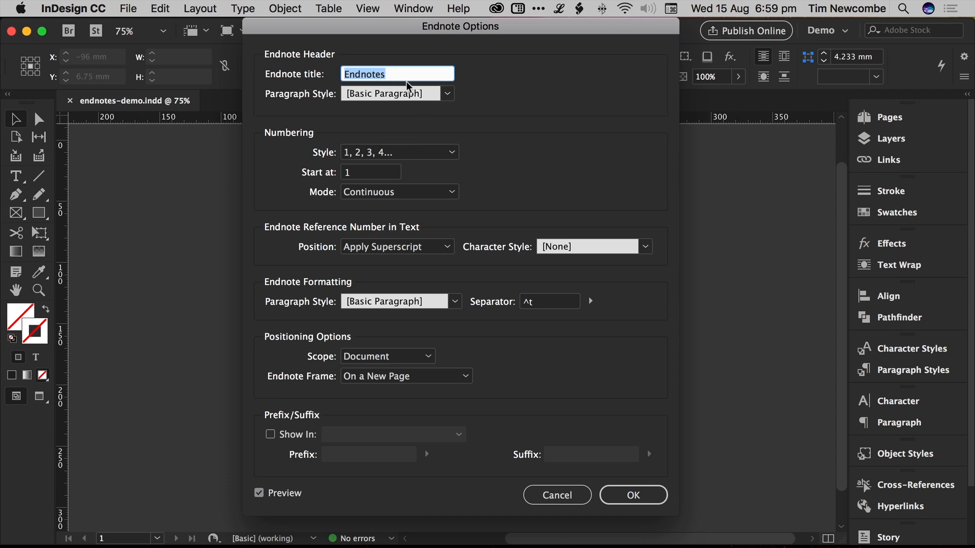
{"action": "mouse_move", "coordinate": [474, 103]}
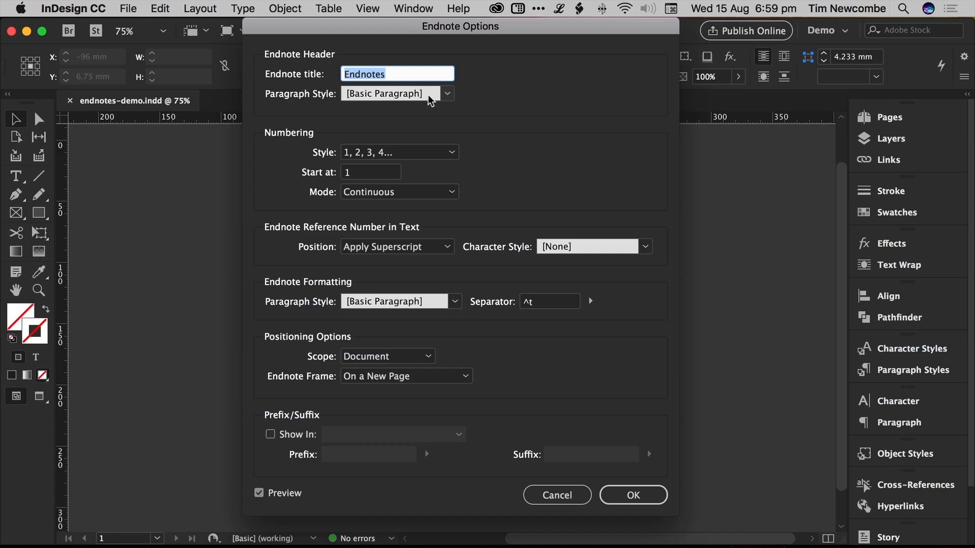
{"action": "mouse_move", "coordinate": [439, 115]}
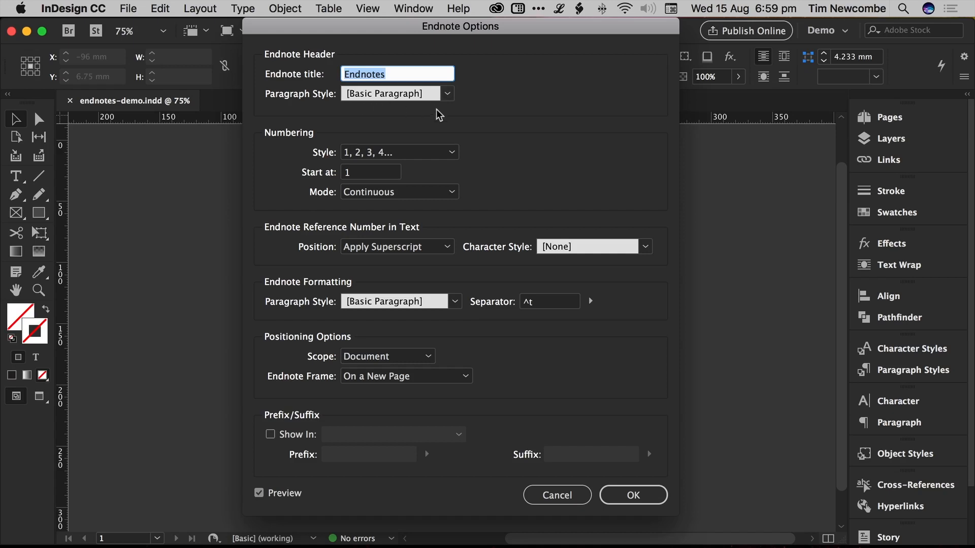
{"action": "mouse_move", "coordinate": [277, 124]}
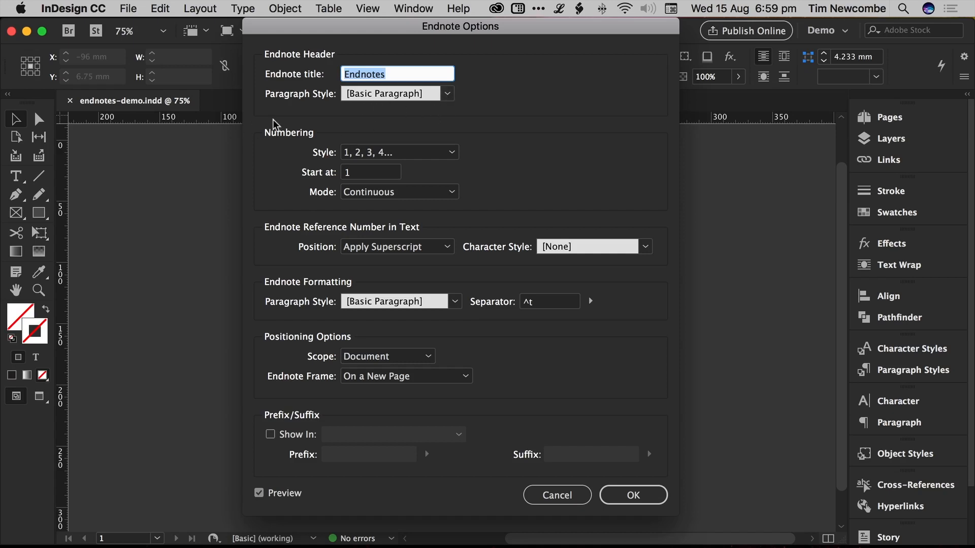
Step: Set the Endnote Header Paragraph Style to Endnote Title instead of Basic Paragraph
{"action": "left_click", "coordinate": [446, 93]}
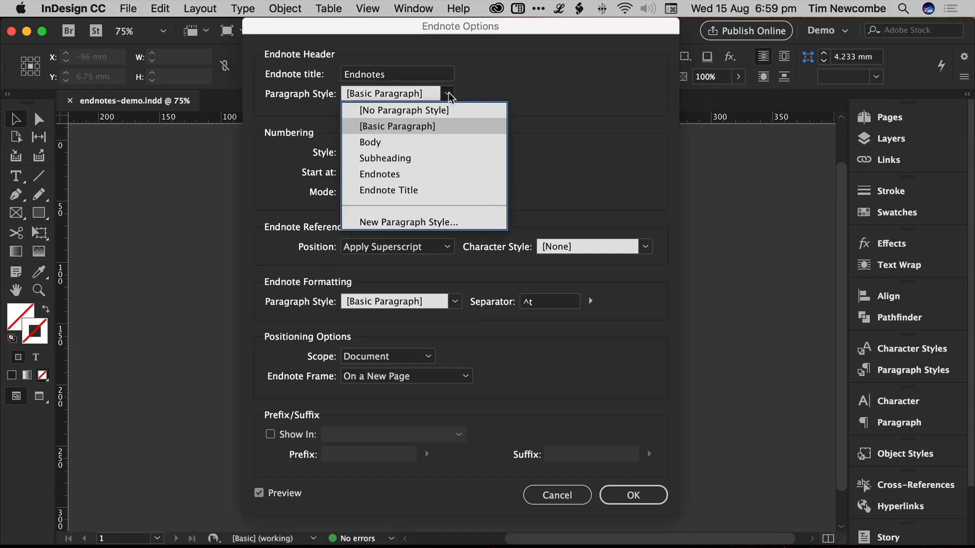
{"action": "mouse_move", "coordinate": [390, 190]}
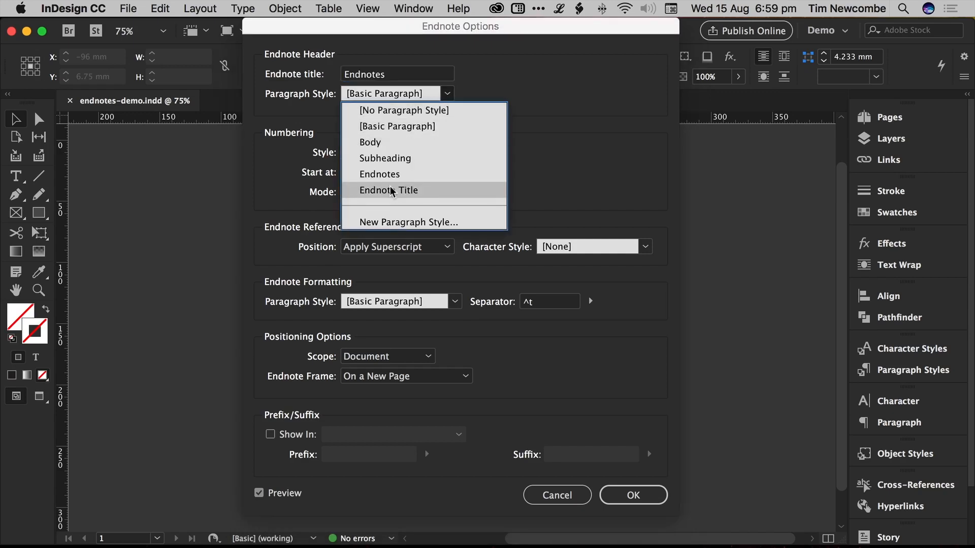
{"action": "mouse_move", "coordinate": [374, 194]}
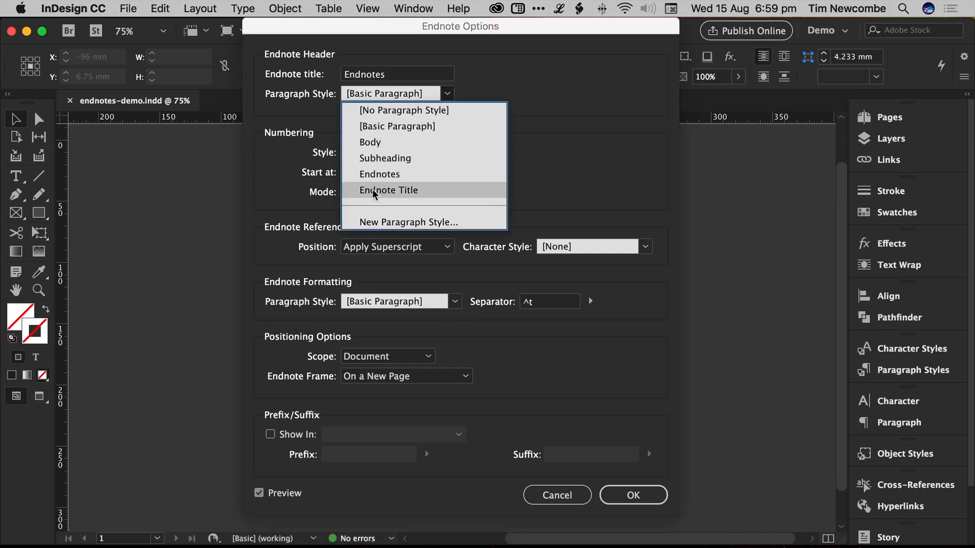
{"action": "left_click", "coordinate": [389, 190]}
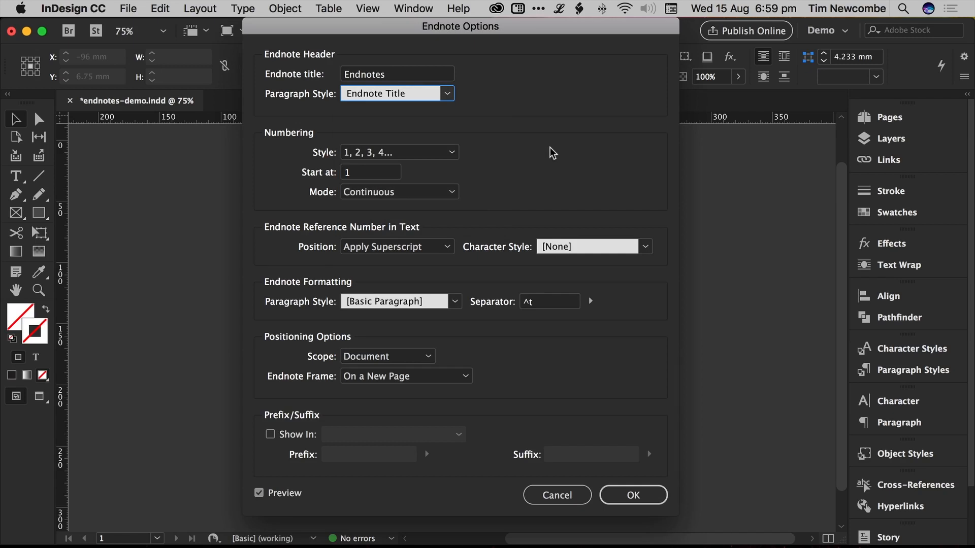
{"action": "mouse_move", "coordinate": [521, 177]}
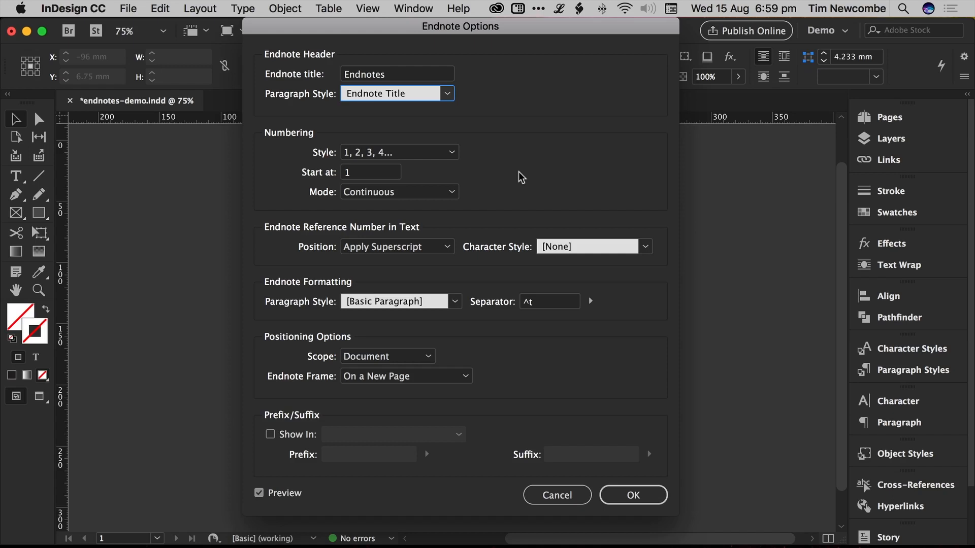
{"action": "mouse_move", "coordinate": [310, 44]}
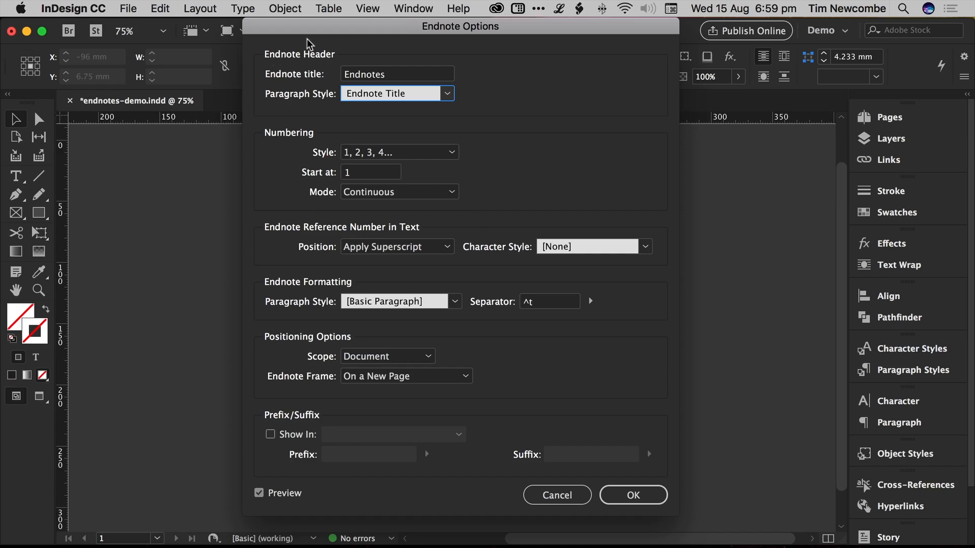
{"action": "mouse_move", "coordinate": [252, 367]}
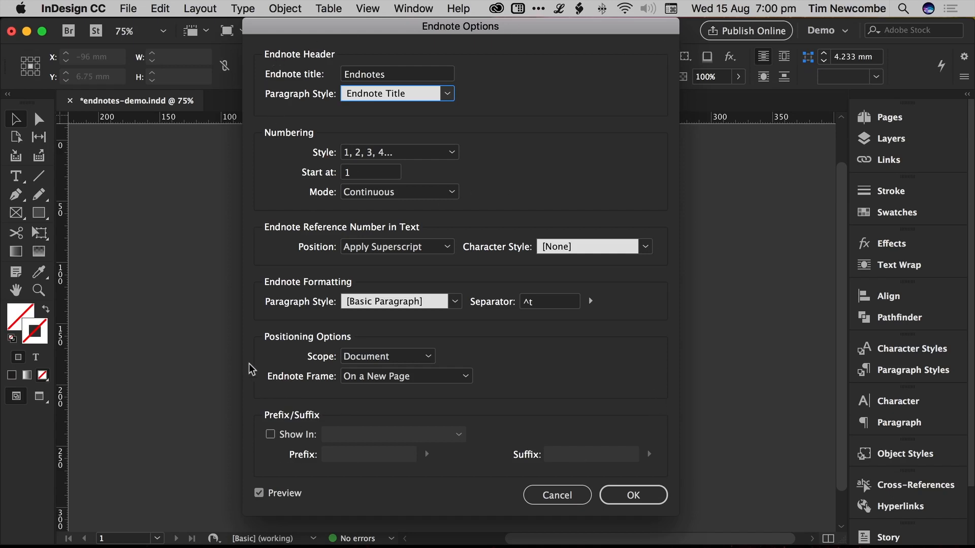
{"action": "mouse_move", "coordinate": [313, 429]}
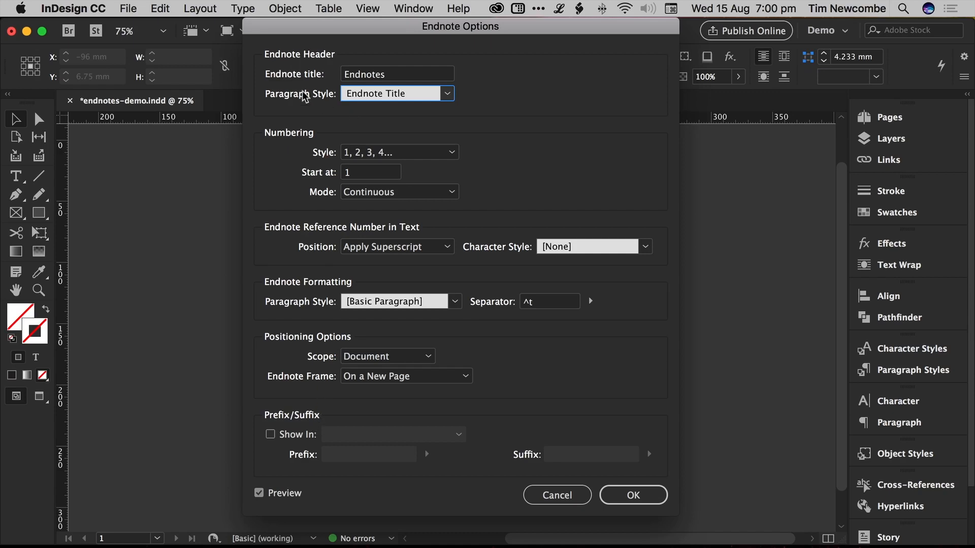
{"action": "mouse_move", "coordinate": [492, 173]}
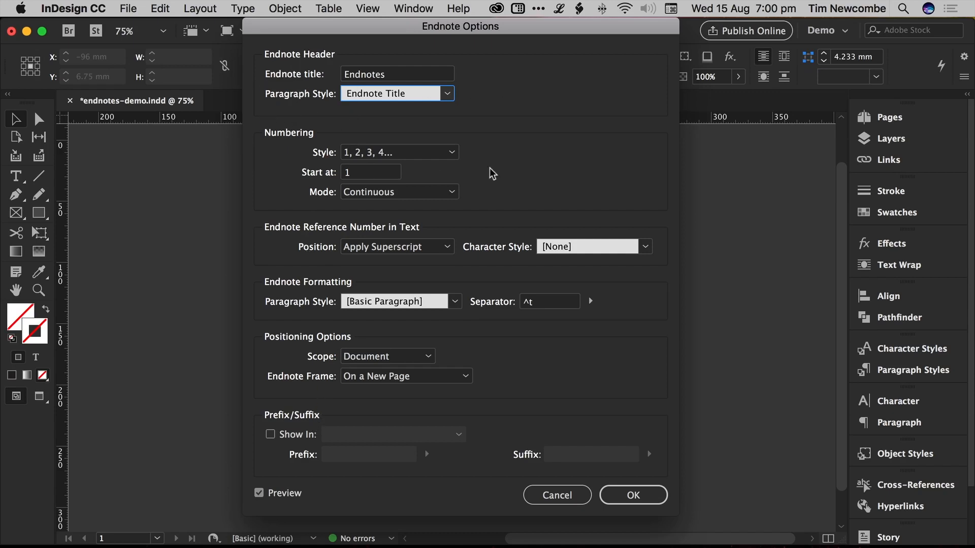
{"action": "mouse_move", "coordinate": [594, 490]}
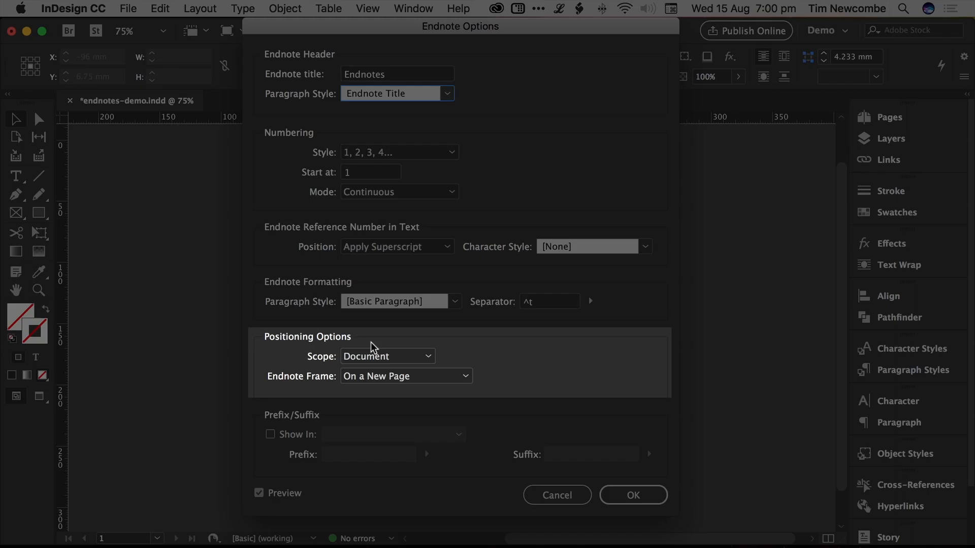
{"action": "mouse_move", "coordinate": [335, 137]}
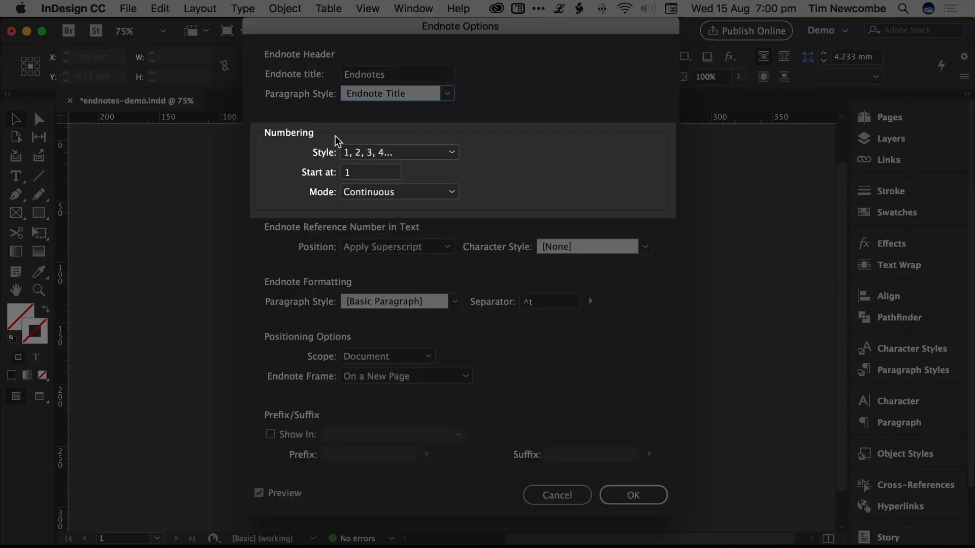
{"action": "mouse_move", "coordinate": [529, 180]}
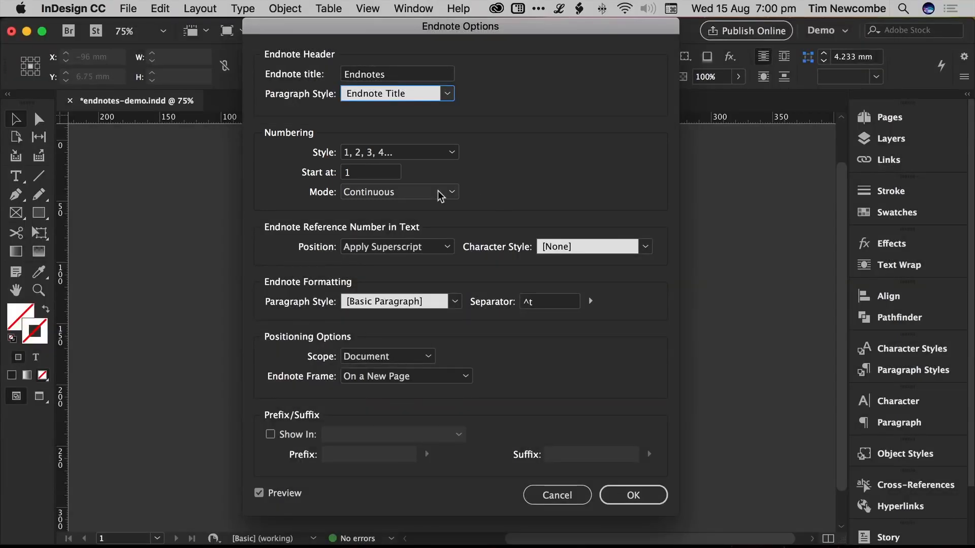
{"action": "left_click", "coordinate": [398, 191]}
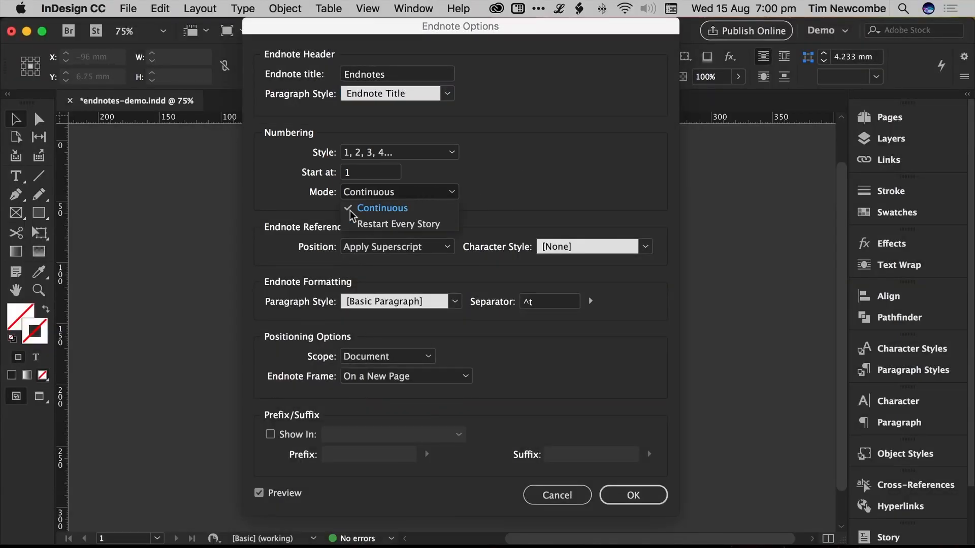
{"action": "left_click", "coordinate": [382, 208]}
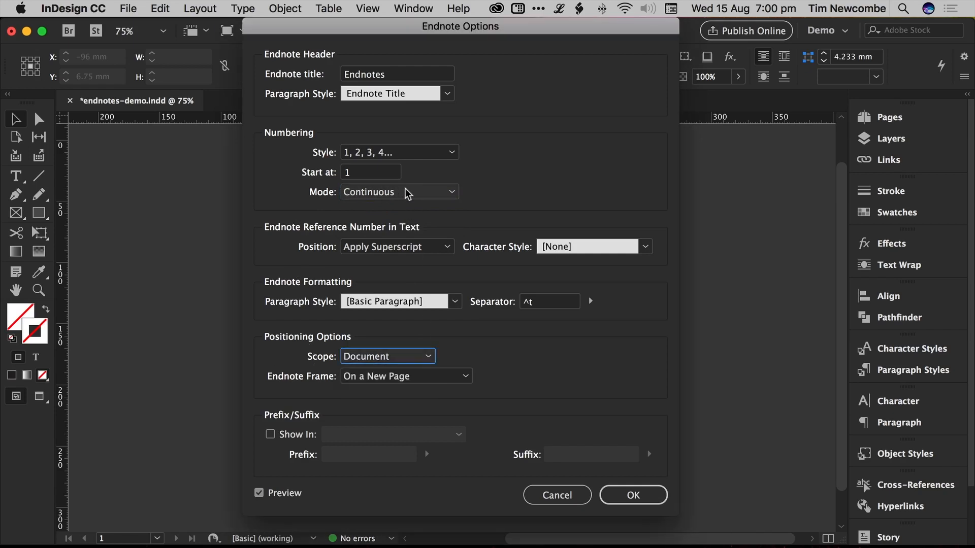
{"action": "left_click", "coordinate": [399, 192]}
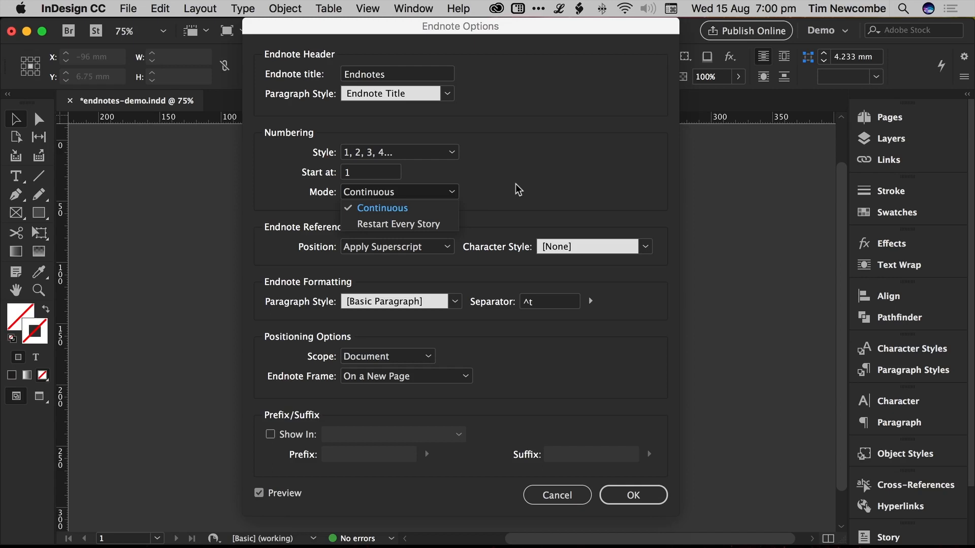
{"action": "left_click", "coordinate": [382, 208]}
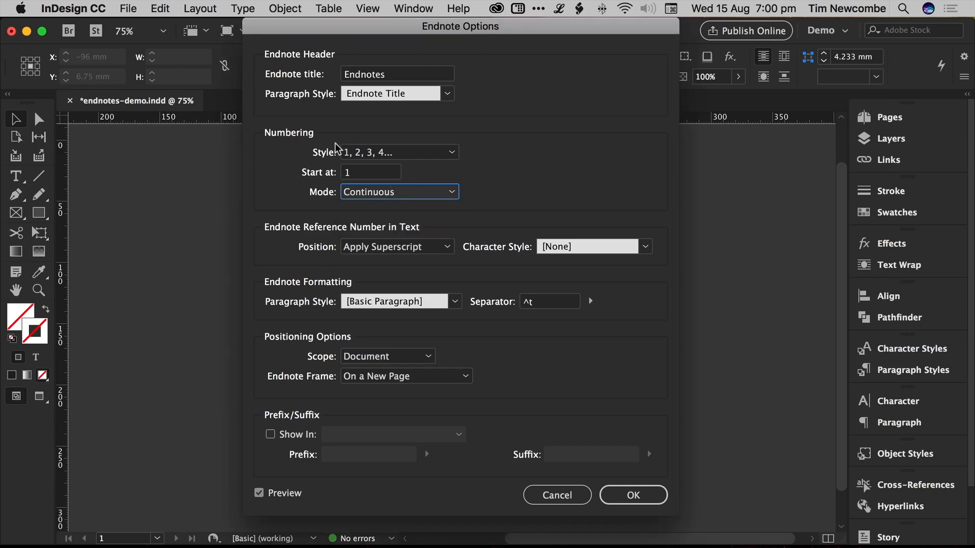
{"action": "left_click", "coordinate": [399, 152]}
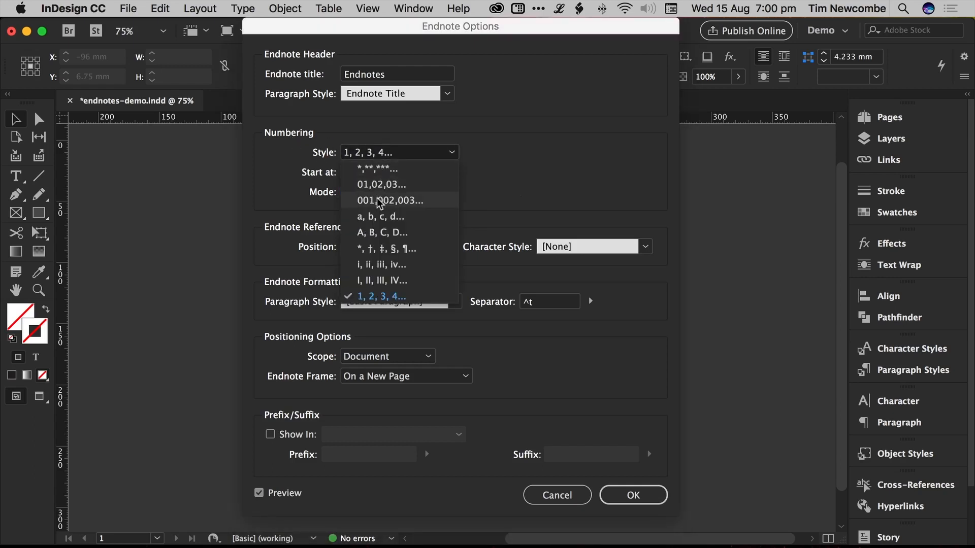
{"action": "mouse_move", "coordinate": [381, 249]}
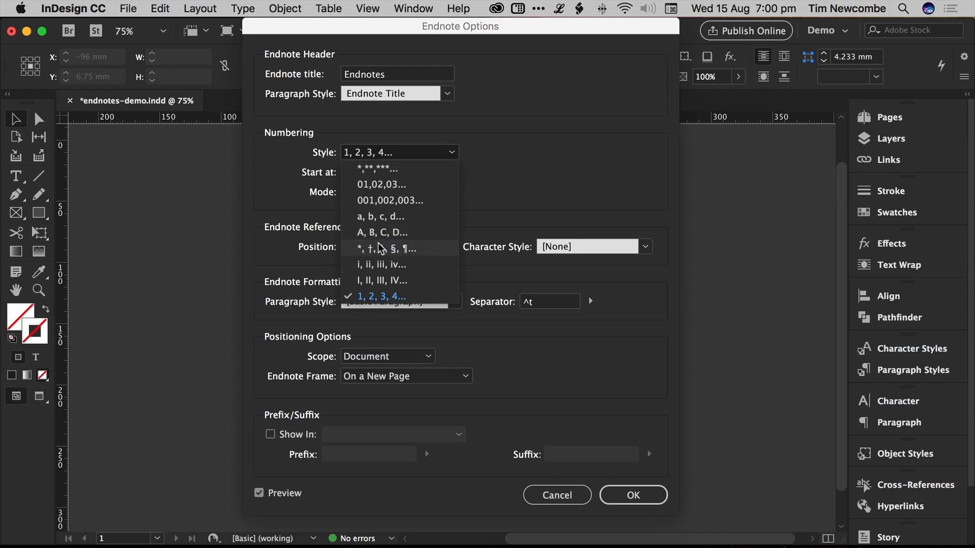
{"action": "mouse_move", "coordinate": [370, 281]}
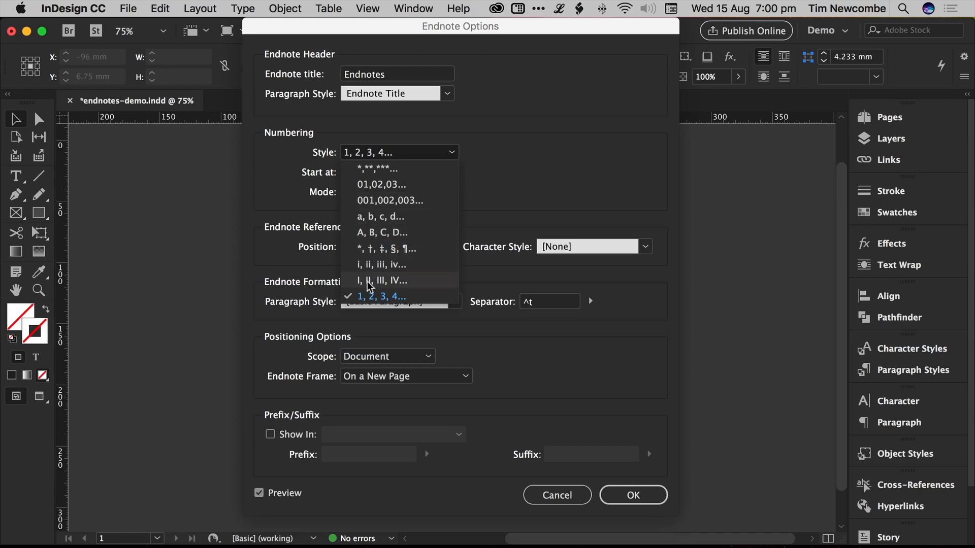
{"action": "left_click", "coordinate": [381, 296]}
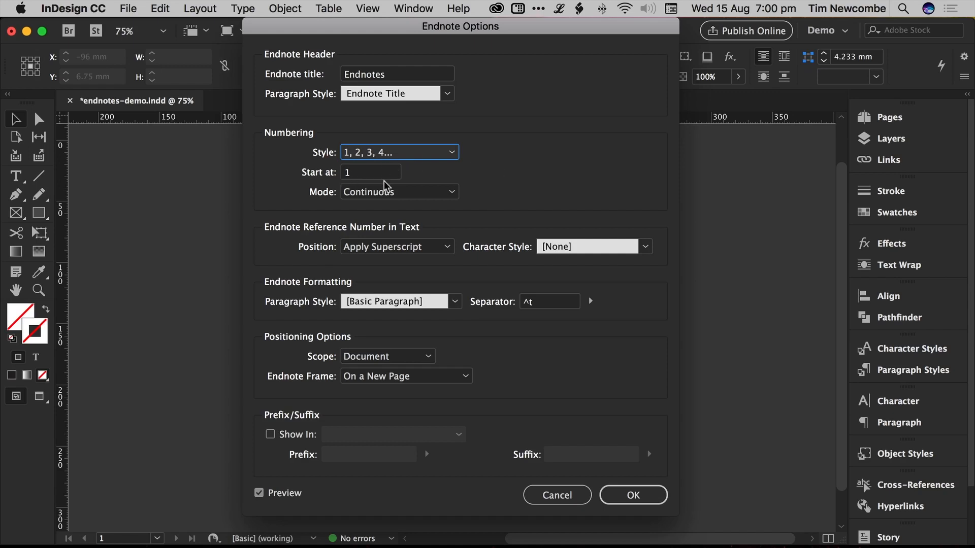
{"action": "left_click", "coordinate": [398, 191]}
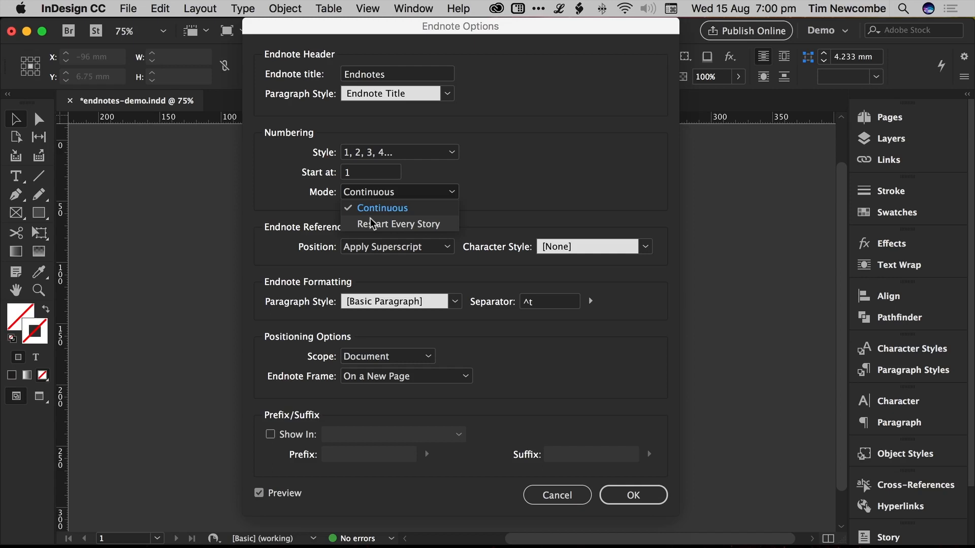
{"action": "mouse_move", "coordinate": [533, 164]}
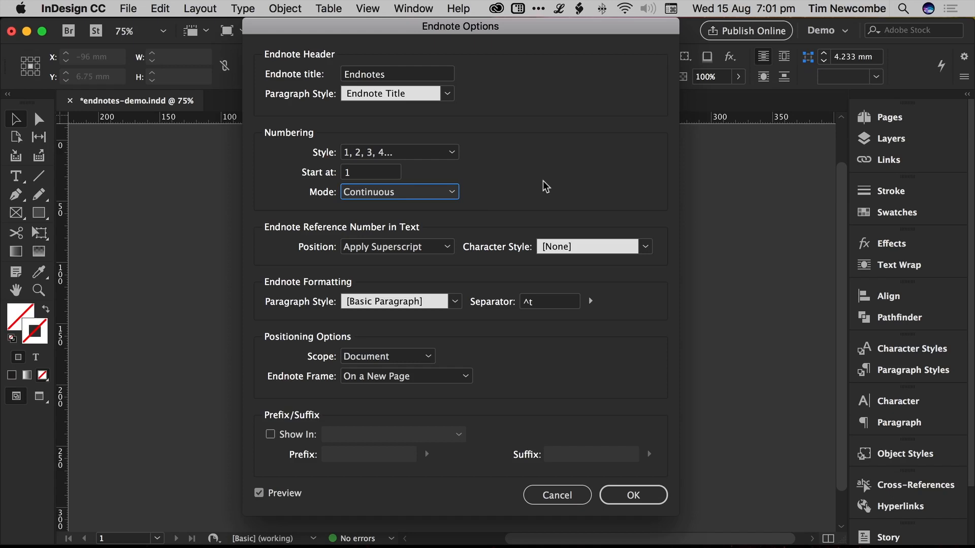
{"action": "left_click", "coordinate": [399, 192]}
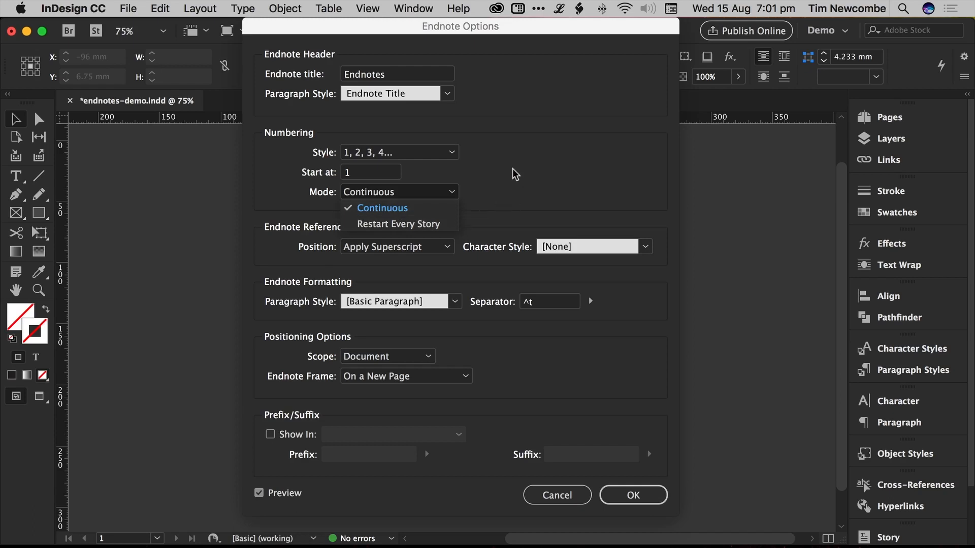
{"action": "left_click", "coordinate": [383, 208]}
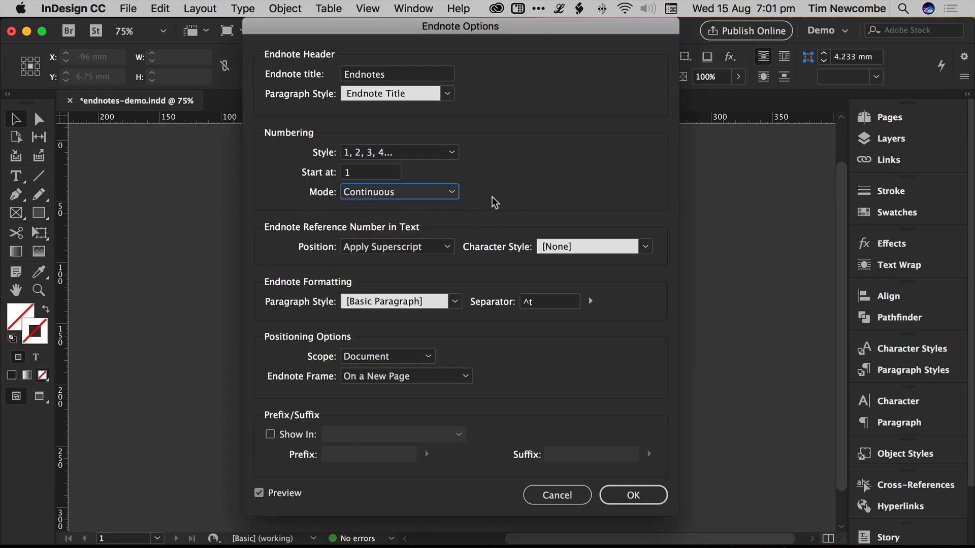
{"action": "mouse_move", "coordinate": [449, 241]}
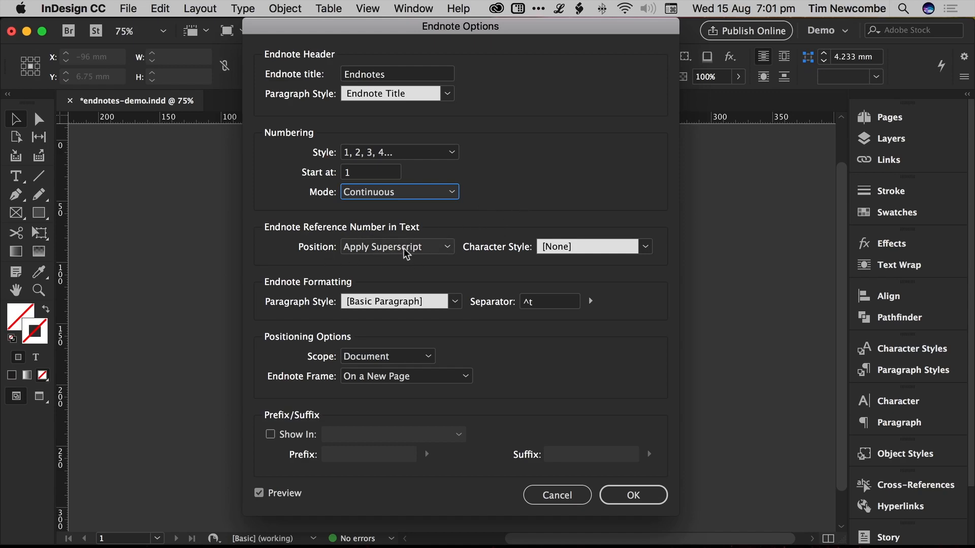
{"action": "mouse_move", "coordinate": [402, 255]}
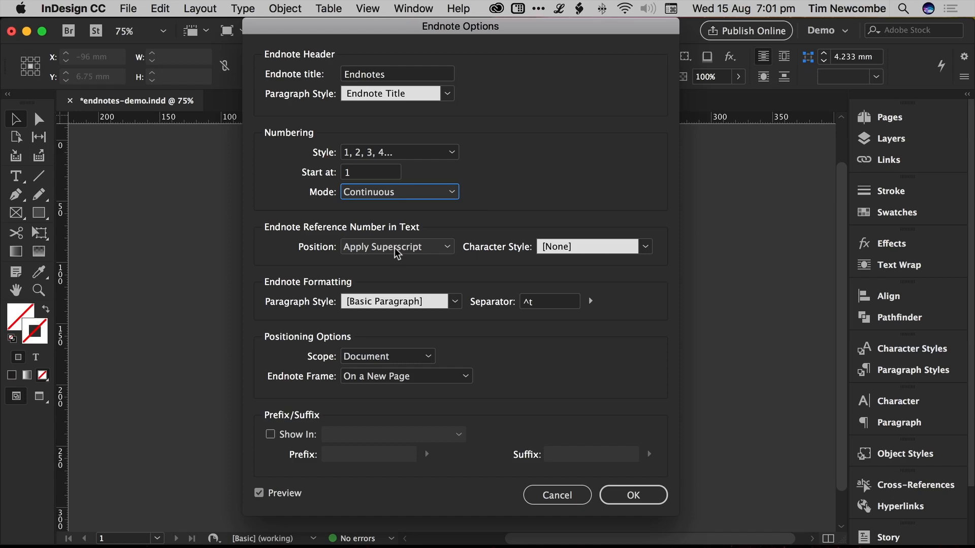
Step: Set the endnote reference number Character Style to Superscript
{"action": "left_click", "coordinate": [396, 246]}
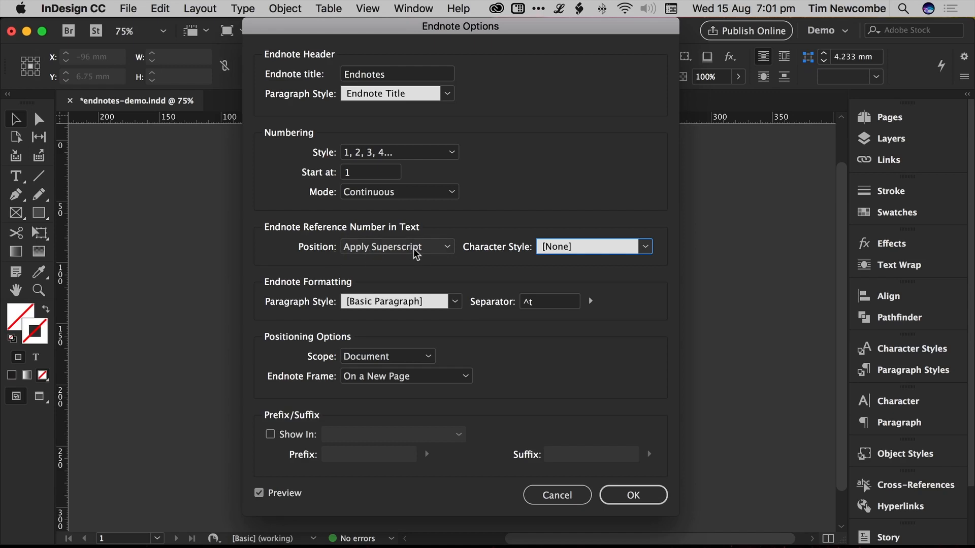
{"action": "mouse_move", "coordinate": [465, 260]}
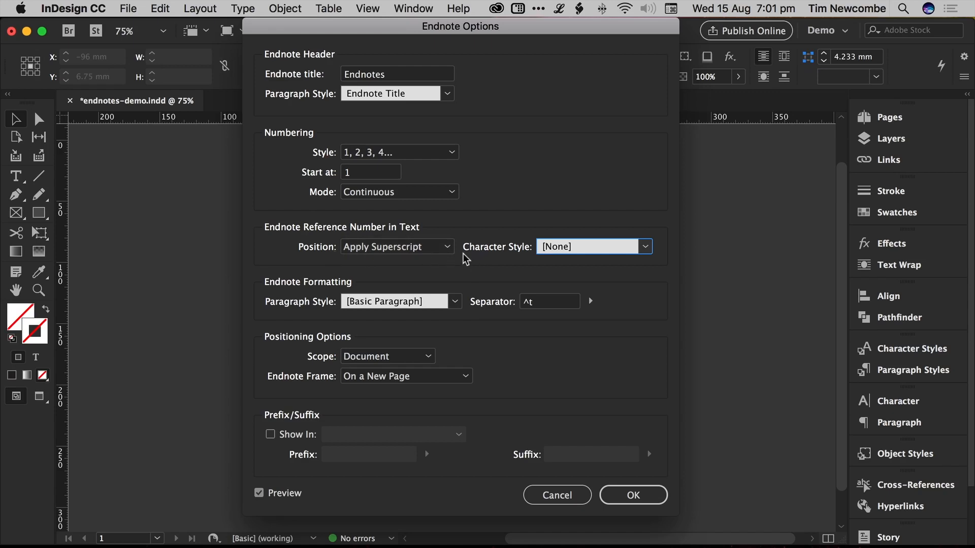
{"action": "mouse_move", "coordinate": [351, 260]}
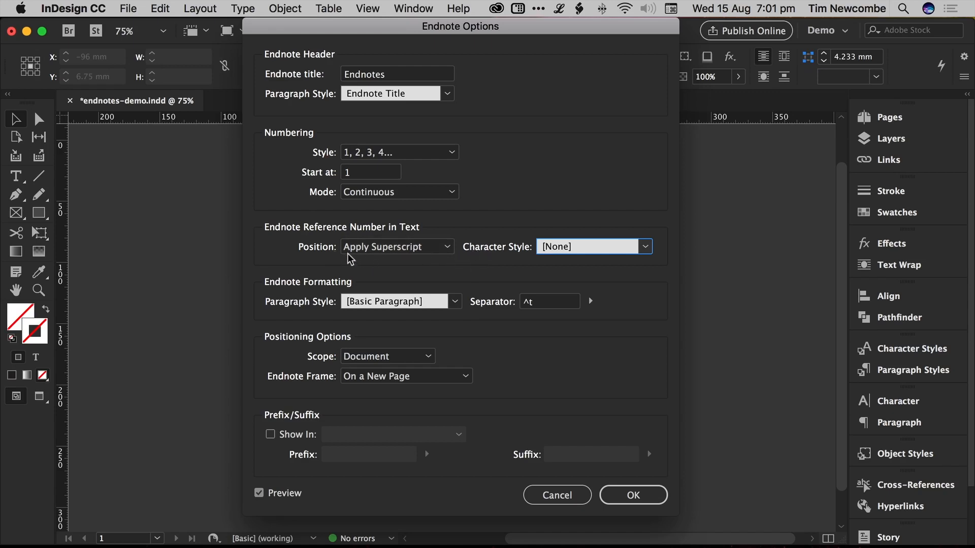
{"action": "left_click", "coordinate": [644, 246]}
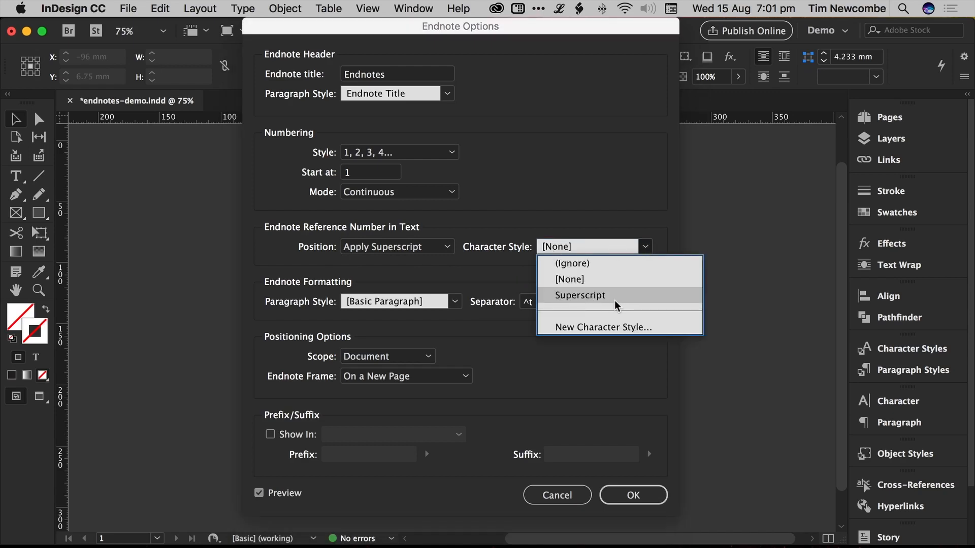
{"action": "left_click", "coordinate": [580, 296]}
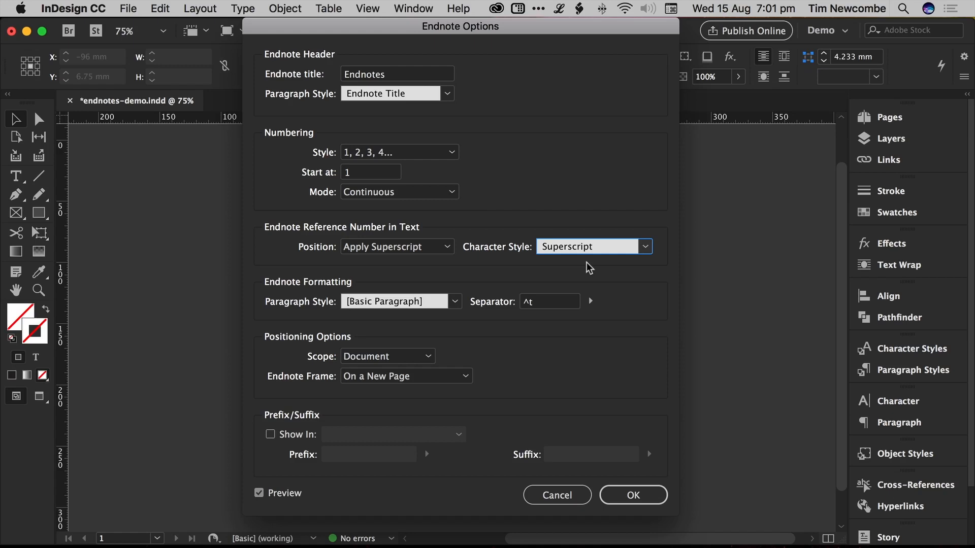
{"action": "mouse_move", "coordinate": [502, 268]}
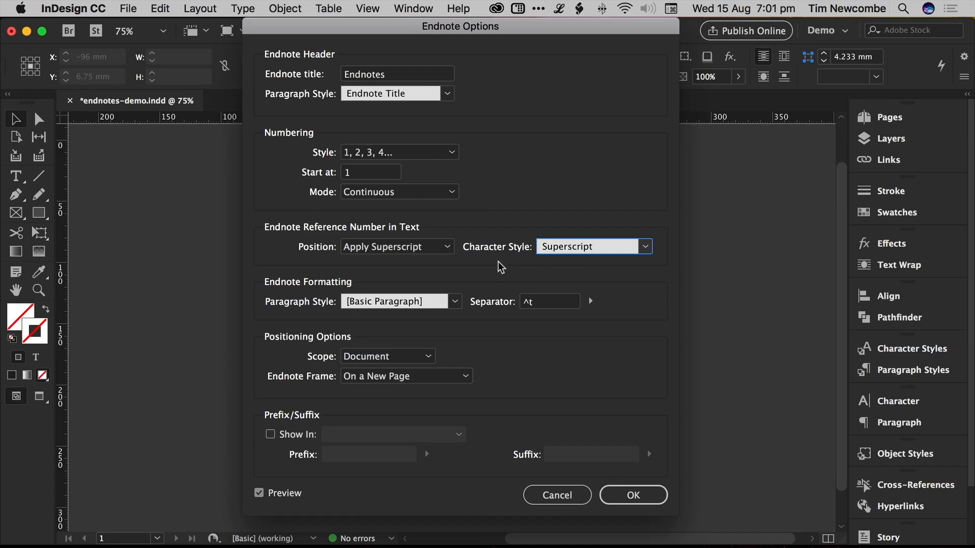
{"action": "mouse_move", "coordinate": [298, 297]}
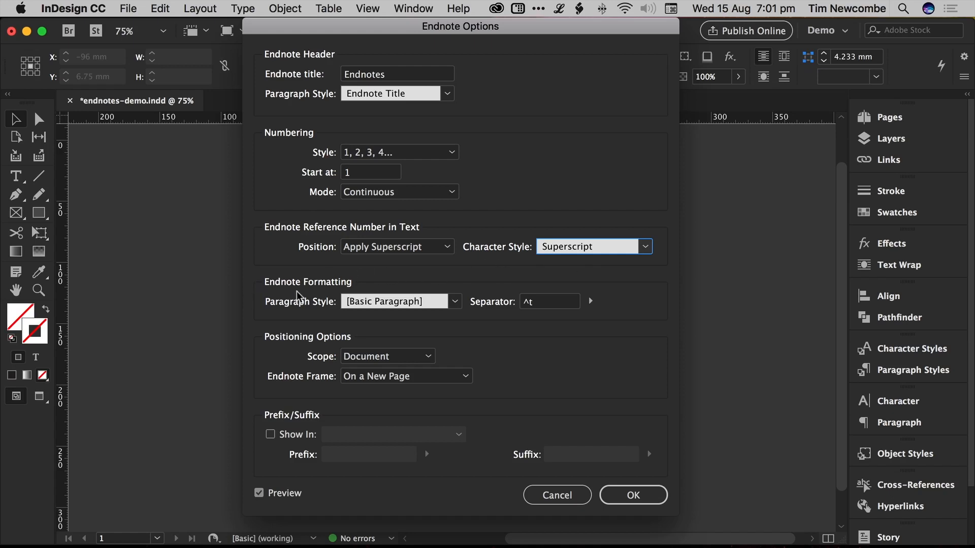
{"action": "mouse_move", "coordinate": [358, 288]}
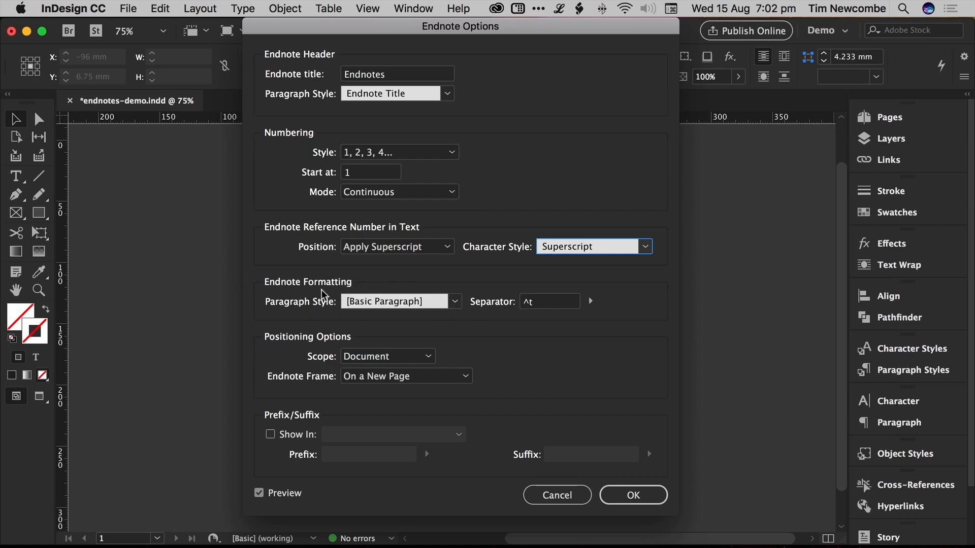
{"action": "mouse_move", "coordinate": [247, 304]}
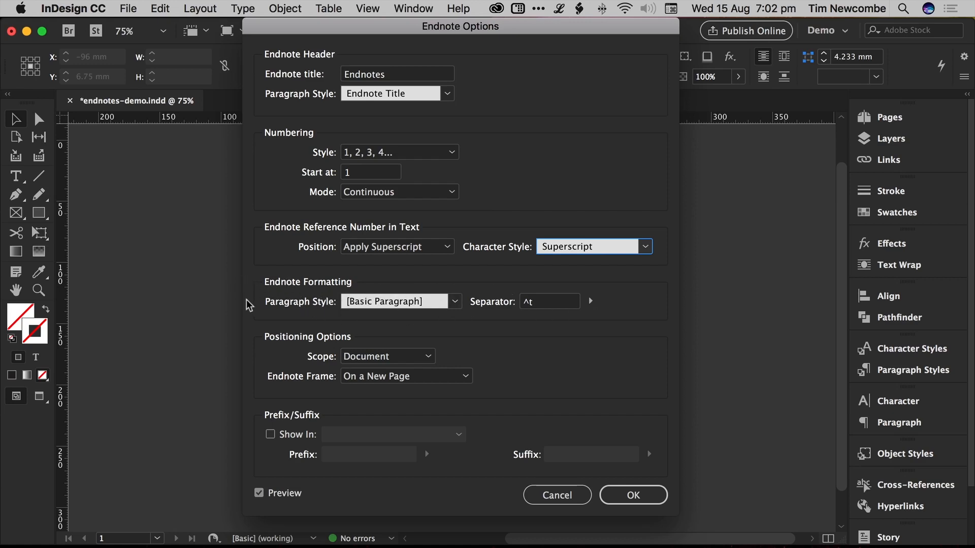
{"action": "mouse_move", "coordinate": [455, 62]}
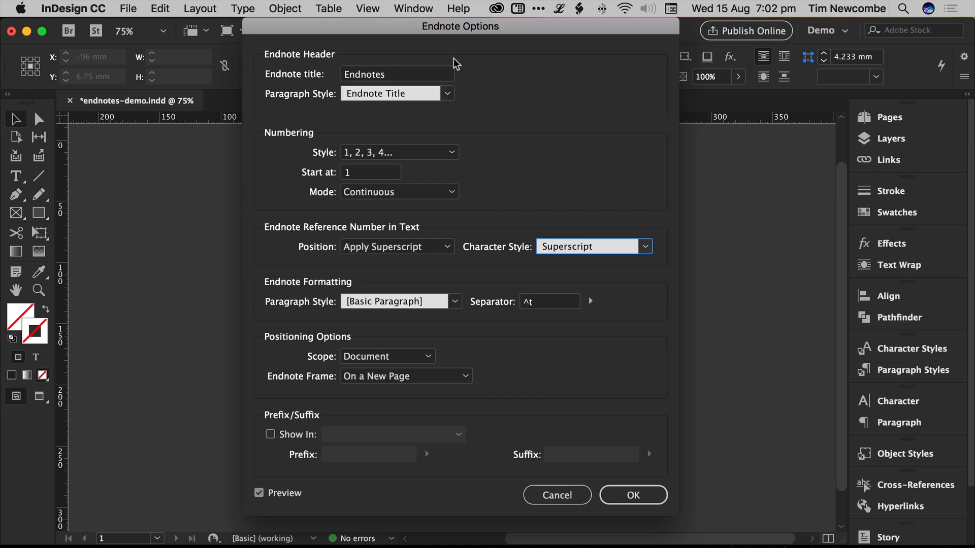
{"action": "mouse_move", "coordinate": [292, 302]}
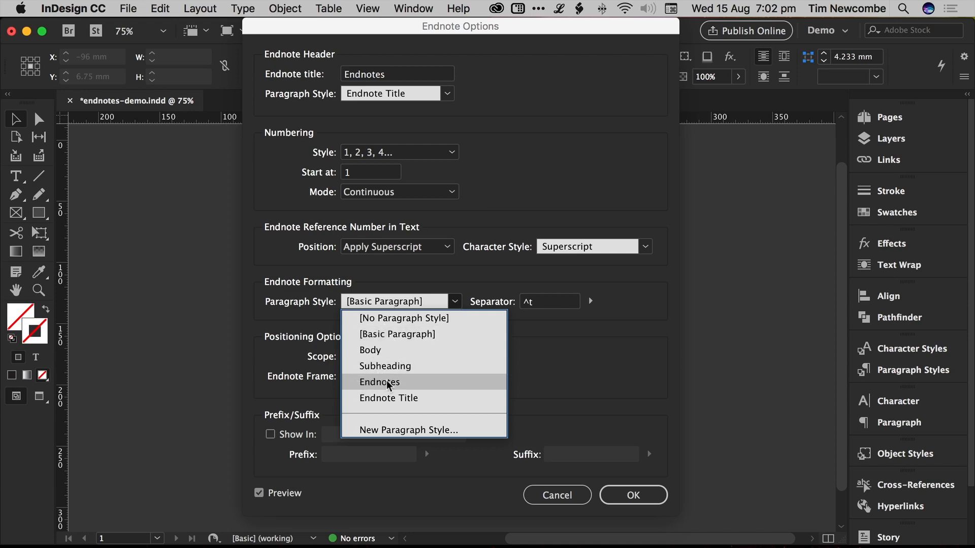
Step: Set the Endnote Formatting Paragraph Style to Endnotes
{"action": "left_click", "coordinate": [380, 382]}
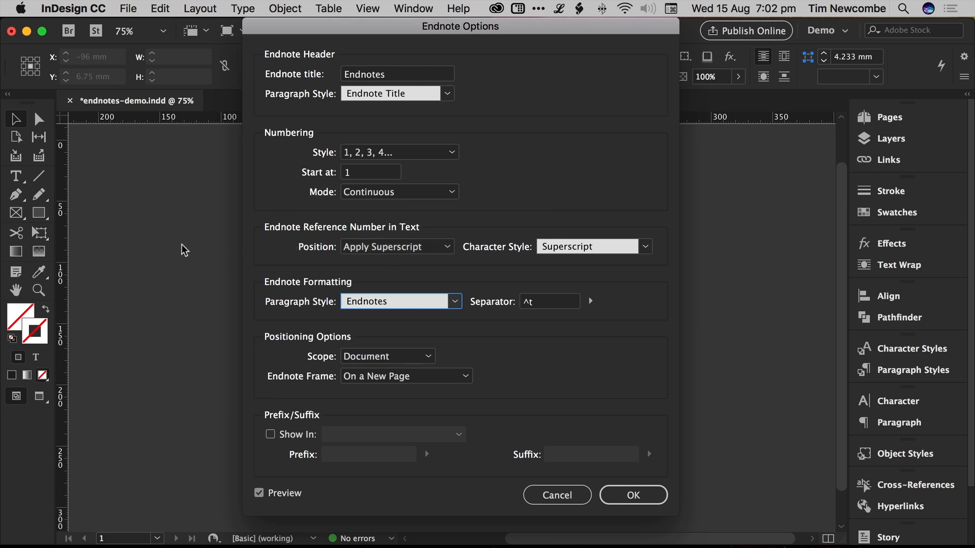
{"action": "mouse_move", "coordinate": [451, 262]}
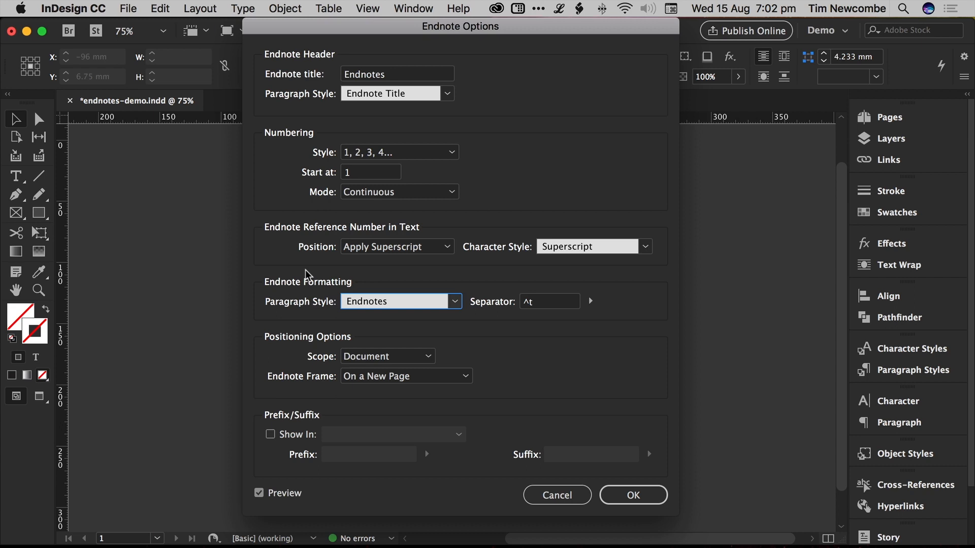
{"action": "mouse_move", "coordinate": [286, 285]}
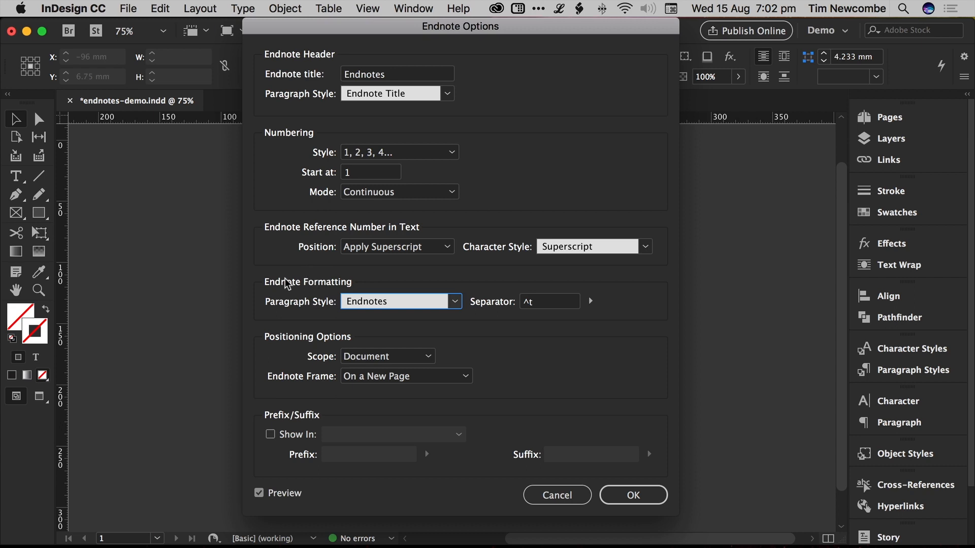
{"action": "mouse_move", "coordinate": [404, 281]}
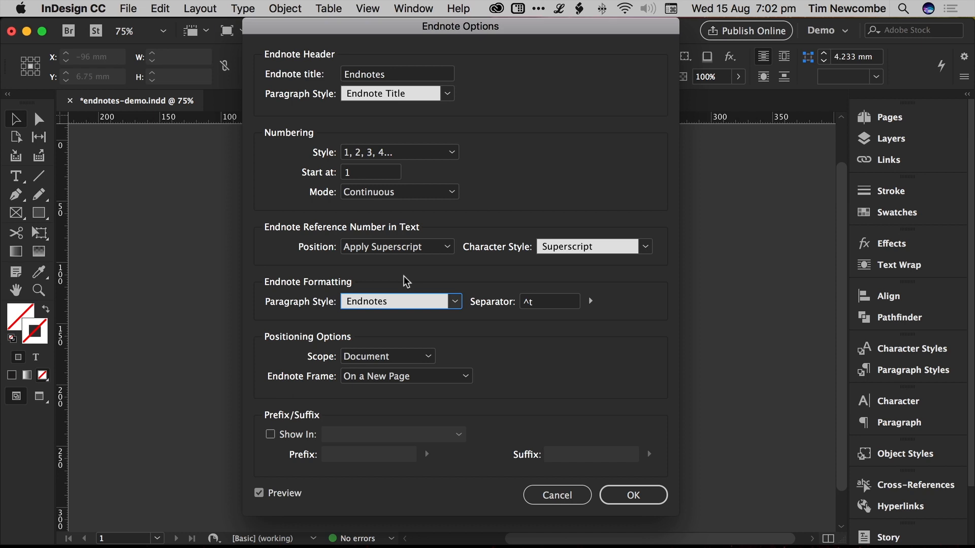
{"action": "mouse_move", "coordinate": [525, 309]}
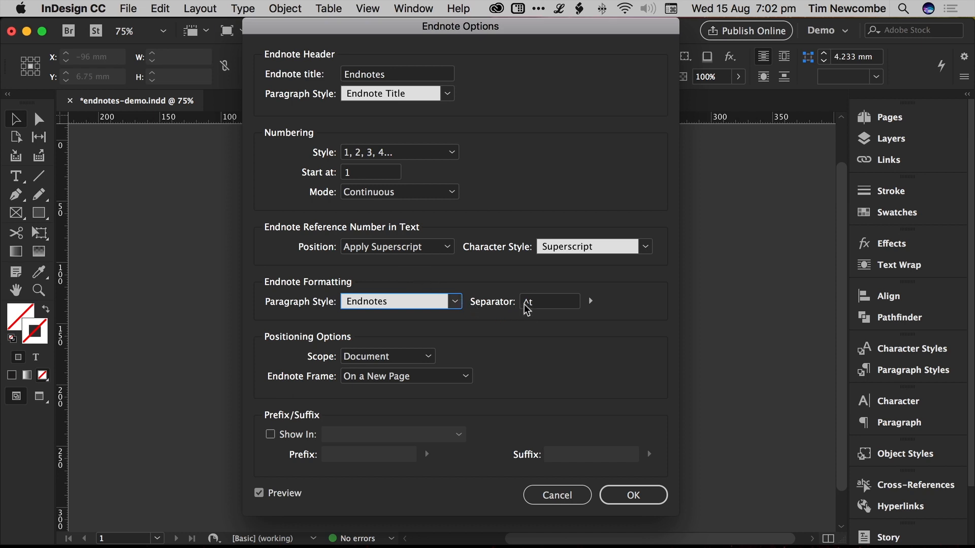
{"action": "mouse_move", "coordinate": [534, 318]}
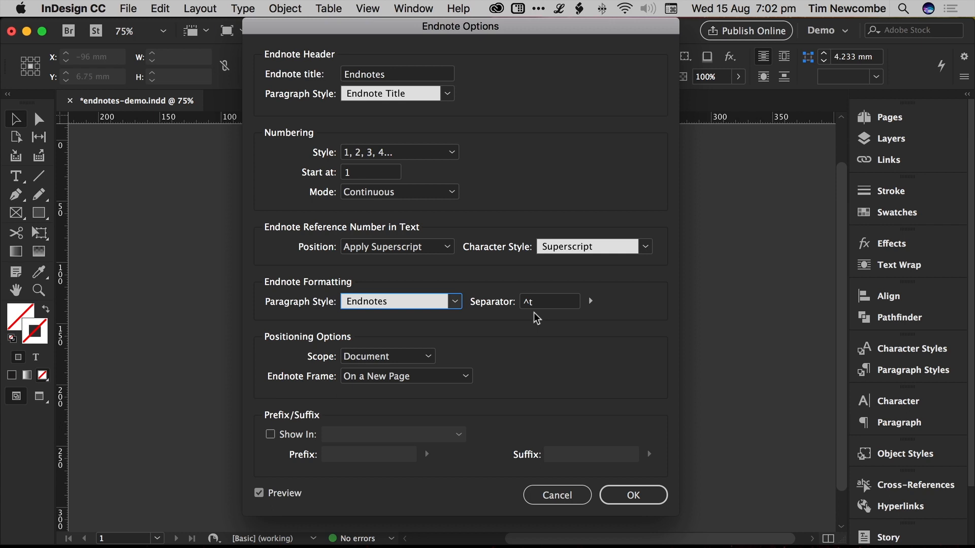
{"action": "mouse_move", "coordinate": [541, 304]}
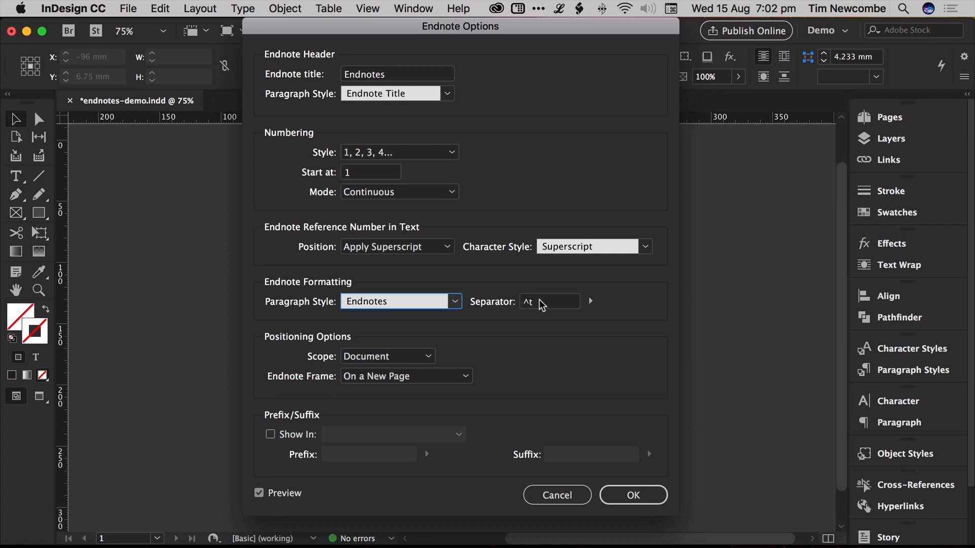
{"action": "left_click", "coordinate": [549, 301]}
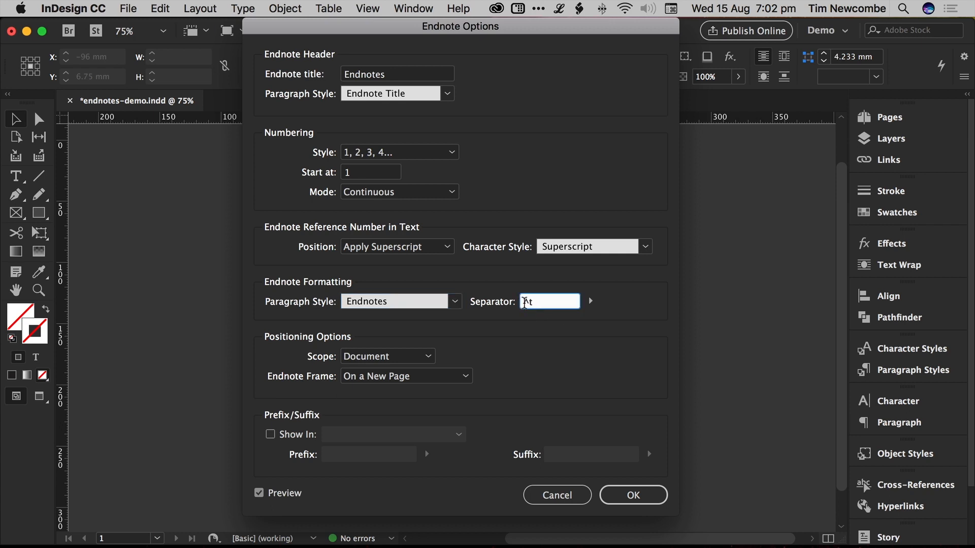
{"action": "left_click", "coordinate": [549, 301]}
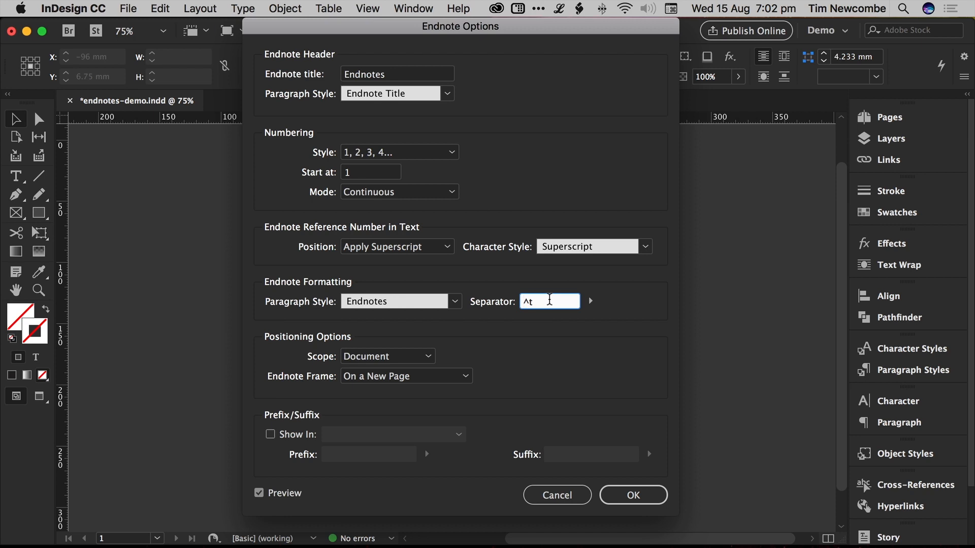
{"action": "type", "text": "."}
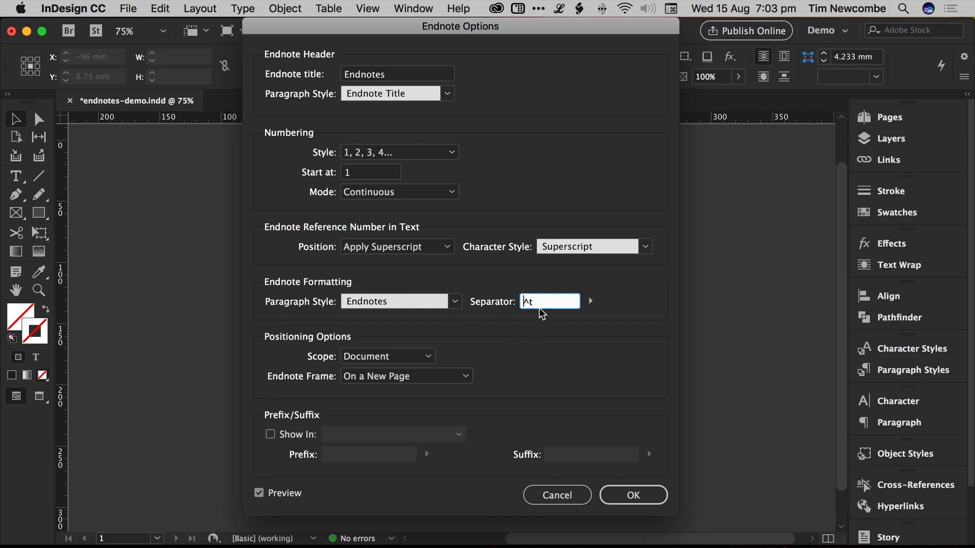
{"action": "mouse_move", "coordinate": [293, 354]}
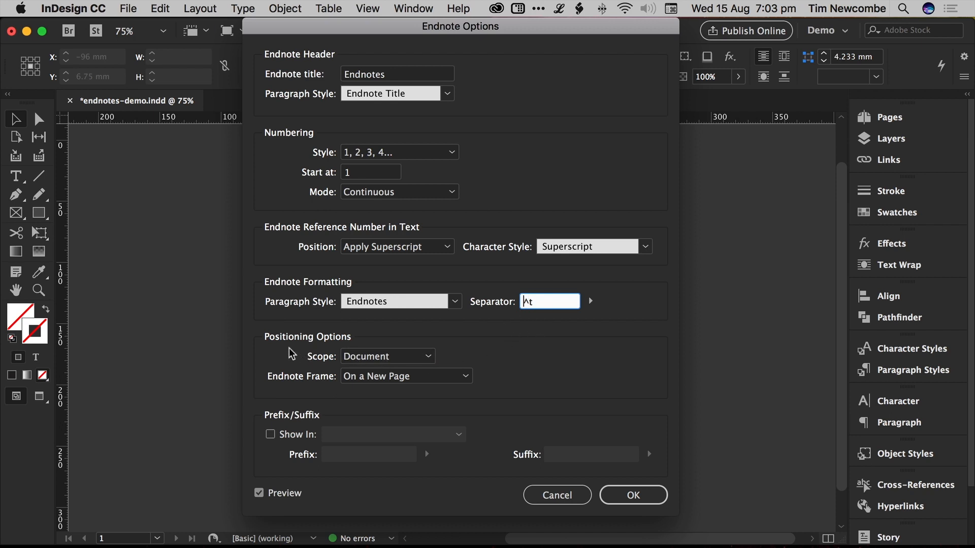
{"action": "mouse_move", "coordinate": [335, 347]}
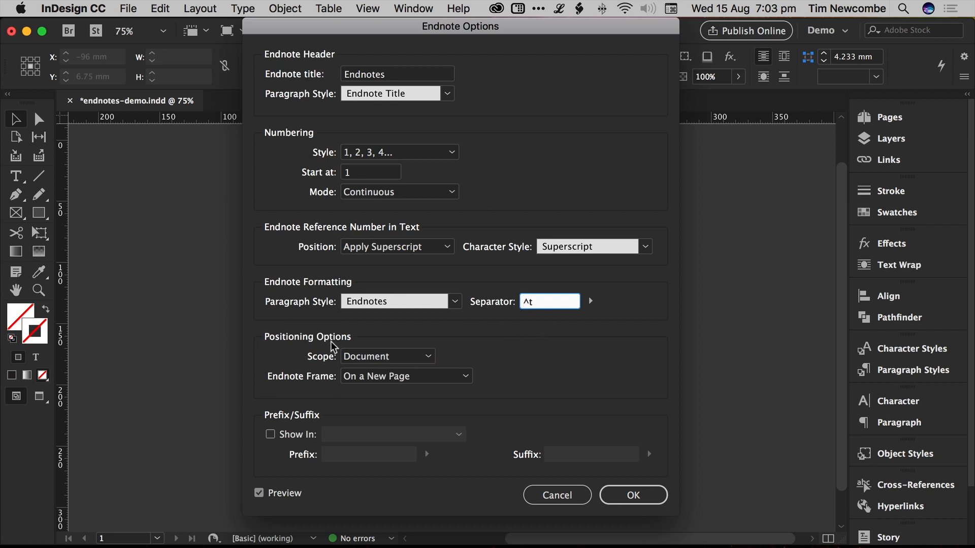
{"action": "mouse_move", "coordinate": [294, 213]}
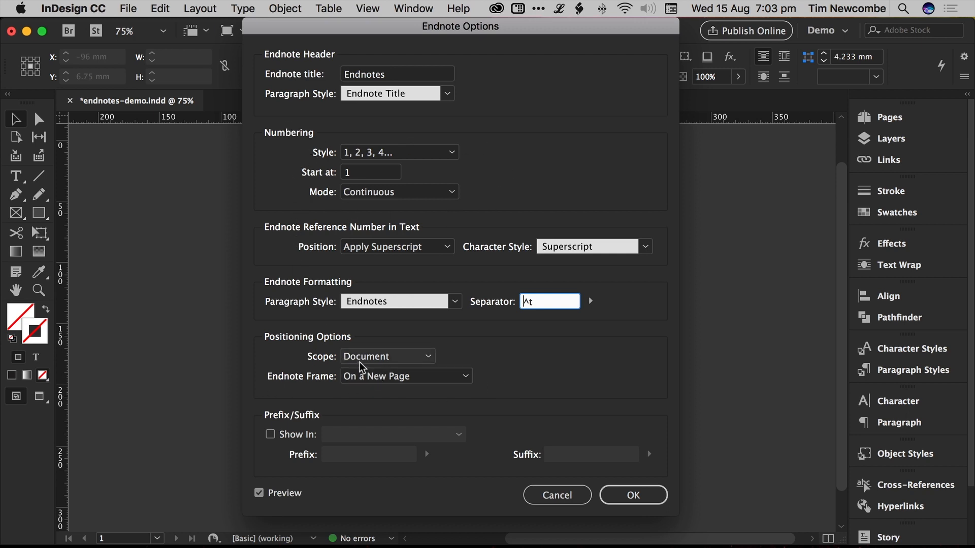
Step: Set endnote Scope to Story and keep Numbering Mode on Continuous
{"action": "left_click", "coordinate": [387, 357]}
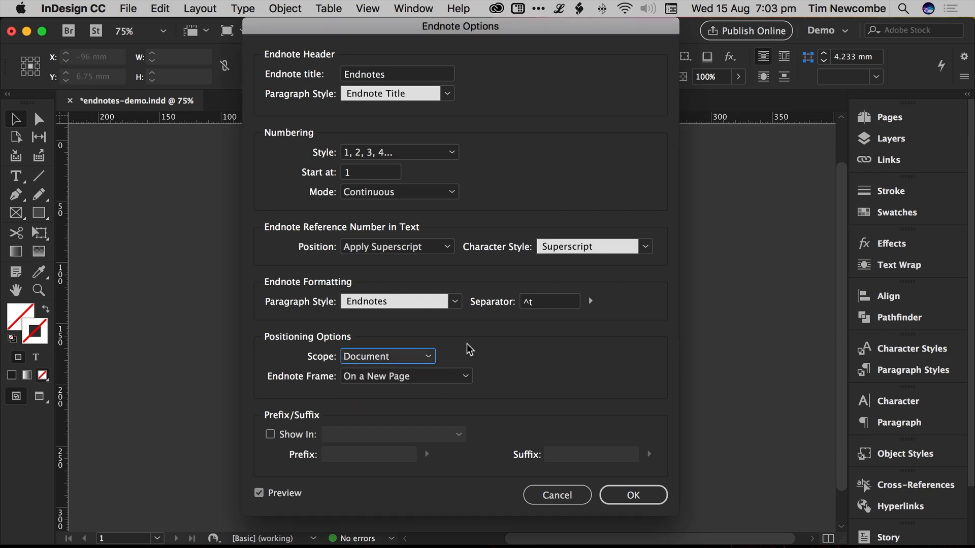
{"action": "mouse_move", "coordinate": [447, 358]}
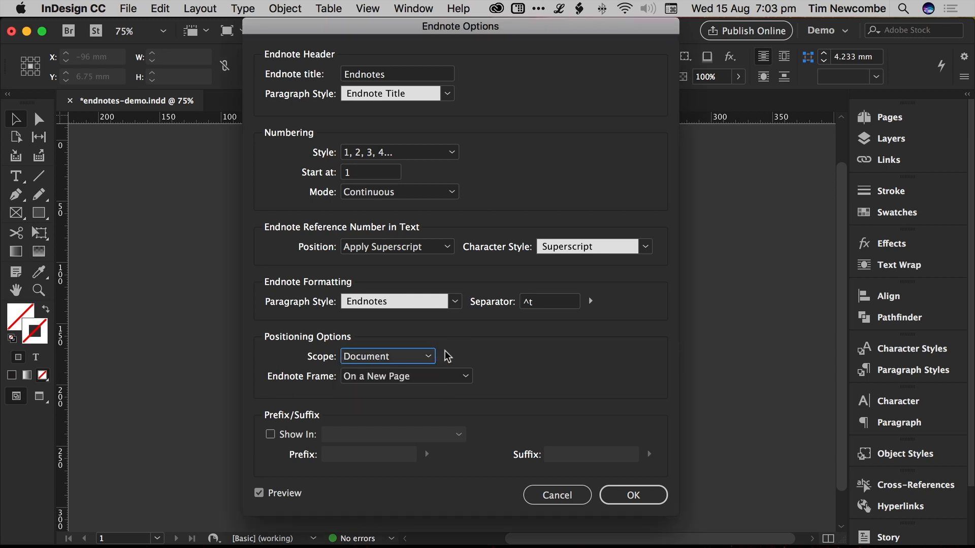
{"action": "left_click", "coordinate": [386, 356]}
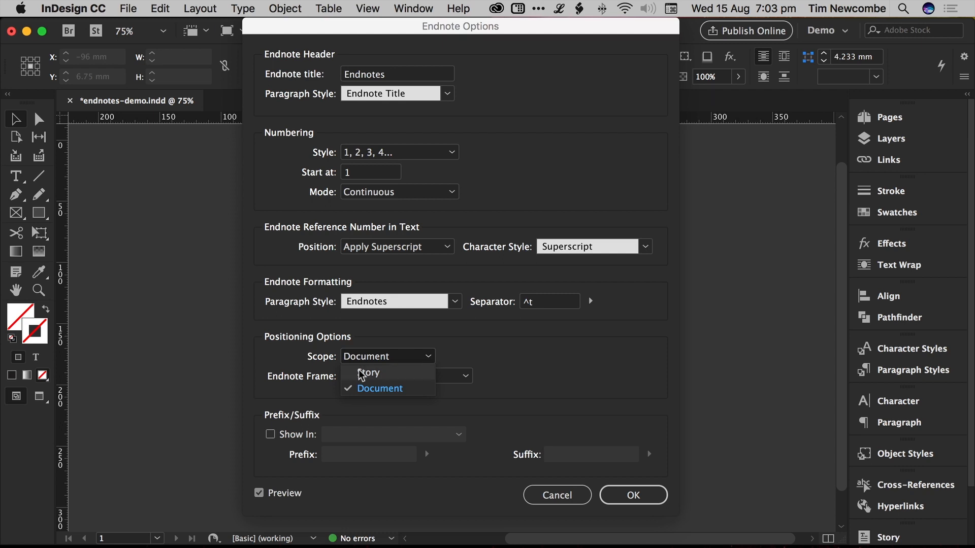
{"action": "left_click", "coordinate": [368, 372]}
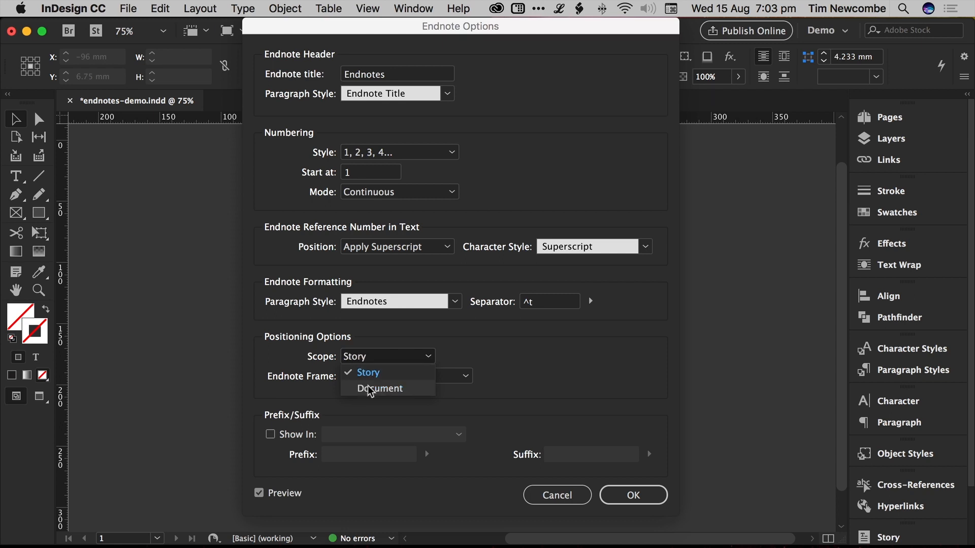
{"action": "left_click", "coordinate": [379, 388]}
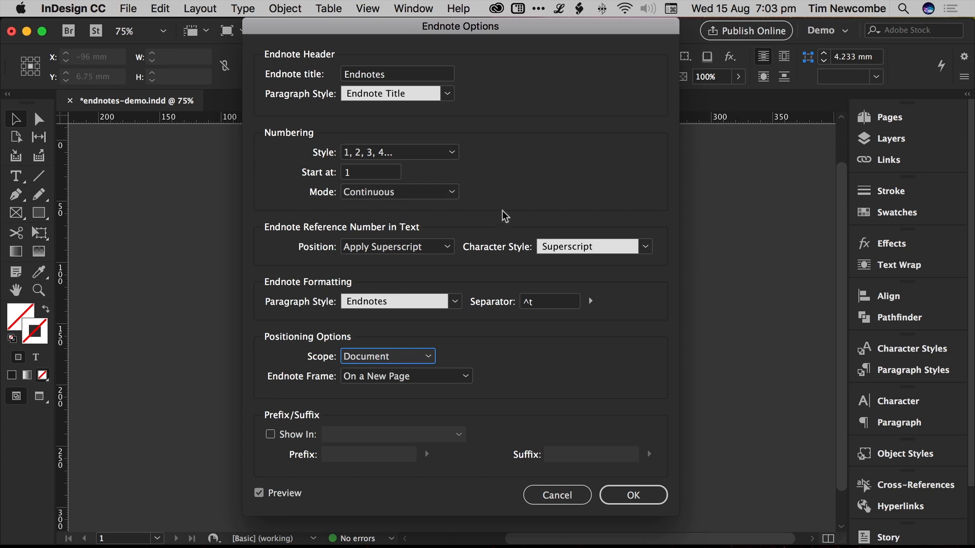
{"action": "mouse_move", "coordinate": [618, 169]}
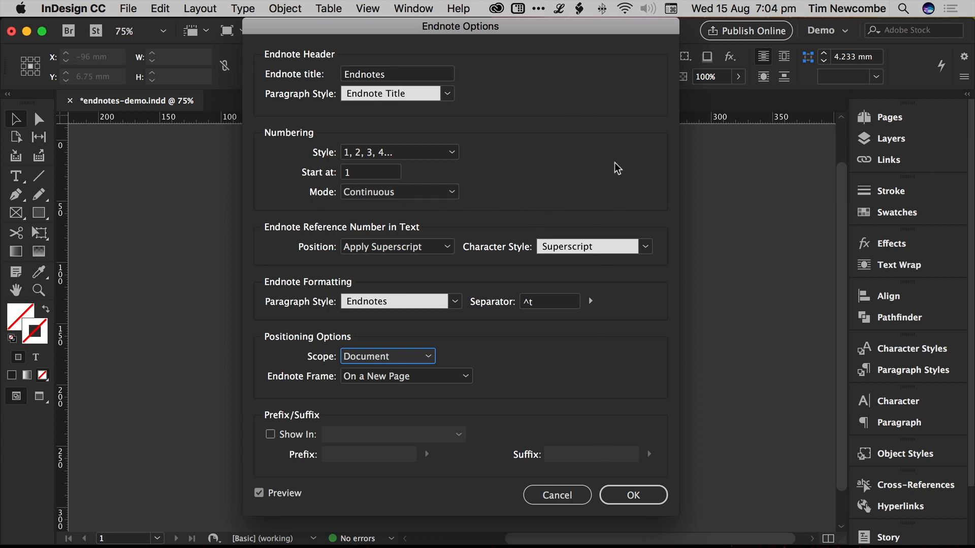
{"action": "mouse_move", "coordinate": [626, 176]}
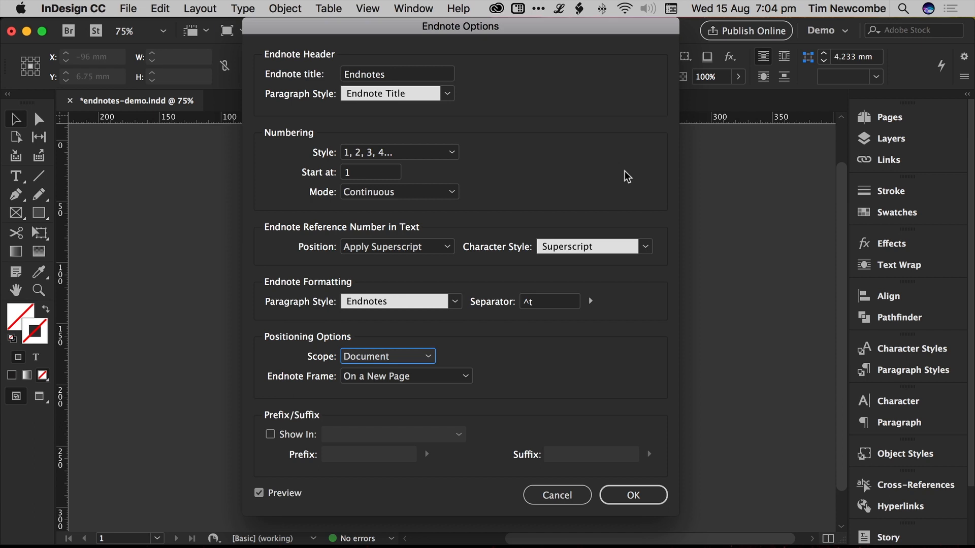
{"action": "mouse_move", "coordinate": [512, 209]}
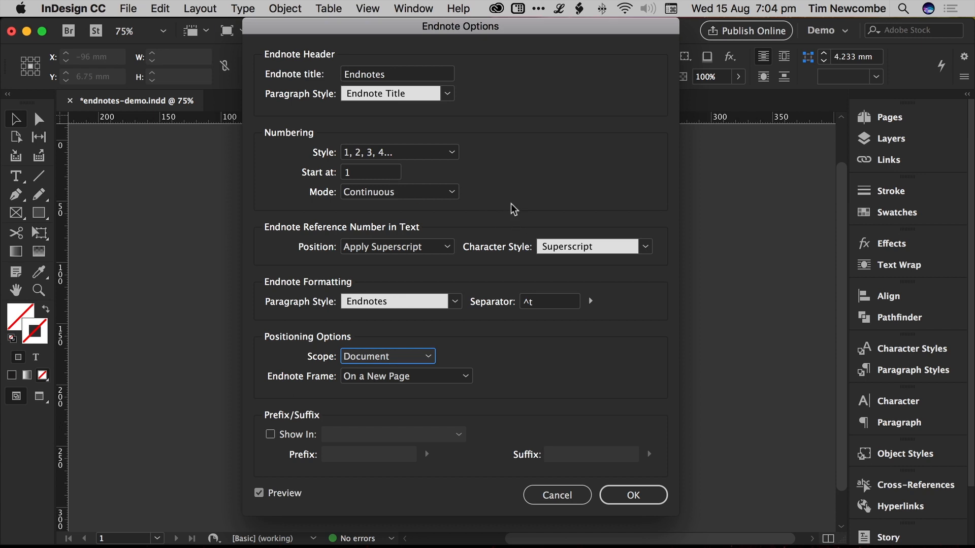
{"action": "mouse_move", "coordinate": [392, 367]}
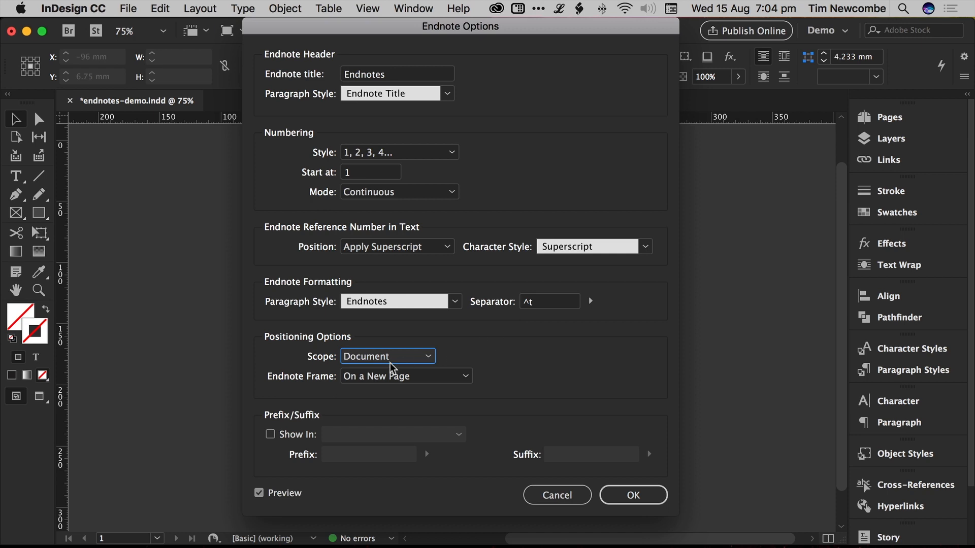
{"action": "left_click", "coordinate": [387, 357]}
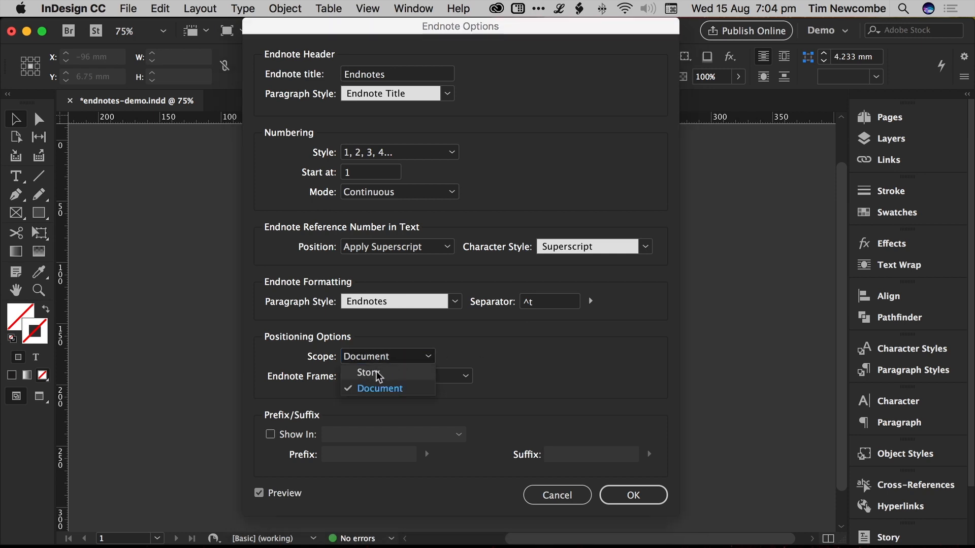
{"action": "left_click", "coordinate": [366, 372]}
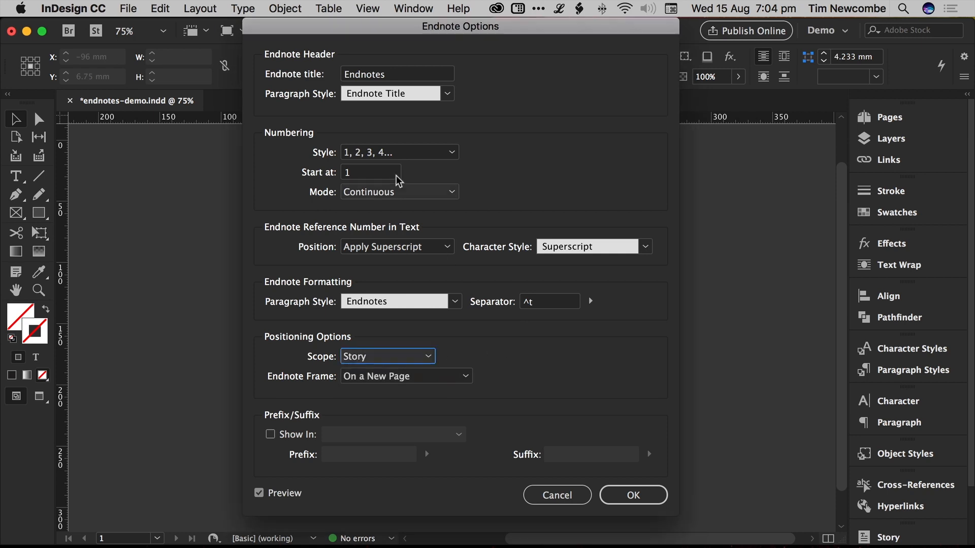
{"action": "left_click", "coordinate": [398, 191]}
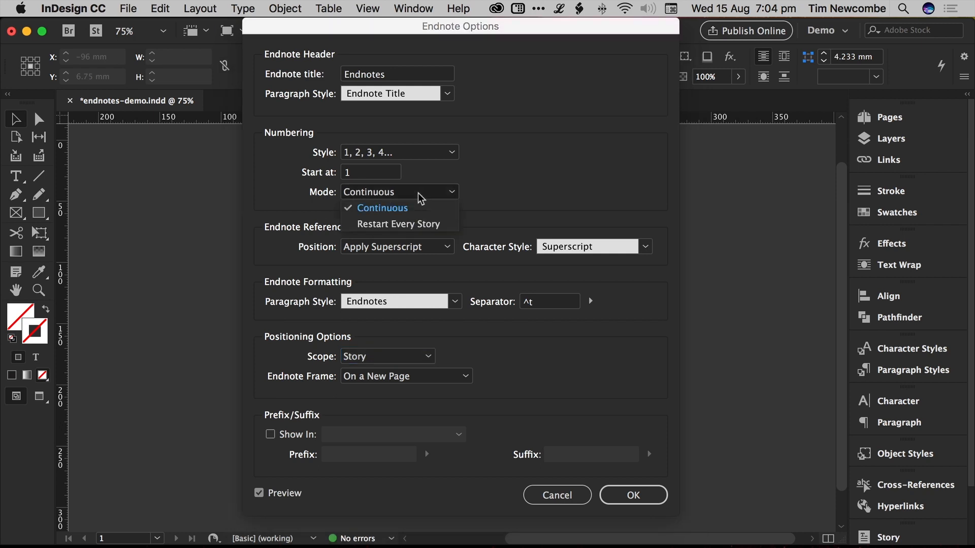
{"action": "mouse_move", "coordinate": [366, 231]}
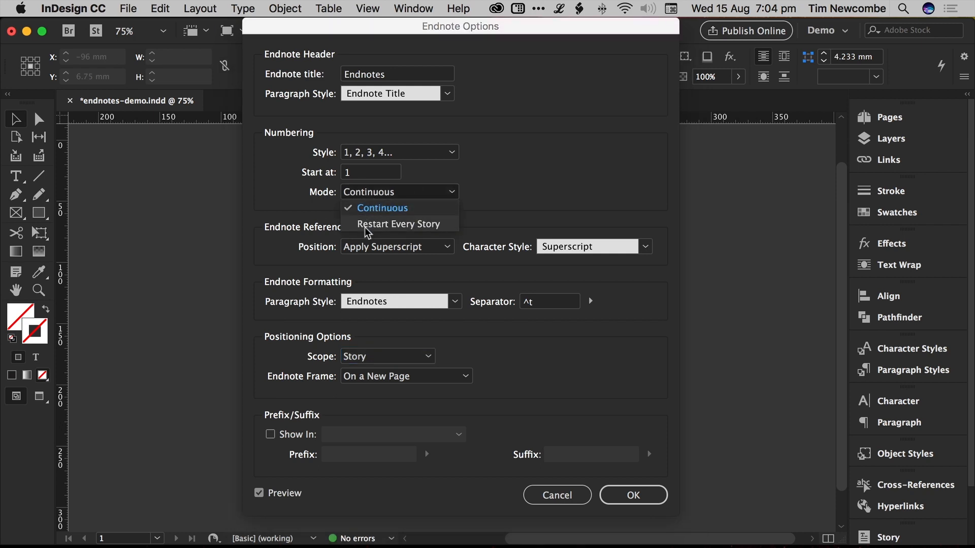
{"action": "left_click", "coordinate": [382, 207]}
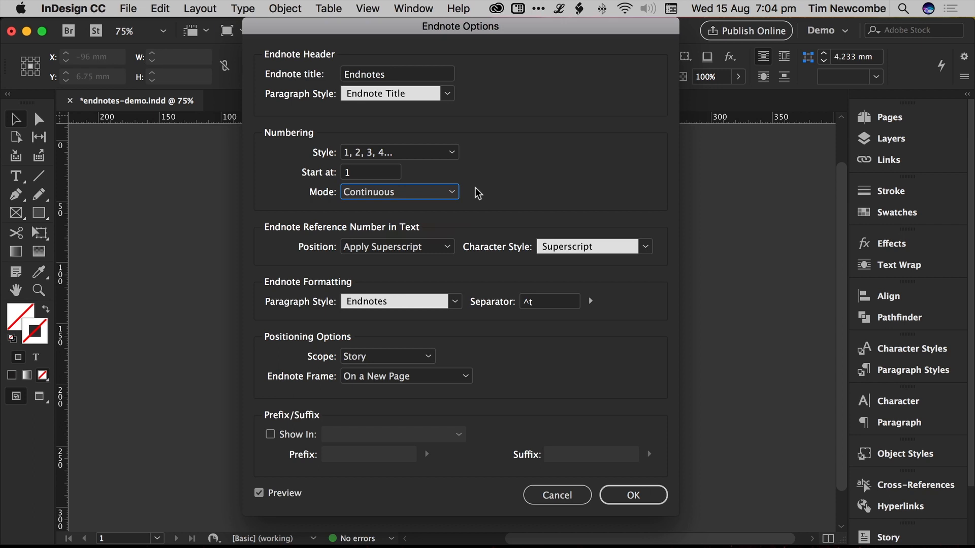
{"action": "mouse_move", "coordinate": [526, 354]}
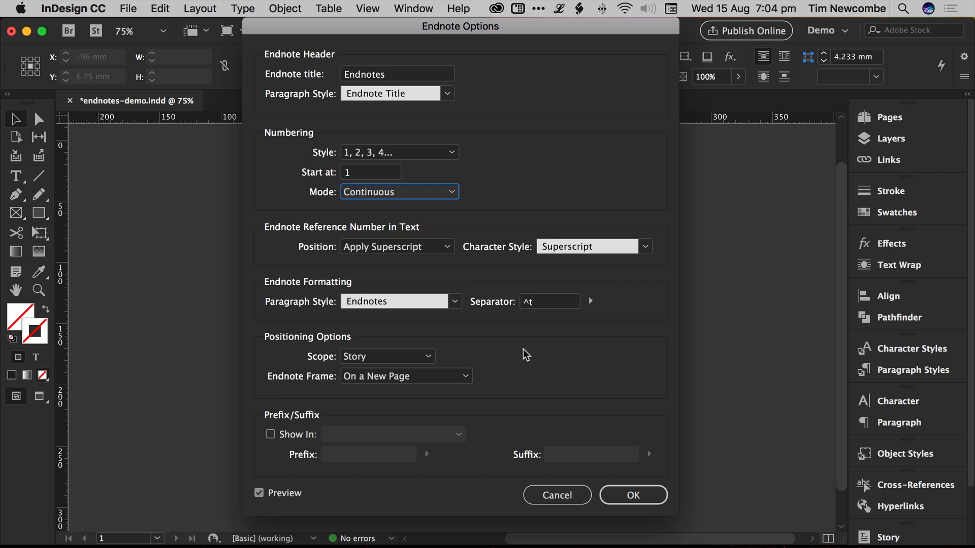
{"action": "mouse_move", "coordinate": [634, 195]}
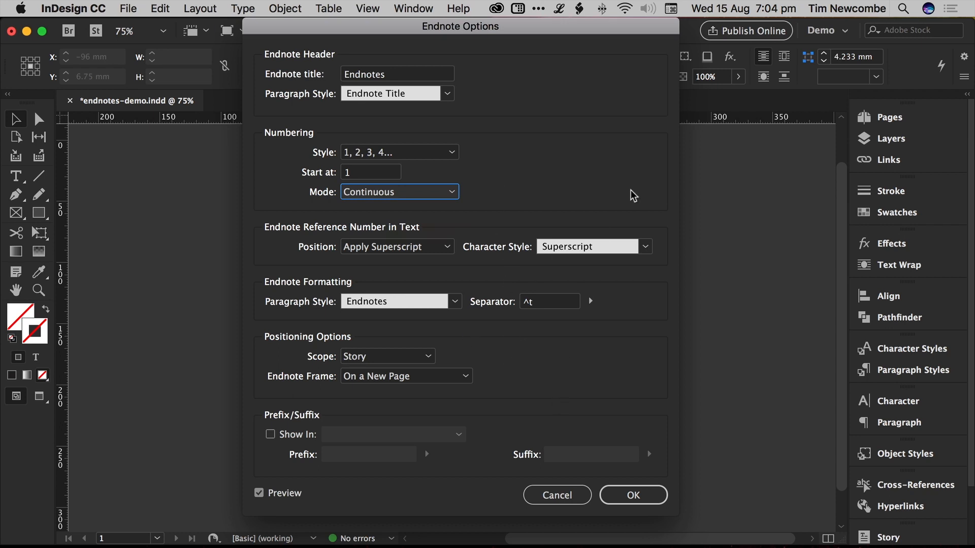
{"action": "mouse_move", "coordinate": [430, 339]}
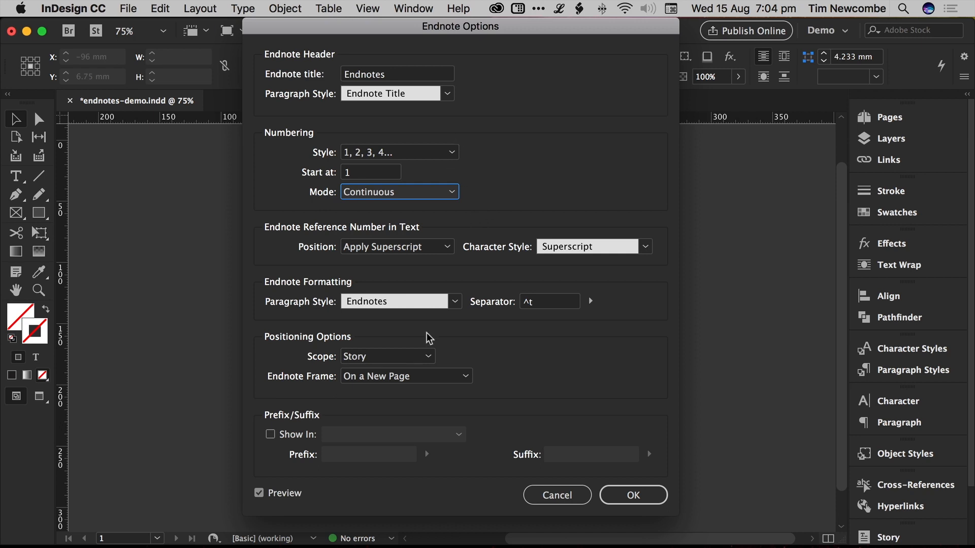
{"action": "mouse_move", "coordinate": [494, 203]}
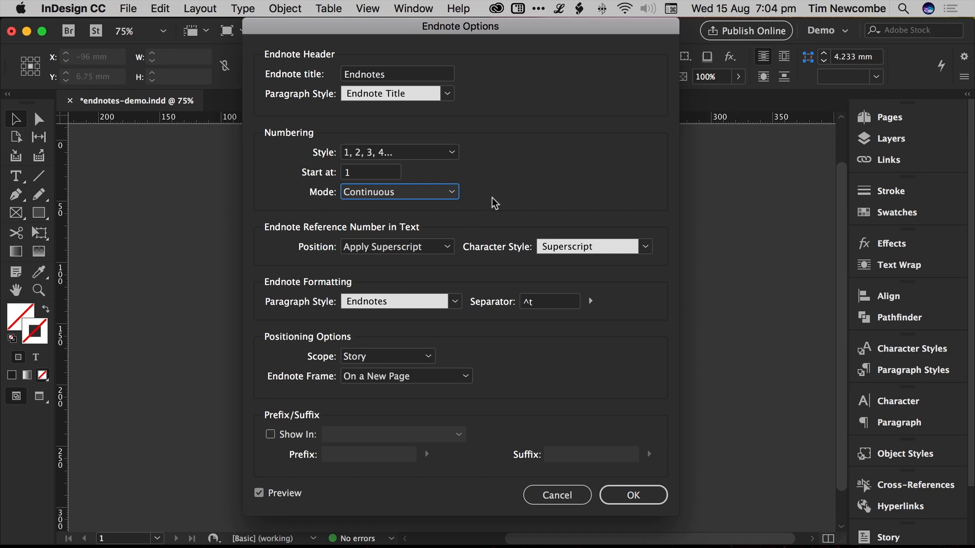
{"action": "mouse_move", "coordinate": [438, 352]}
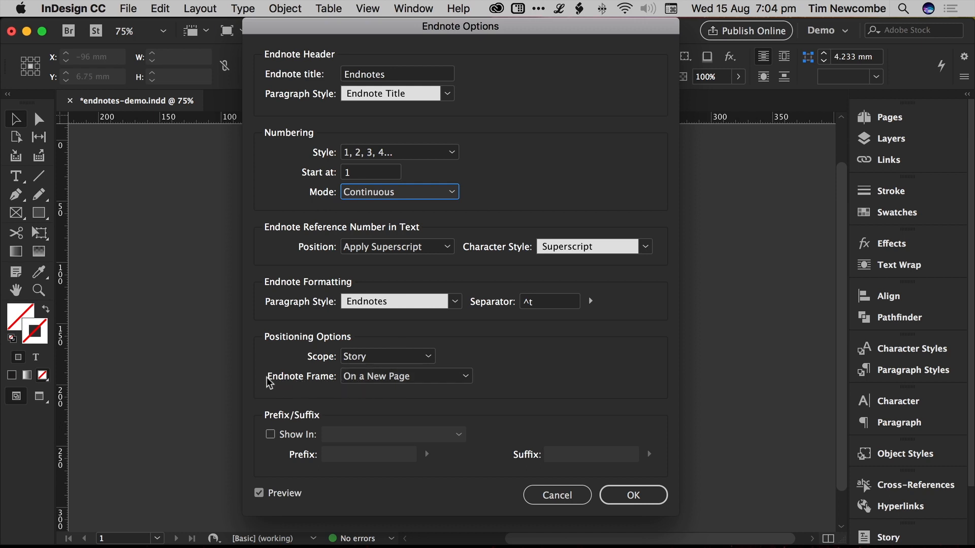
{"action": "mouse_move", "coordinate": [432, 380]}
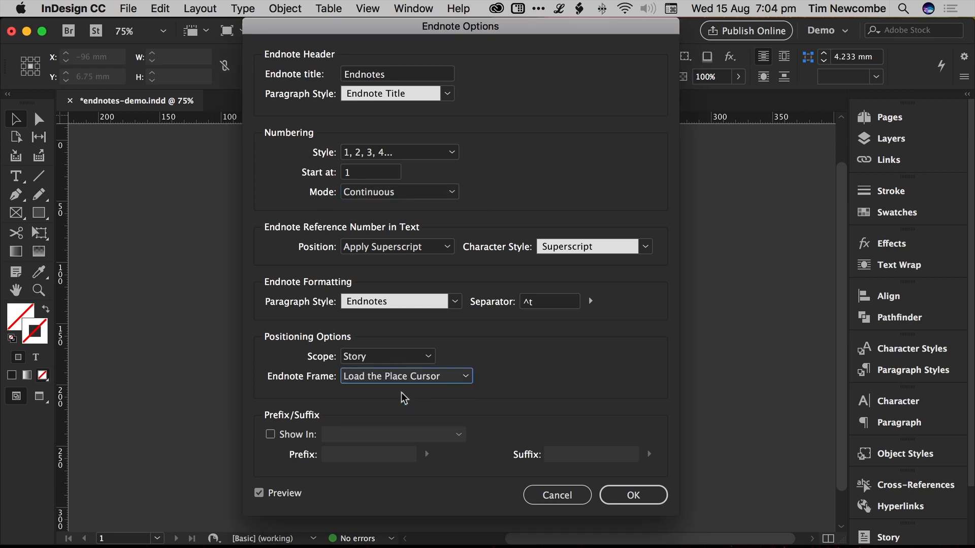
{"action": "mouse_move", "coordinate": [578, 332]}
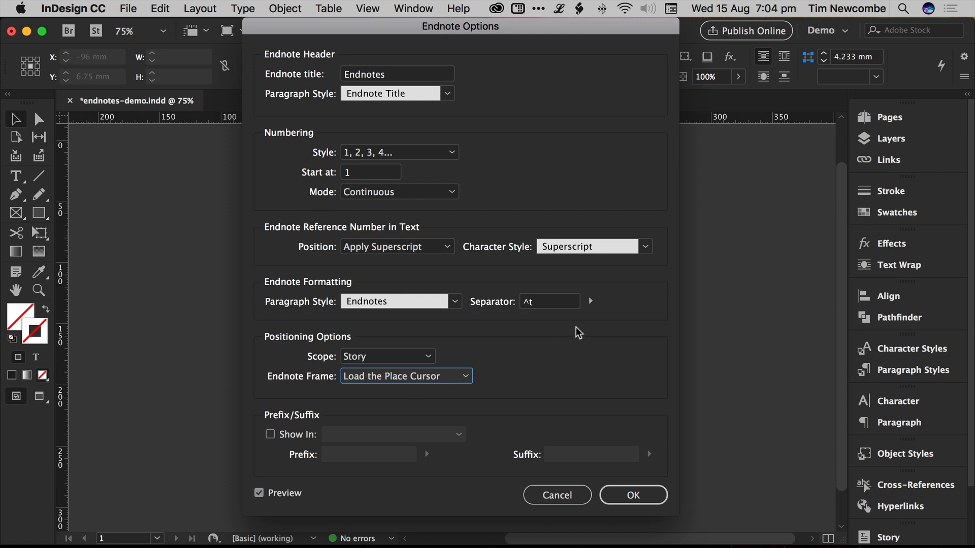
{"action": "mouse_move", "coordinate": [363, 398]}
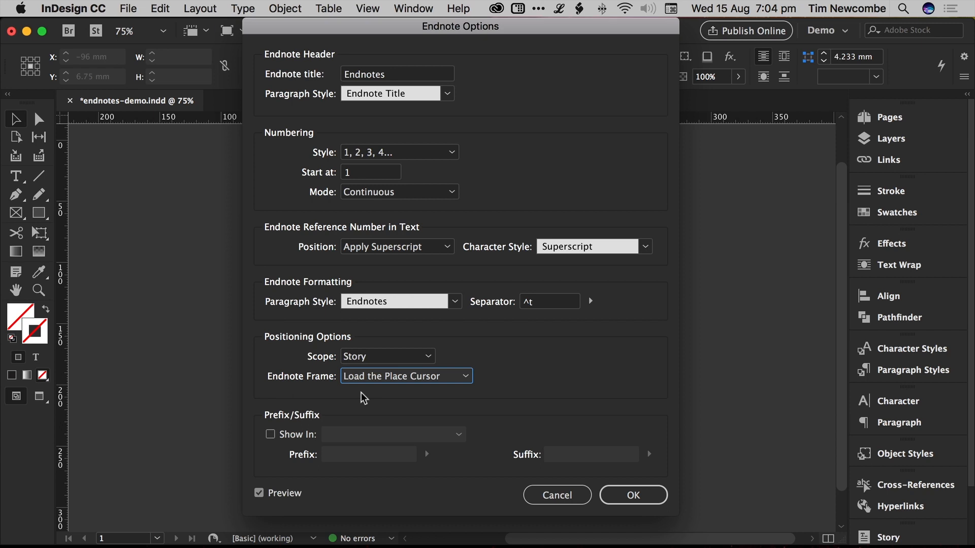
{"action": "mouse_move", "coordinate": [496, 392]}
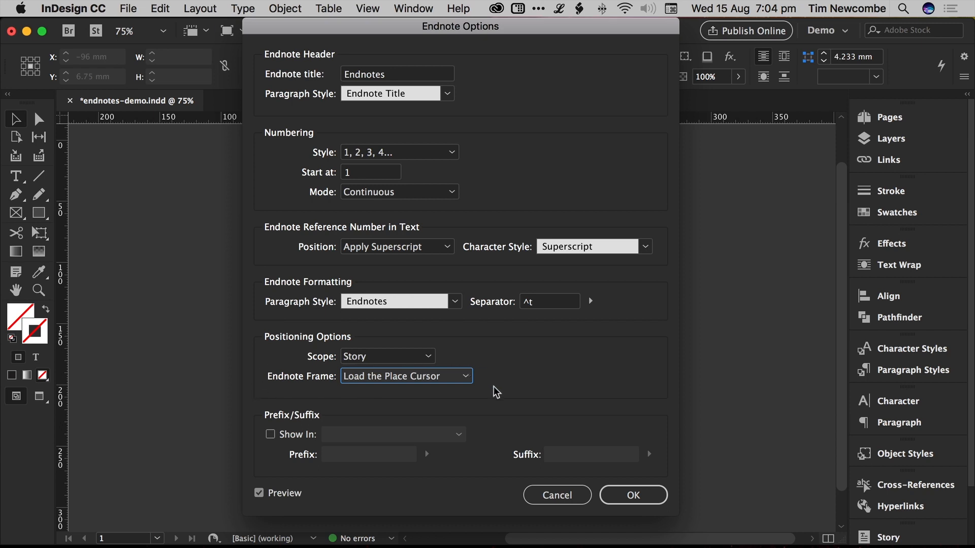
{"action": "left_click", "coordinate": [405, 376]}
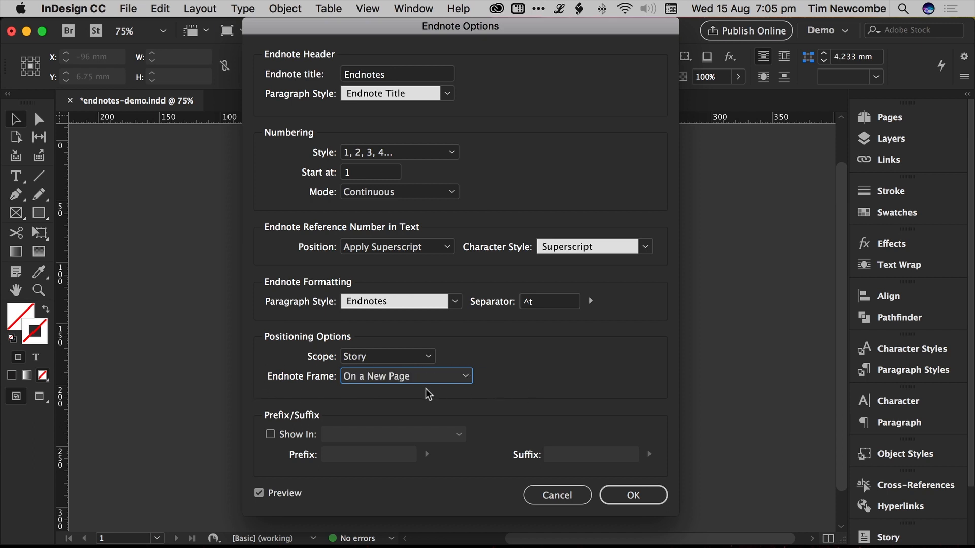
{"action": "mouse_move", "coordinate": [531, 380]}
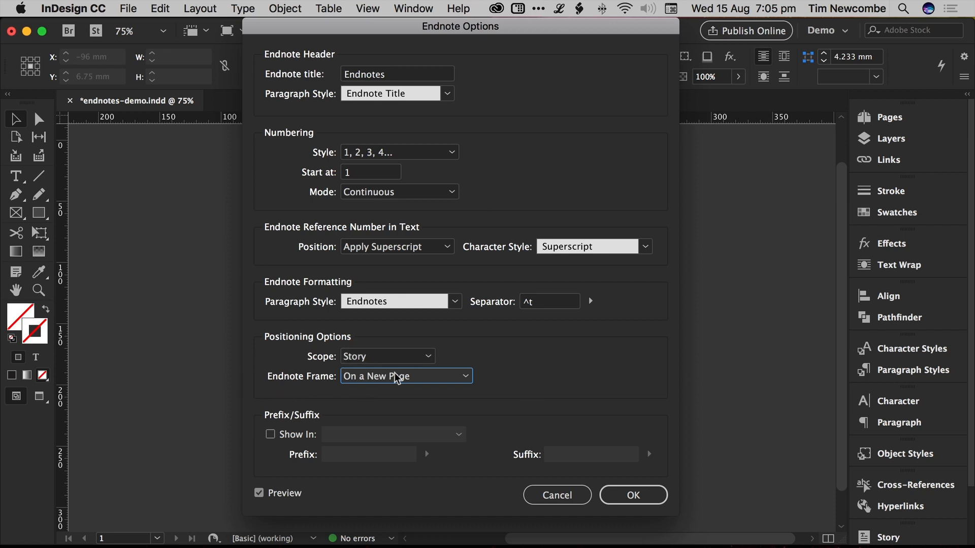
{"action": "left_click", "coordinate": [405, 377]}
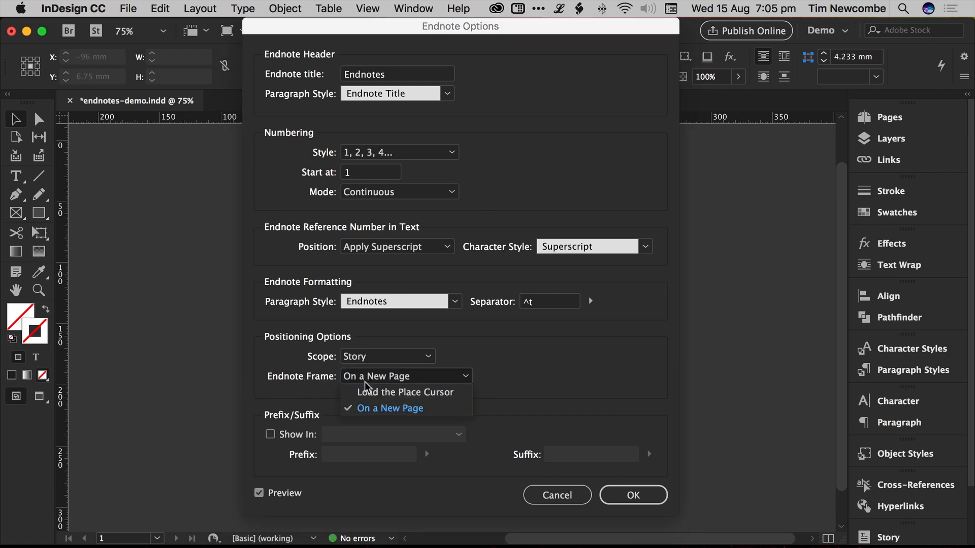
{"action": "left_click", "coordinate": [390, 408]}
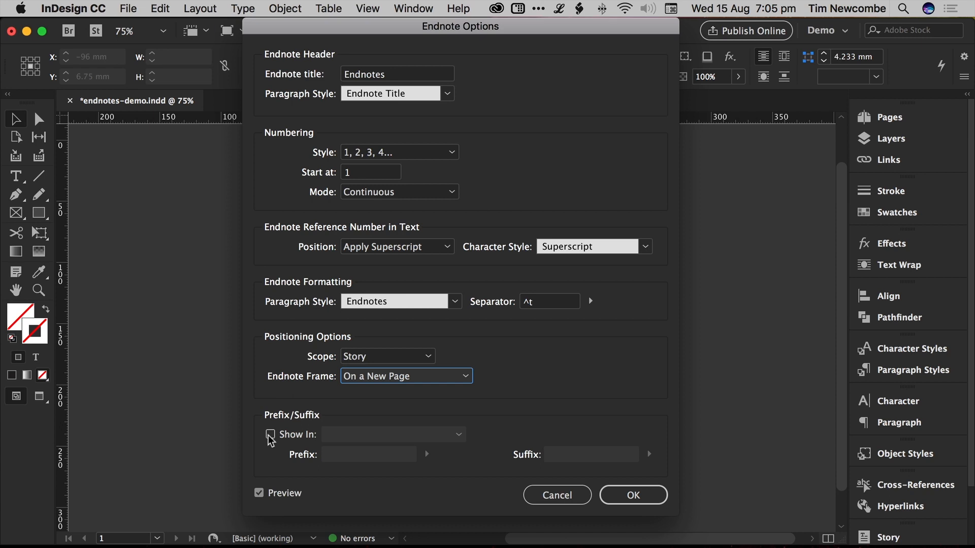
{"action": "left_click", "coordinate": [270, 434]}
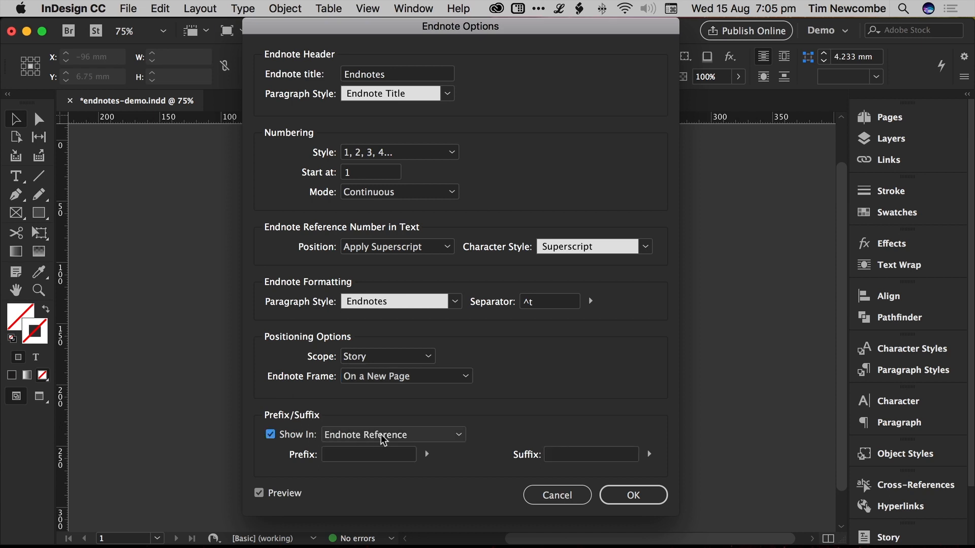
{"action": "left_click", "coordinate": [394, 435]}
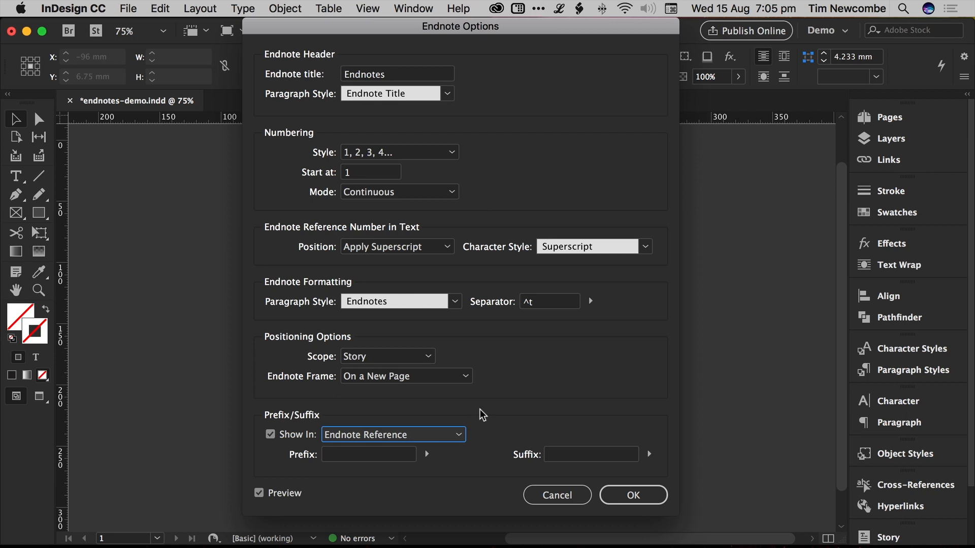
{"action": "left_click", "coordinate": [368, 454]}
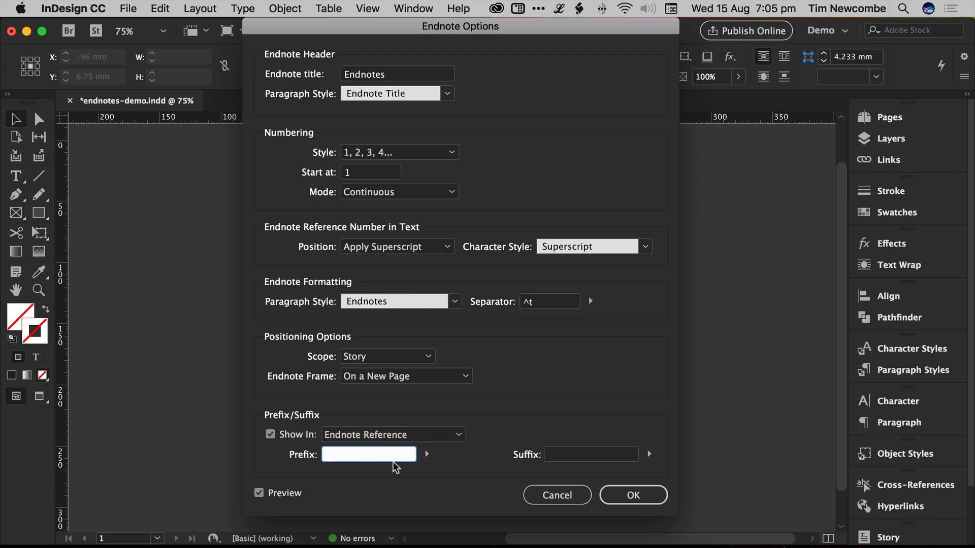
{"action": "type", "text": "("}
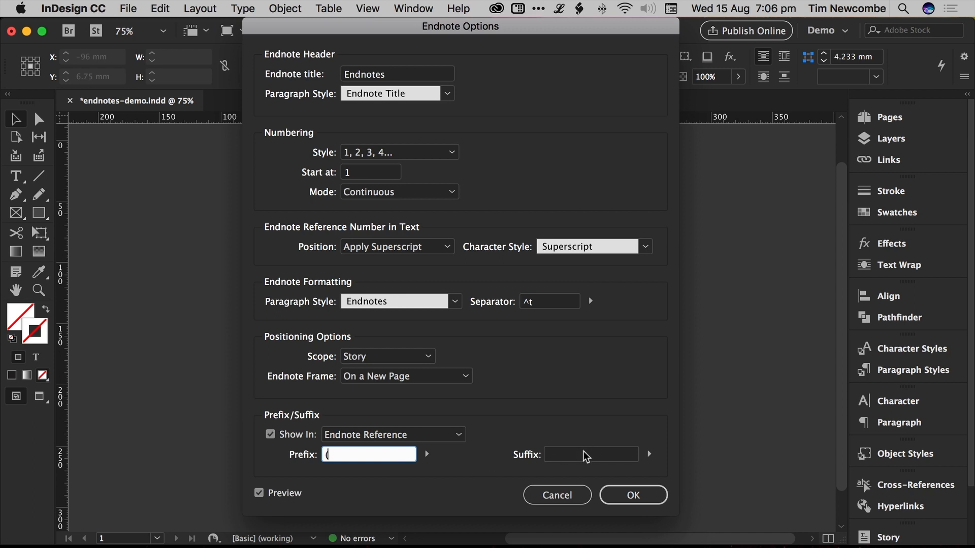
{"action": "left_click", "coordinate": [591, 454]}
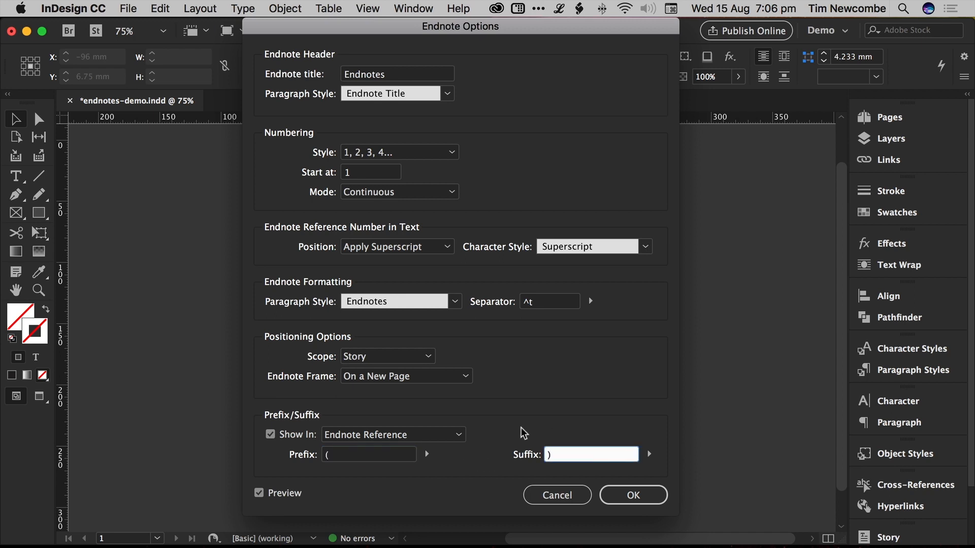
{"action": "left_click", "coordinate": [393, 434]}
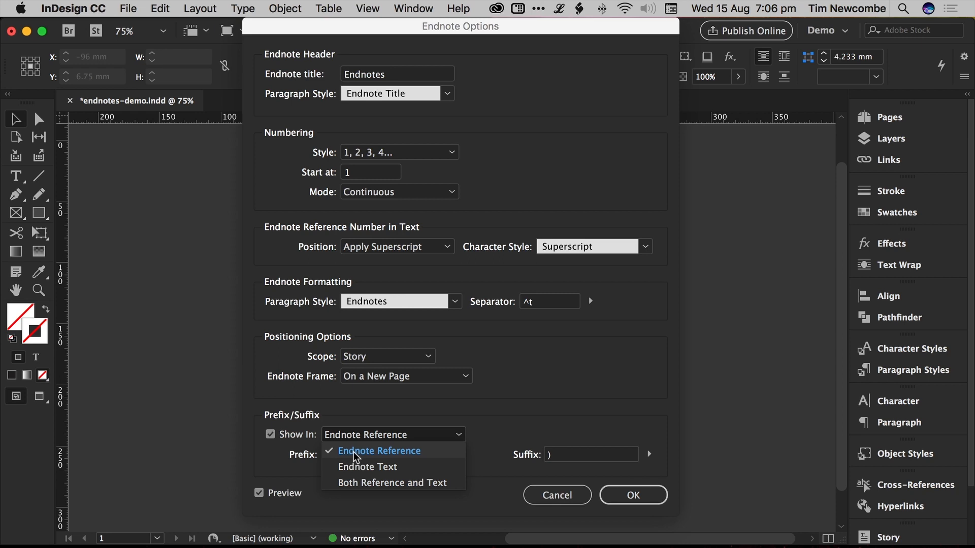
{"action": "mouse_move", "coordinate": [401, 459]}
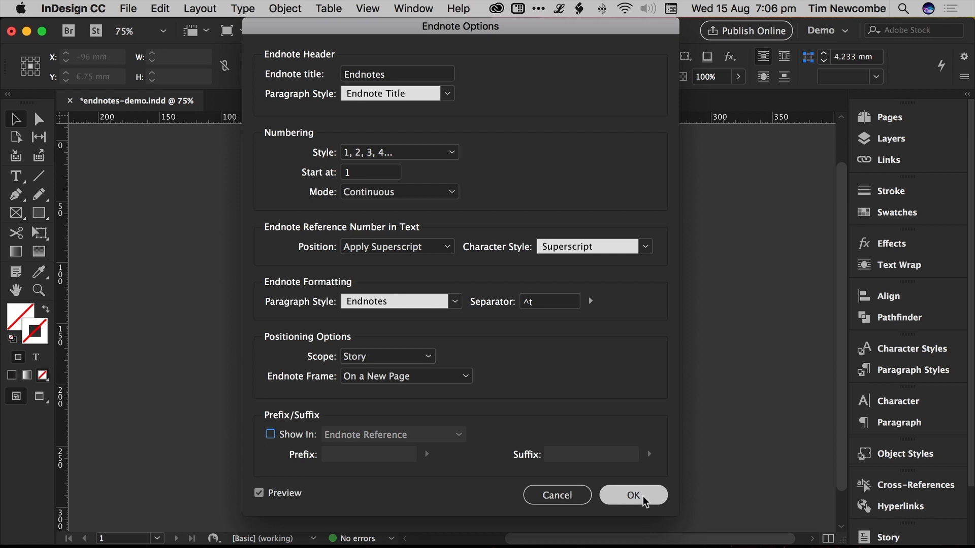
Step: Confirm the endnote options, deselect the frame, and view the story's superscript numbers
{"action": "left_click", "coordinate": [633, 495]}
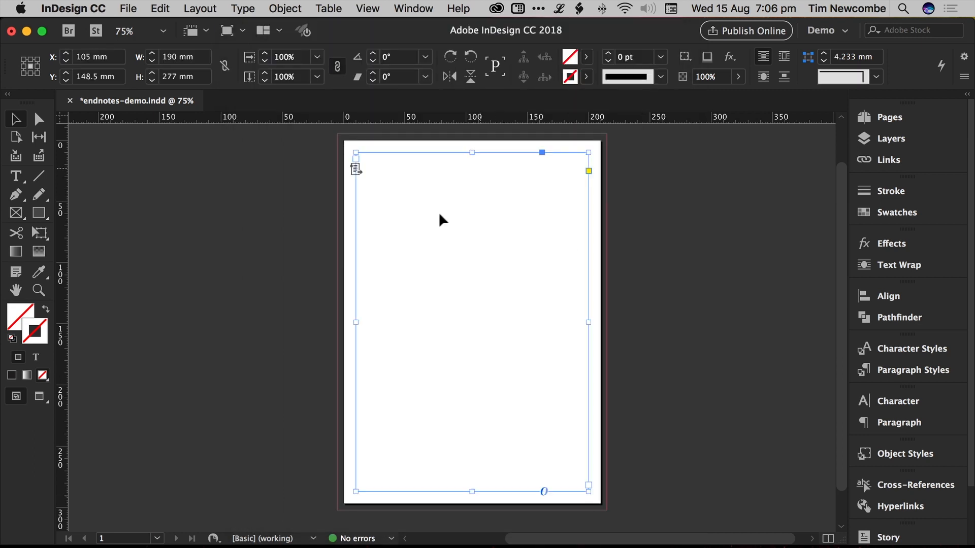
{"action": "left_click", "coordinate": [274, 241]}
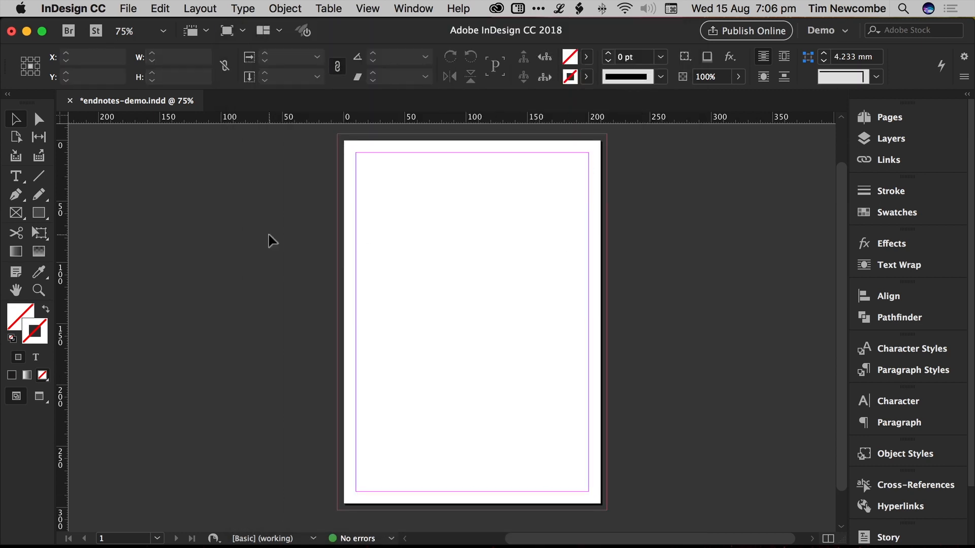
{"action": "left_click", "coordinate": [376, 177]}
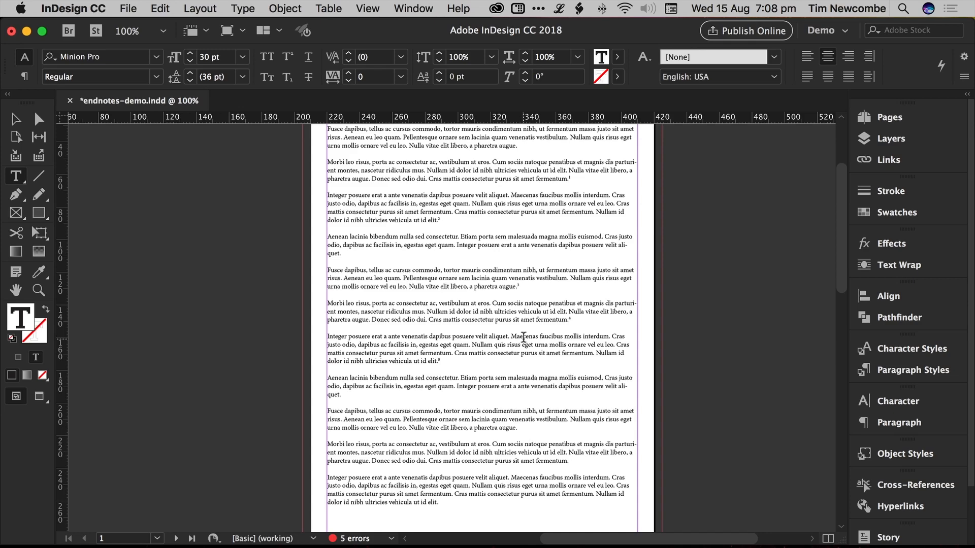
{"action": "mouse_move", "coordinate": [520, 284]}
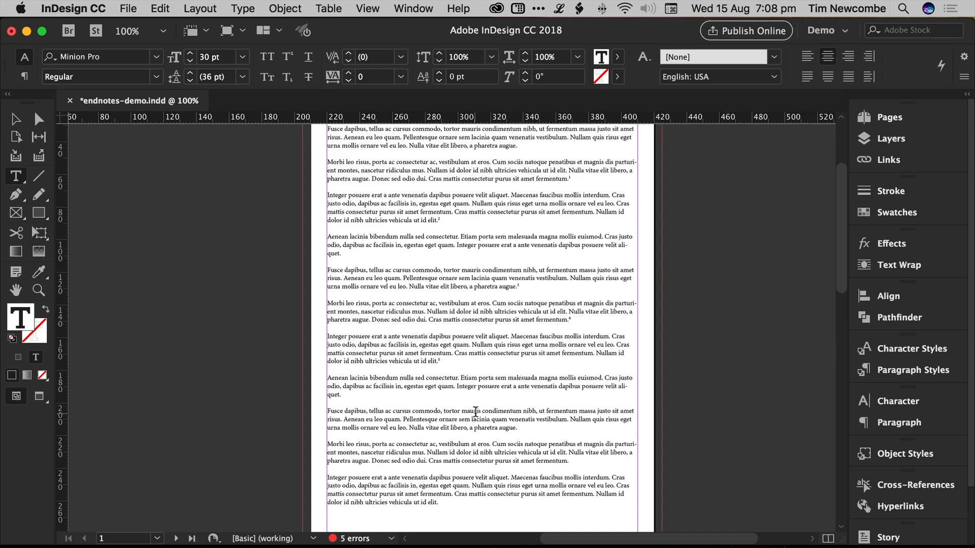
{"action": "scroll", "scroll_direction": "down", "scroll_amount": 3}
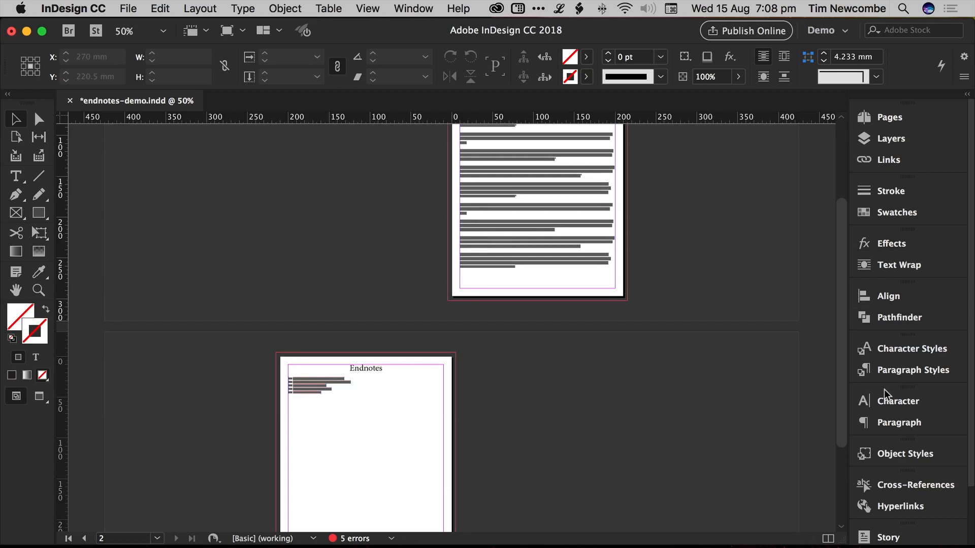
Step: Add a blank two-page spread from the Pages panel
{"action": "left_click", "coordinate": [884, 116]}
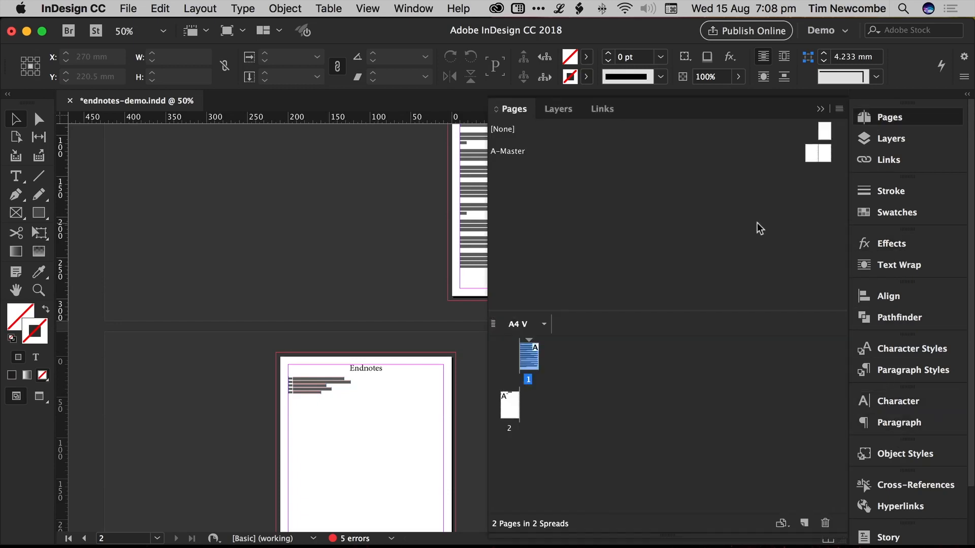
{"action": "left_click", "coordinate": [804, 523]}
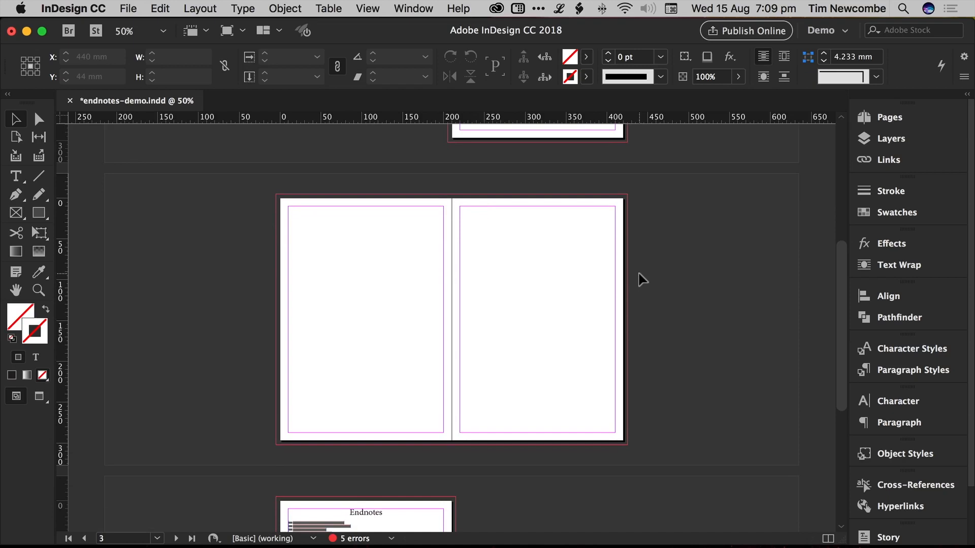
{"action": "scroll", "scroll_direction": "down", "scroll_amount": 3}
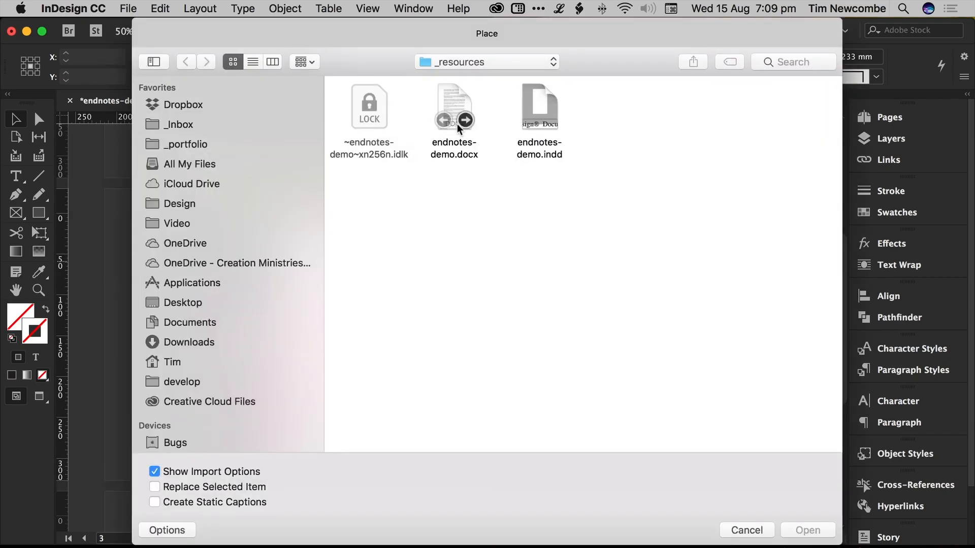
Step: Place endnotes-demo.docx onto the blank spread as a second story
{"action": "left_click", "coordinate": [454, 106]}
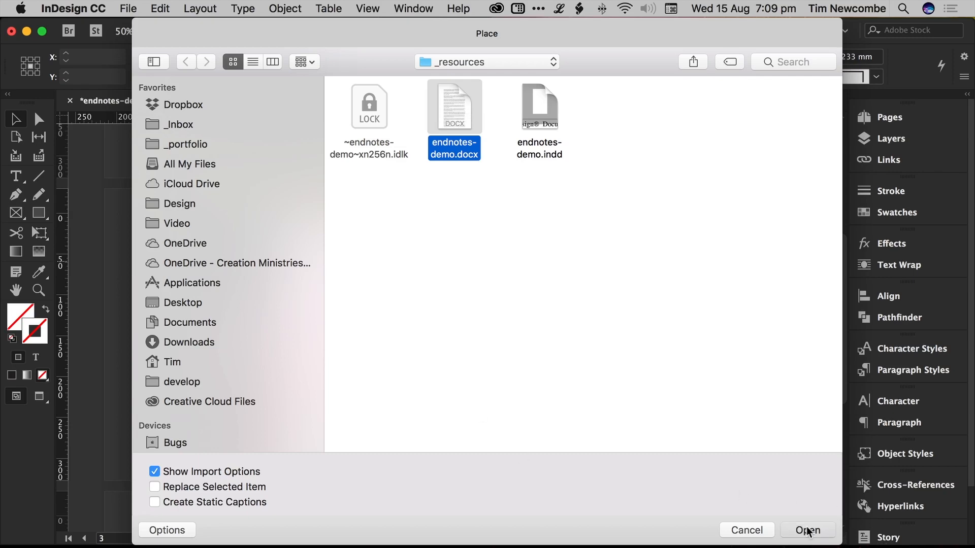
{"action": "left_click", "coordinate": [807, 530]}
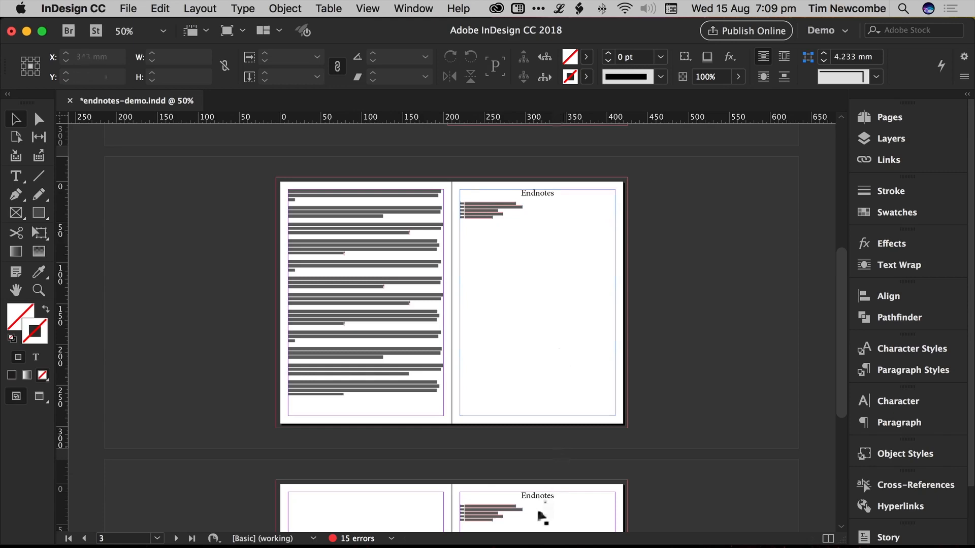
{"action": "scroll", "scroll_direction": "down", "scroll_amount": 3}
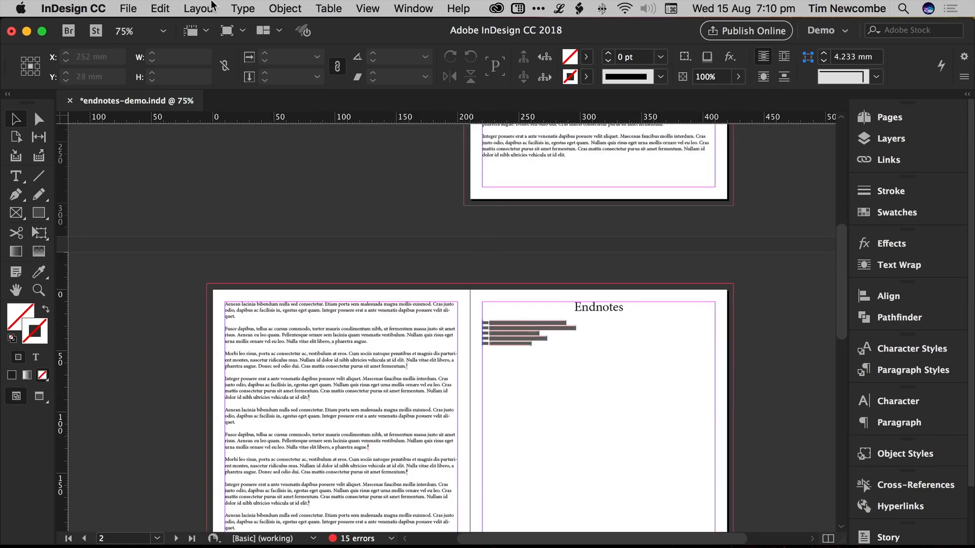
Step: Reopen Document Endnote Options, set Scope to Document, and confirm
{"action": "left_click", "coordinate": [243, 8]}
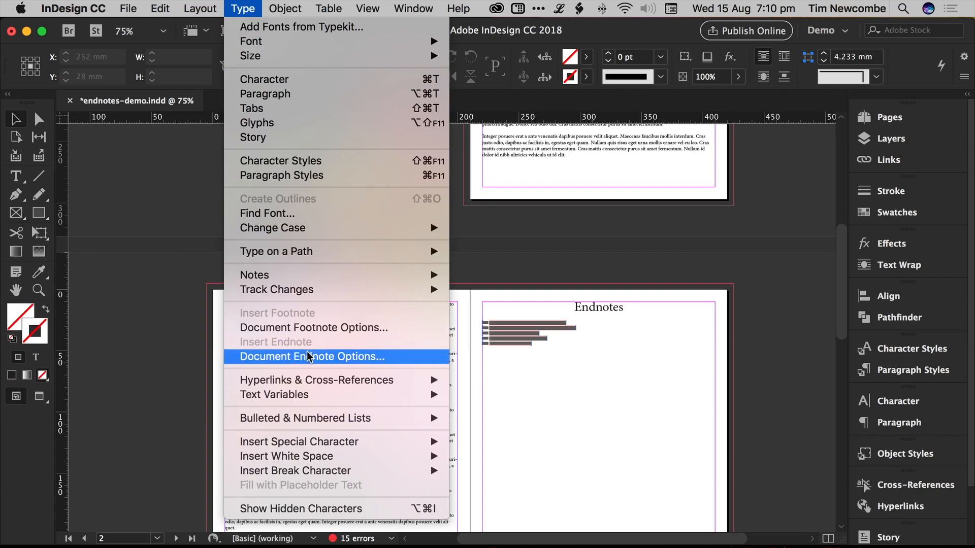
{"action": "left_click", "coordinate": [311, 356]}
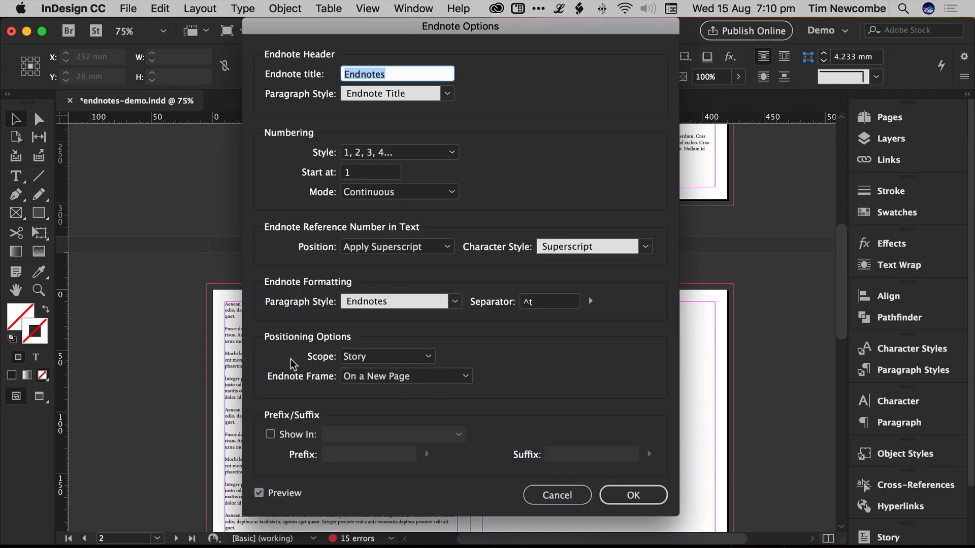
{"action": "mouse_move", "coordinate": [415, 139]}
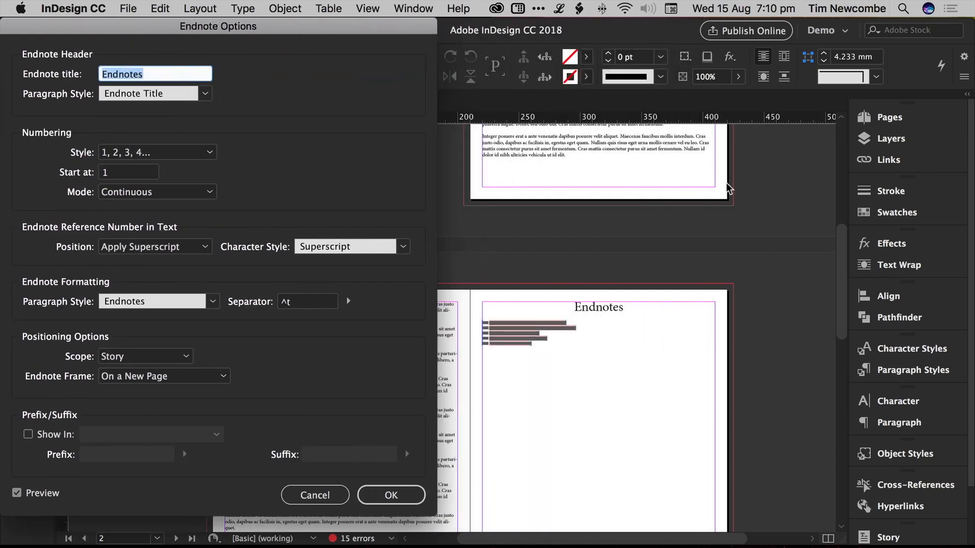
{"action": "mouse_move", "coordinate": [508, 349]}
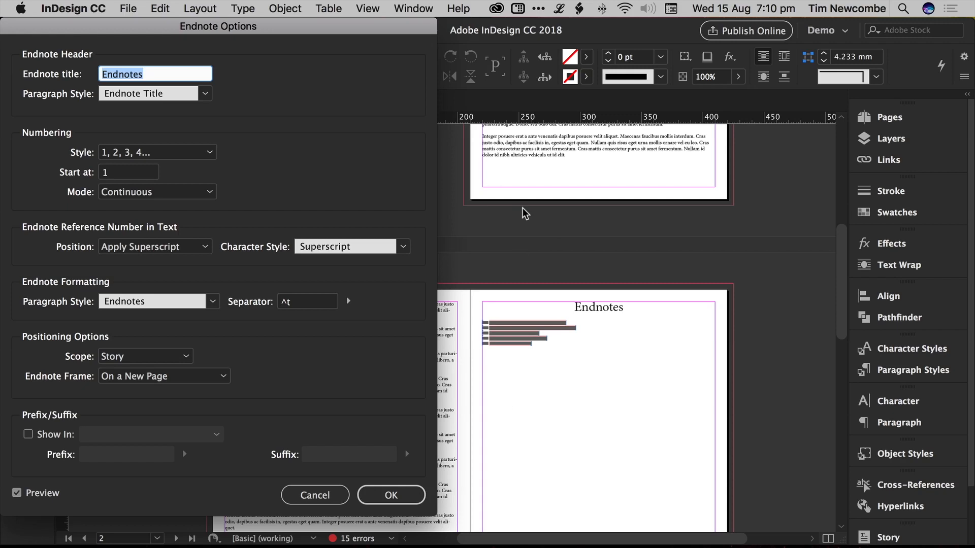
{"action": "left_click", "coordinate": [145, 355]}
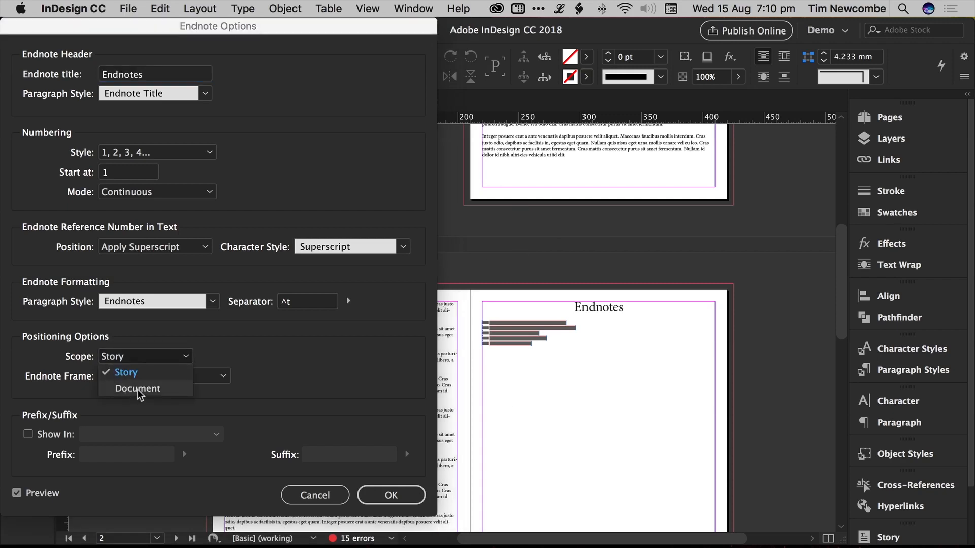
{"action": "left_click", "coordinate": [138, 388]}
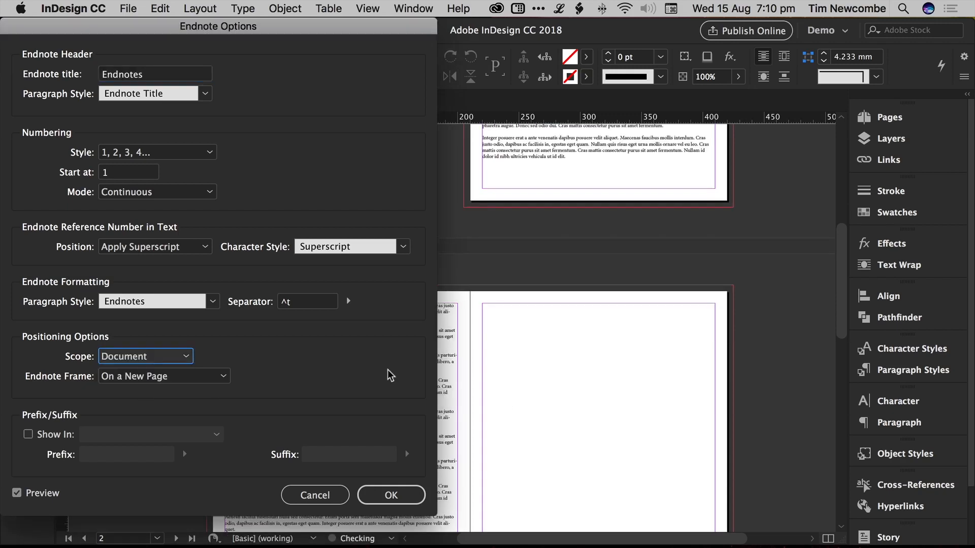
{"action": "triple_click", "coordinate": [154, 73]}
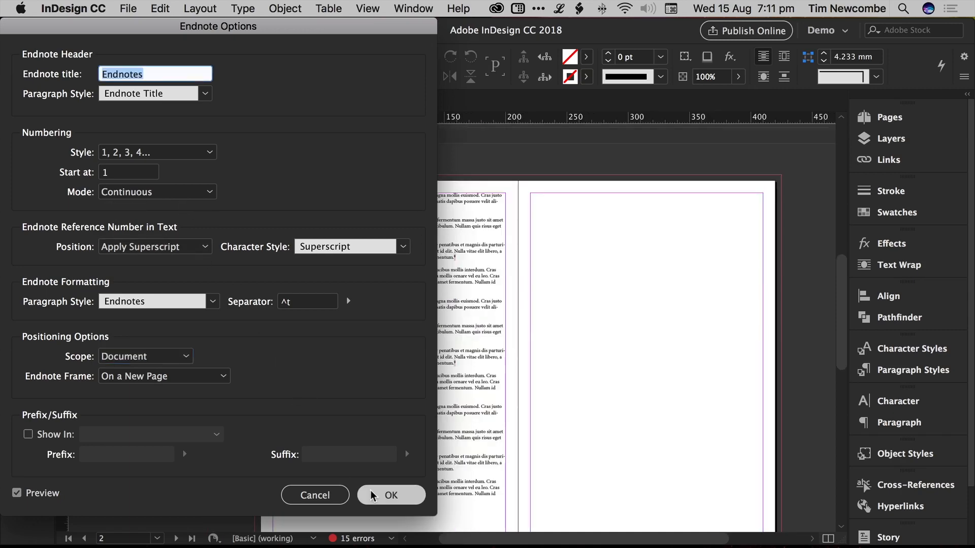
{"action": "left_click", "coordinate": [391, 496]}
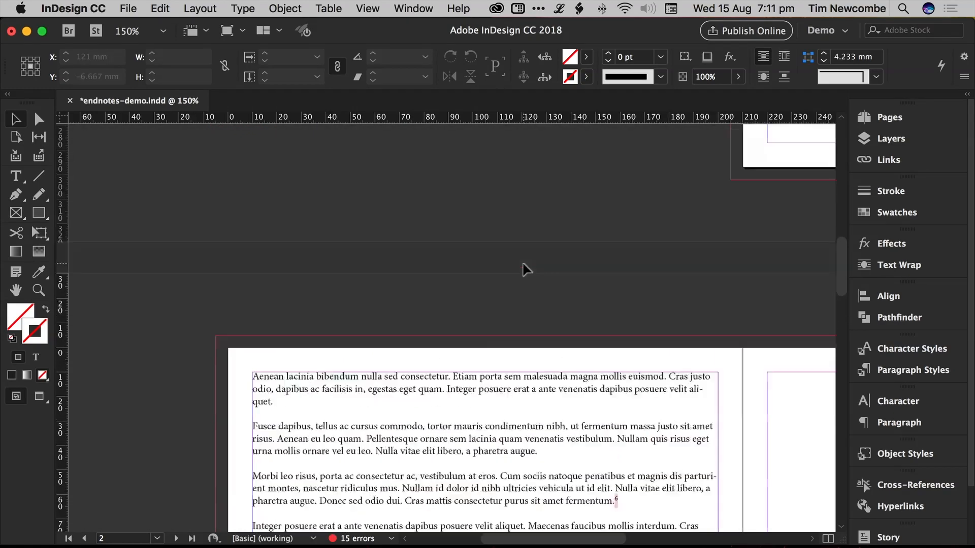
Step: Scroll down to the page 4 Endnotes page listing endnotes 1 through 10
{"action": "scroll", "scroll_direction": "down", "scroll_amount": 3}
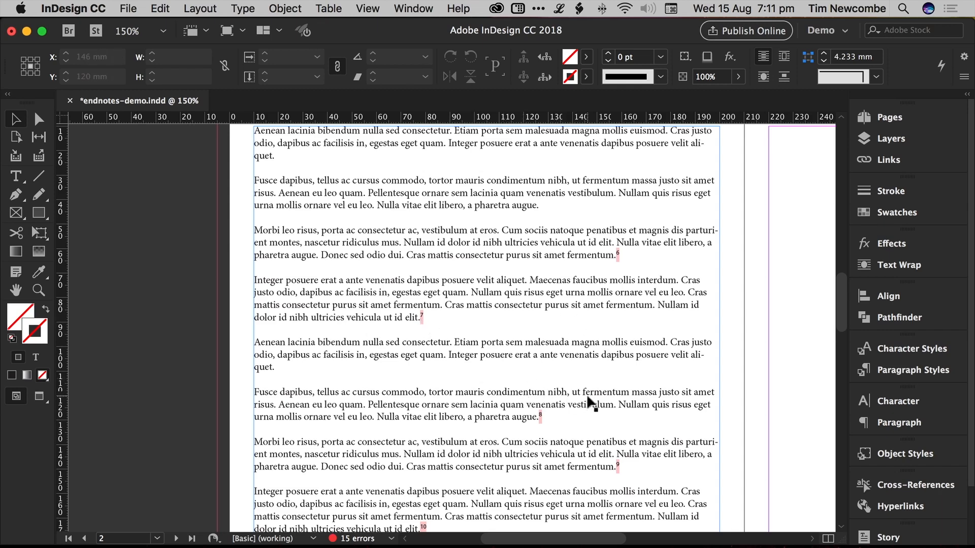
{"action": "scroll", "scroll_direction": "down", "scroll_amount": 3}
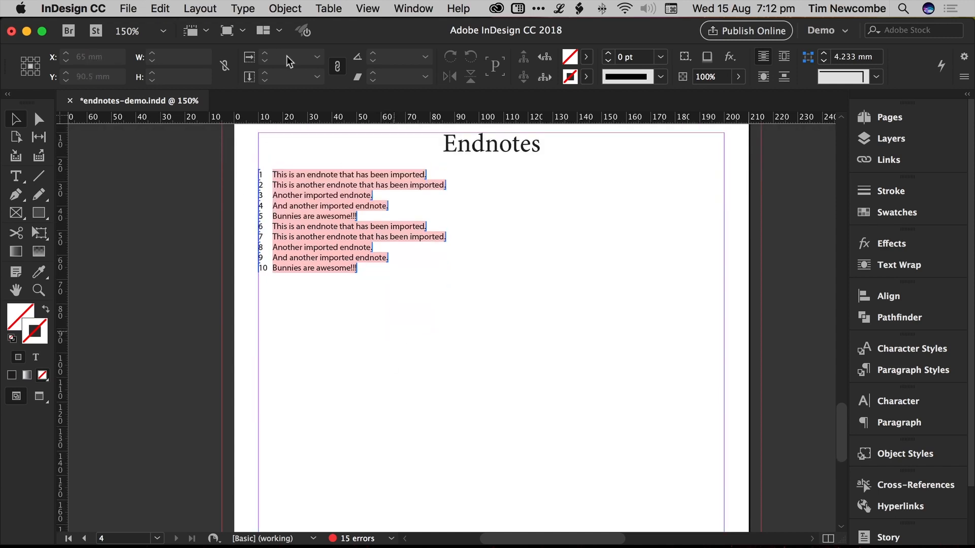
Step: Set the Document Endnote Options Numbering Mode to Restart Every Story
{"action": "left_click", "coordinate": [242, 8]}
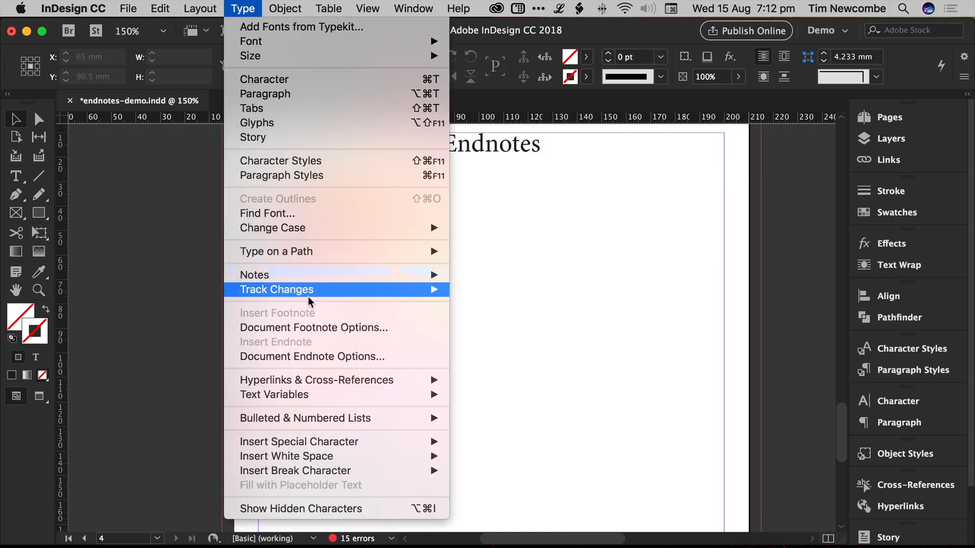
{"action": "left_click", "coordinate": [311, 356]}
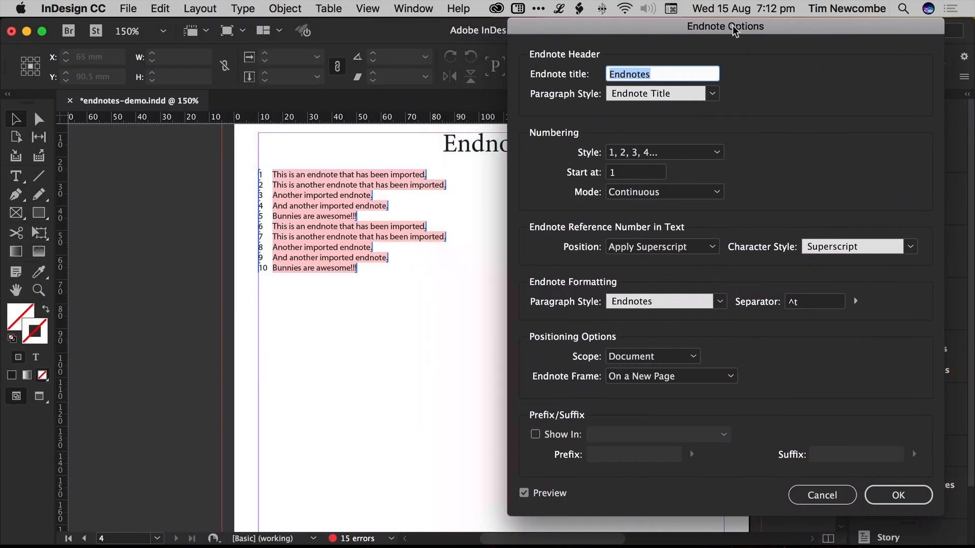
{"action": "mouse_move", "coordinate": [712, 207]}
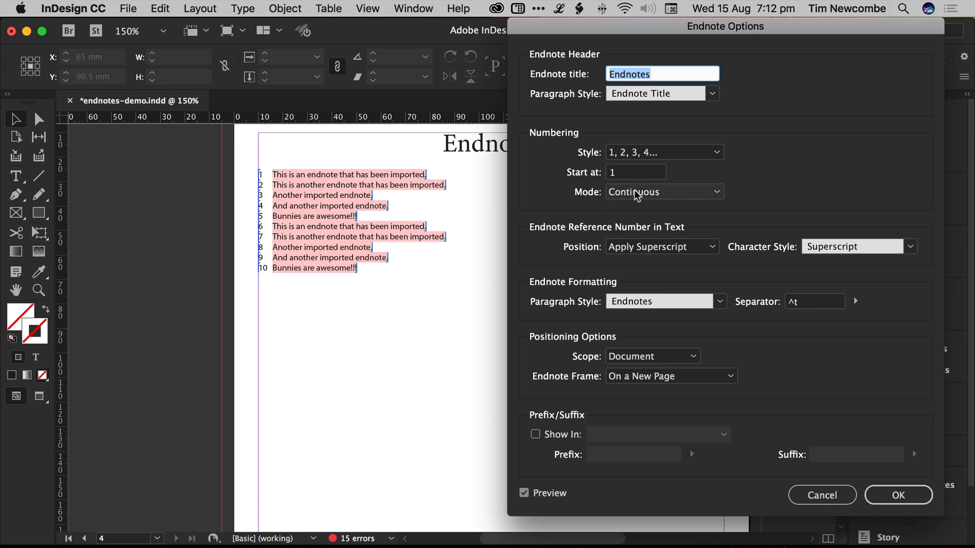
{"action": "left_click", "coordinate": [663, 191]}
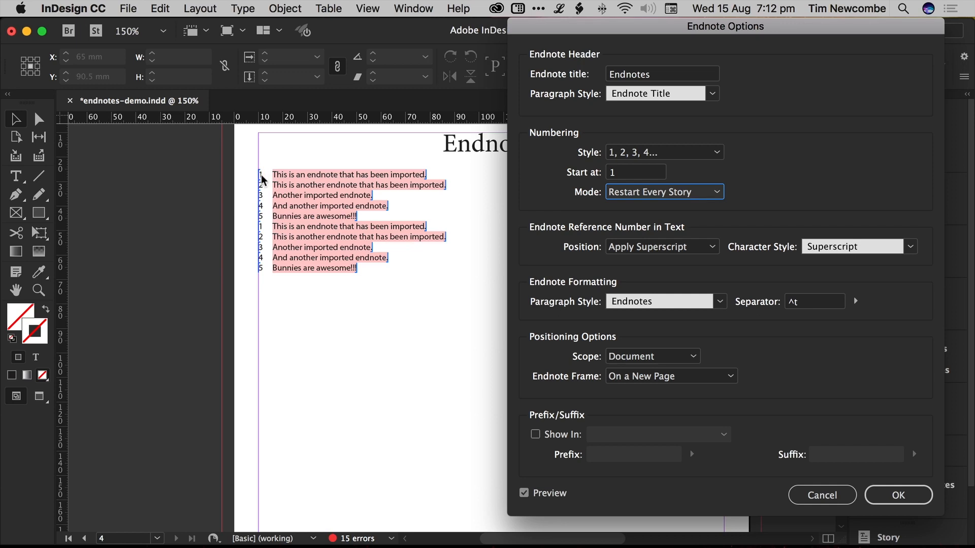
{"action": "mouse_move", "coordinate": [264, 270]}
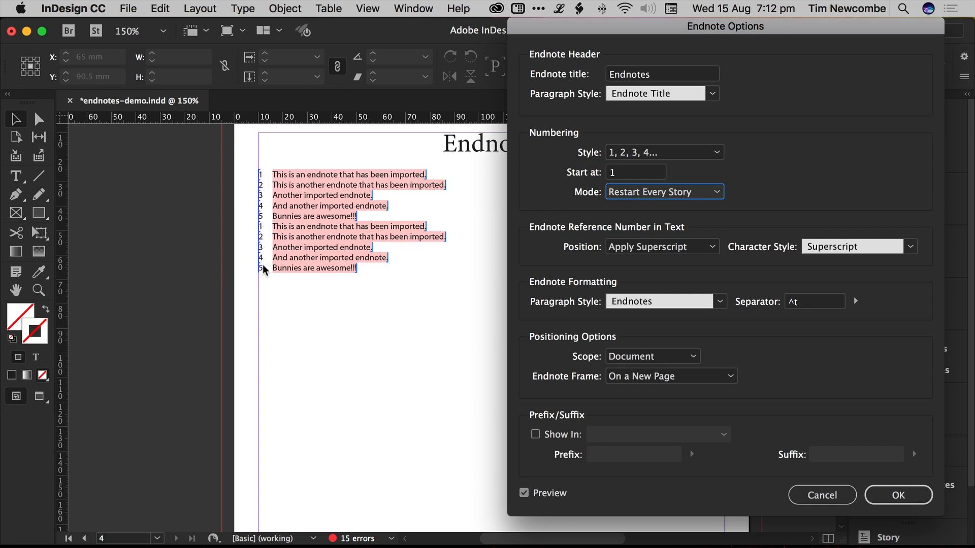
{"action": "mouse_move", "coordinate": [263, 176]}
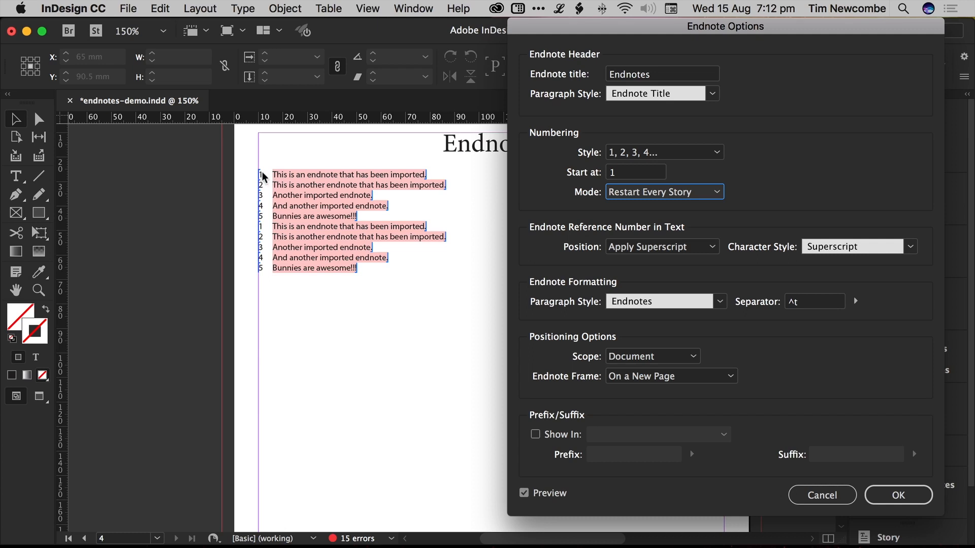
{"action": "mouse_move", "coordinate": [263, 280]}
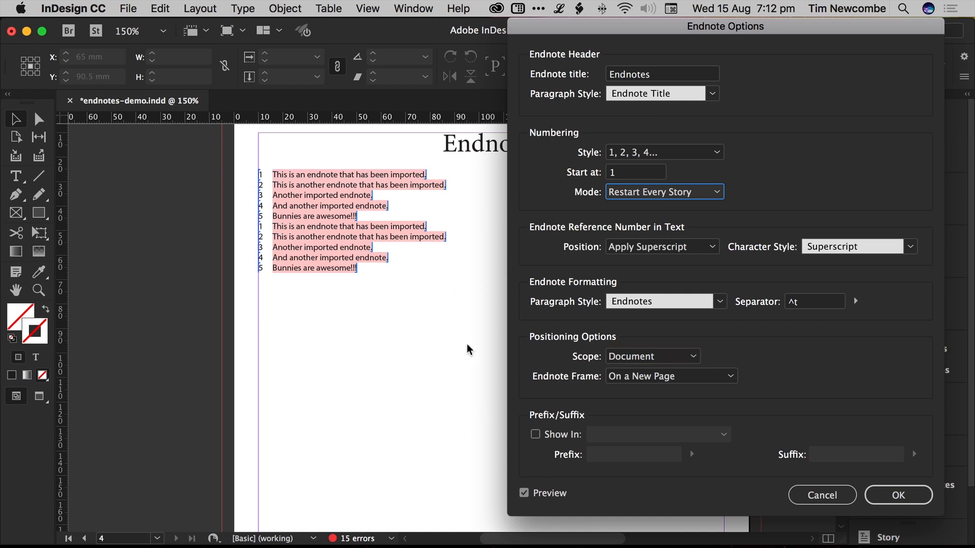
{"action": "mouse_move", "coordinate": [552, 192]}
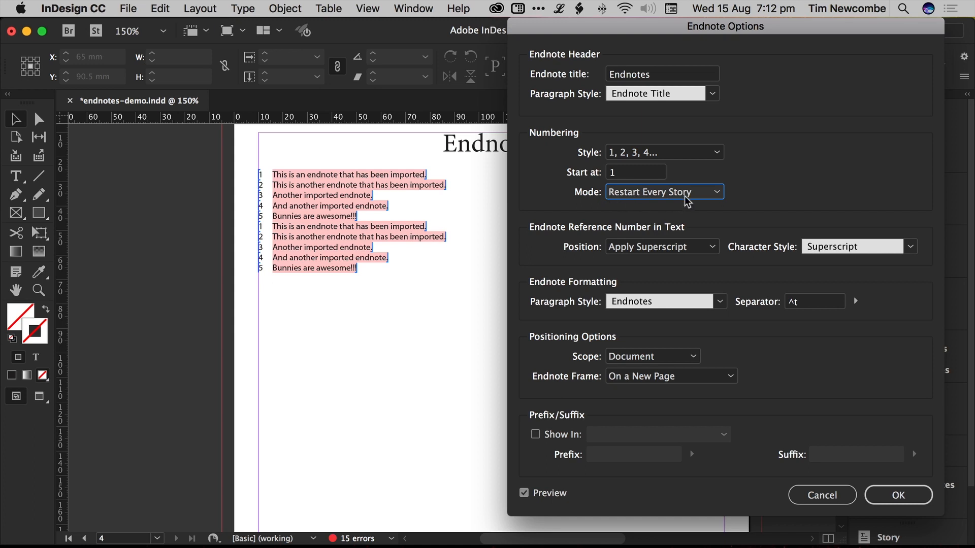
{"action": "mouse_move", "coordinate": [542, 210]}
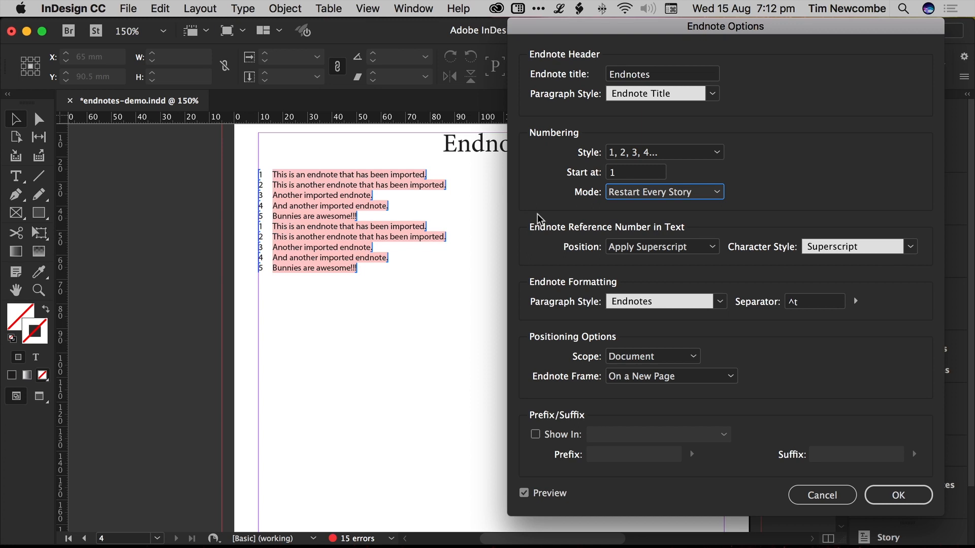
{"action": "left_click", "coordinate": [897, 496]}
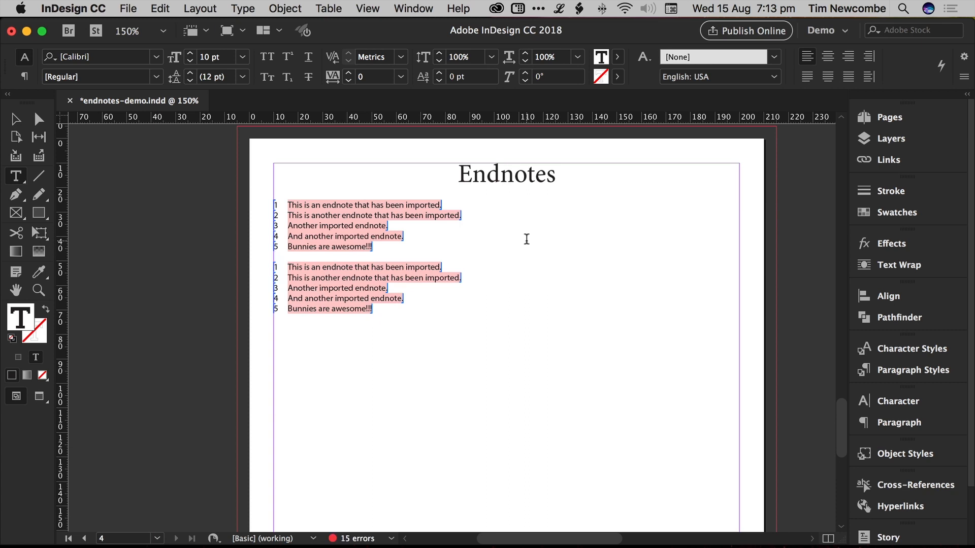
Step: Type 'Chapter title' in the gap and insert endnote 'Additional endnote' into story one
{"action": "type", "text": "Chapter"}
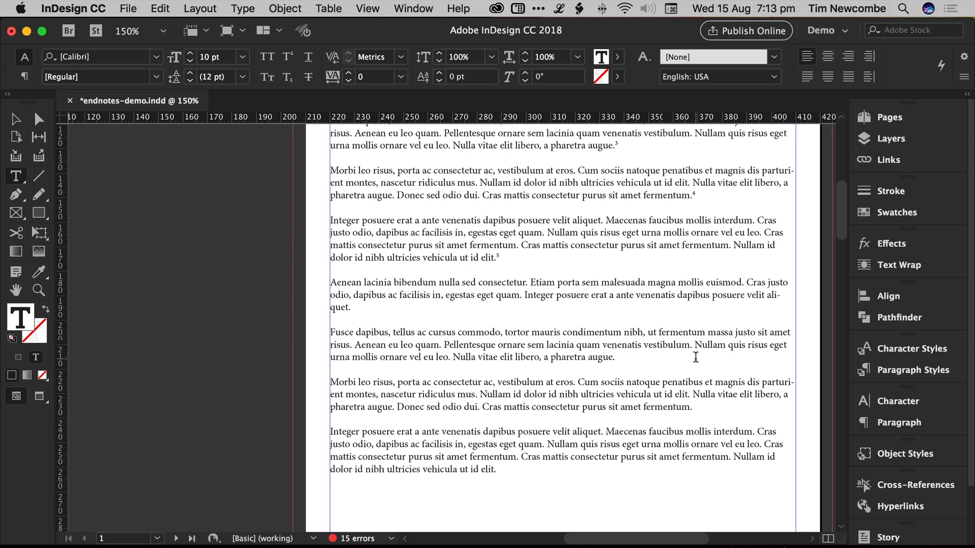
{"action": "mouse_move", "coordinate": [584, 319]}
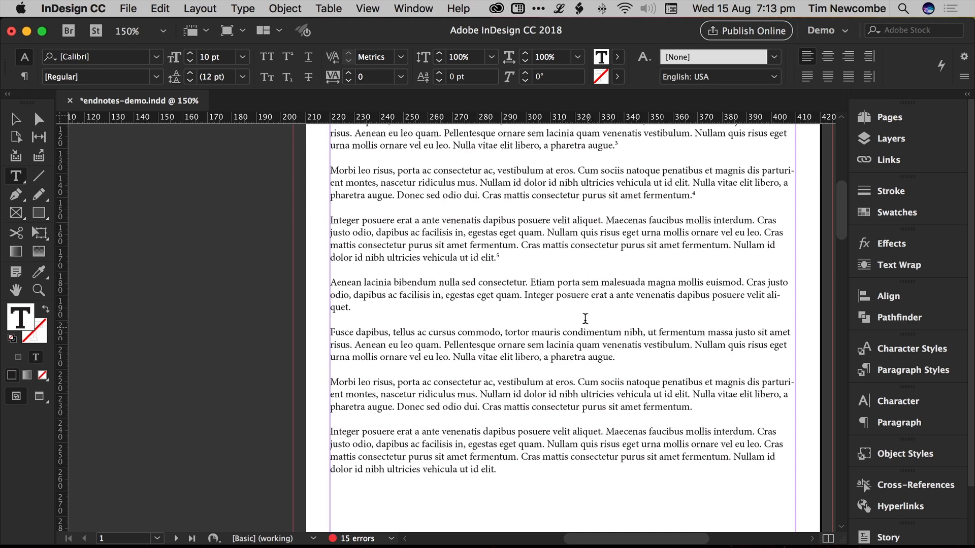
{"action": "left_click", "coordinate": [349, 306]}
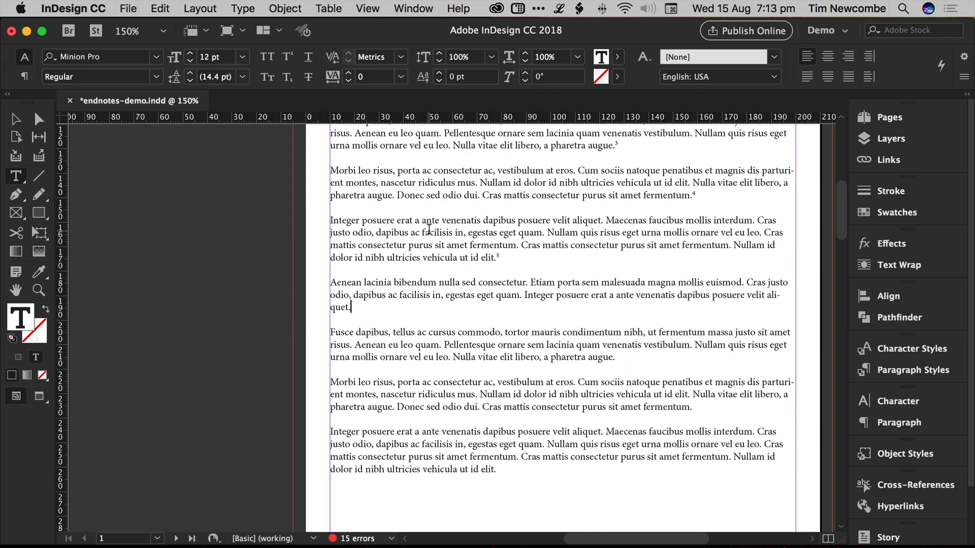
{"action": "left_click", "coordinate": [243, 8]}
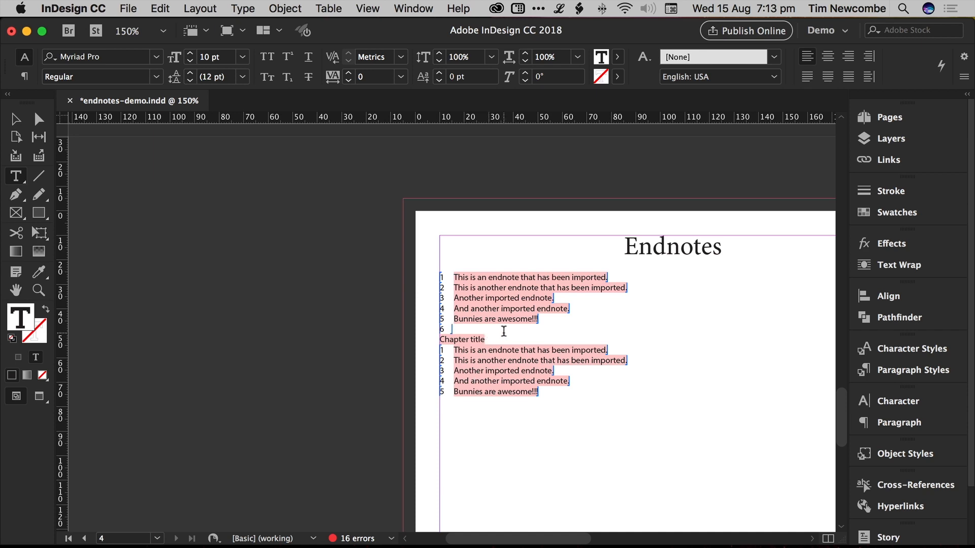
{"action": "type", "text": "Additional"}
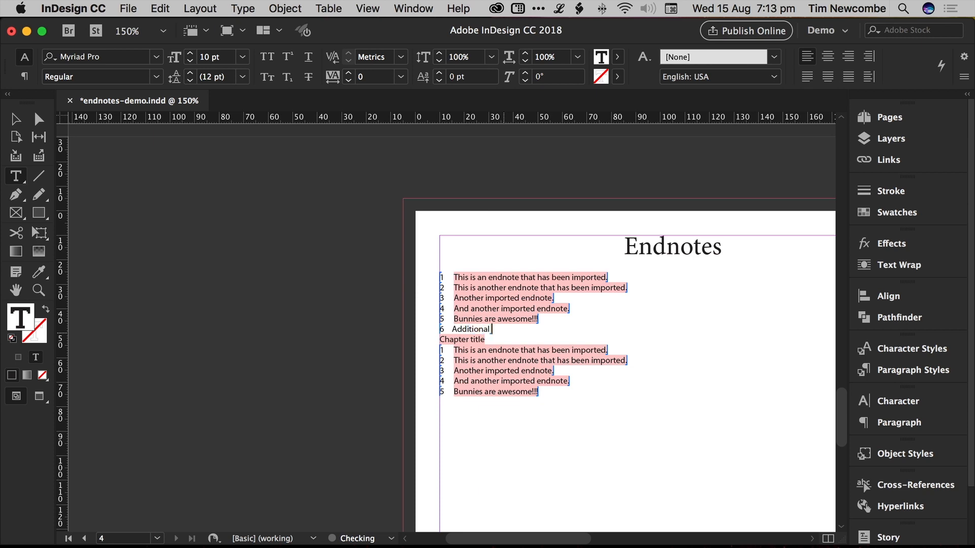
{"action": "type", "text": "endnote"}
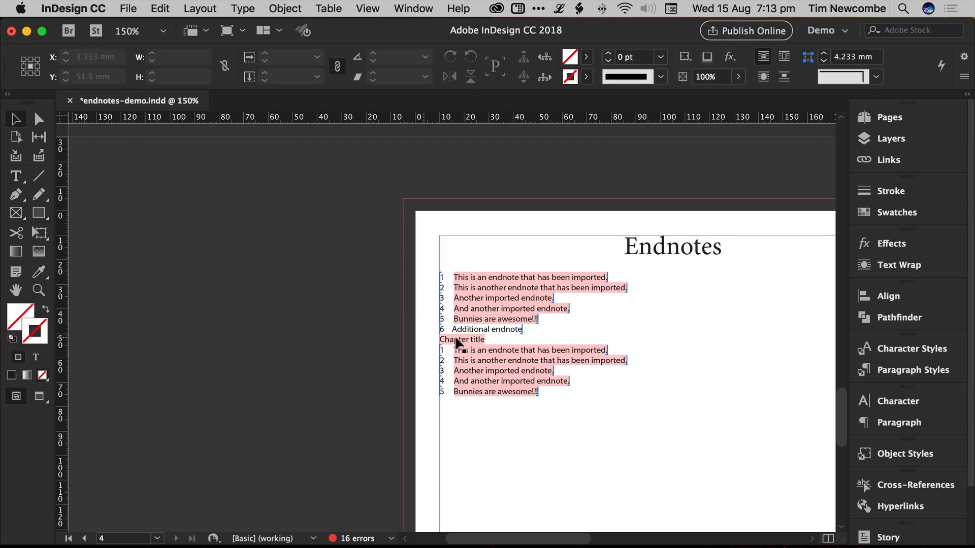
{"action": "left_click", "coordinate": [15, 177]}
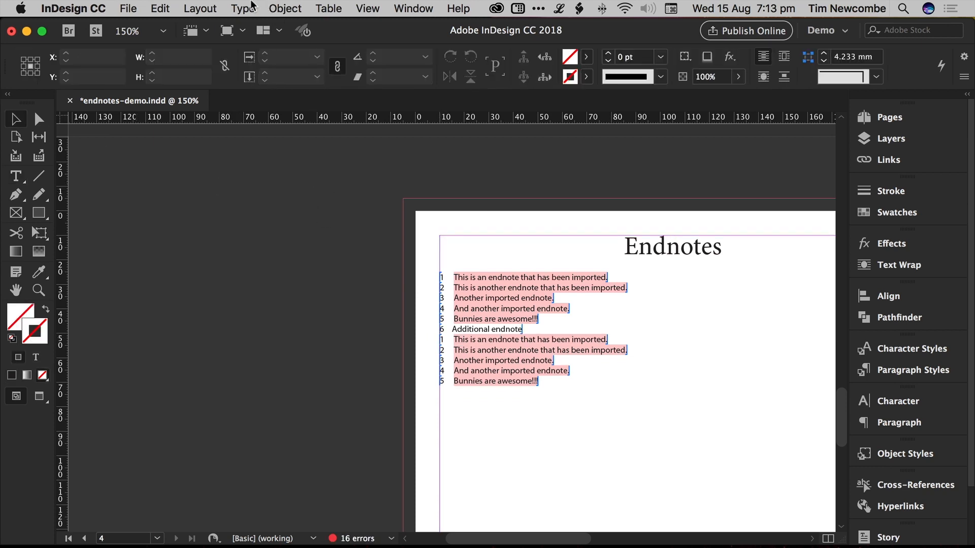
Step: Set endnote numbering Mode to Continuous with Scope set to Story
{"action": "left_click", "coordinate": [243, 8]}
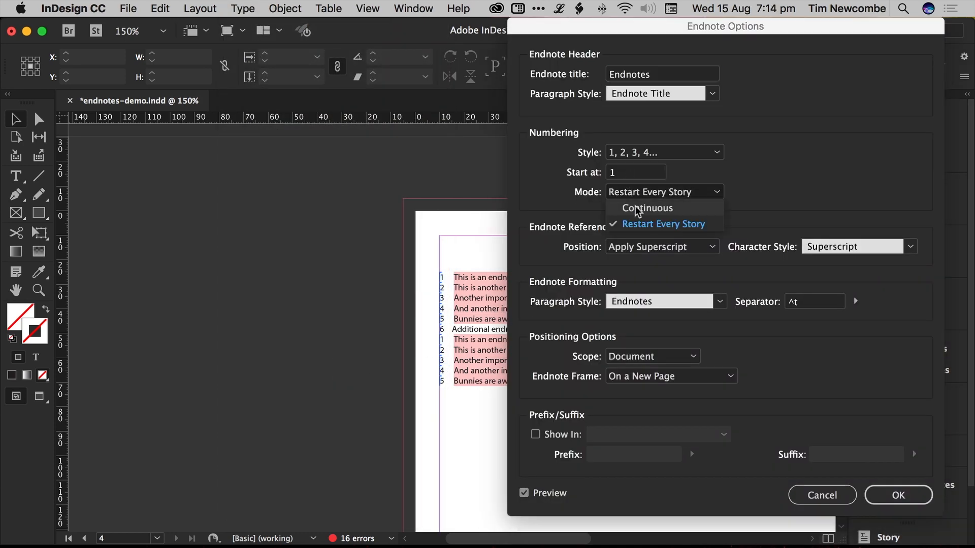
{"action": "left_click", "coordinate": [647, 208]}
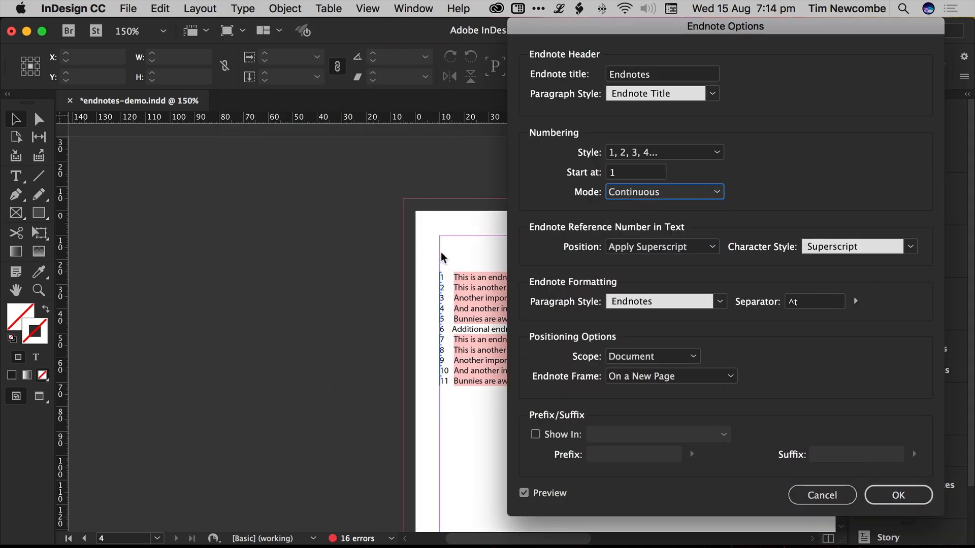
{"action": "left_click", "coordinate": [651, 355]}
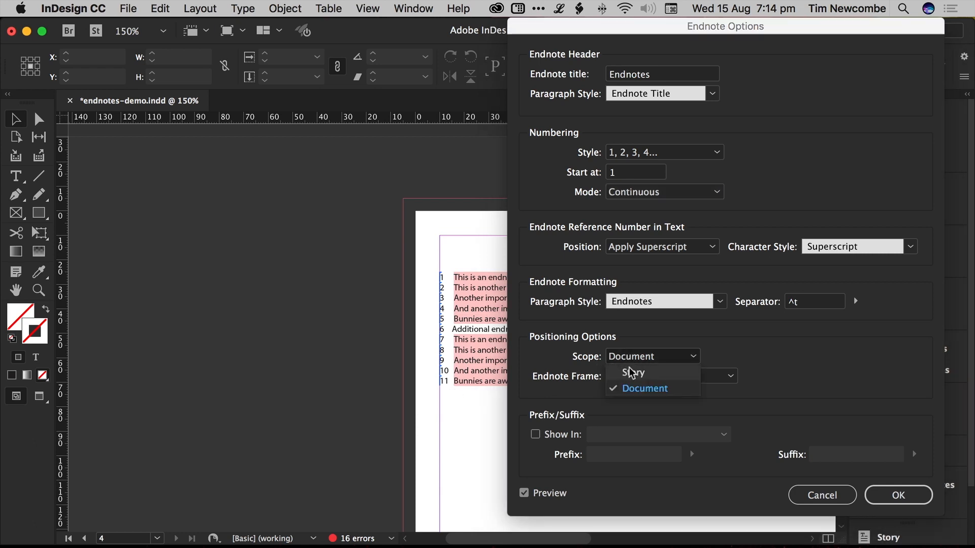
{"action": "left_click", "coordinate": [632, 372]}
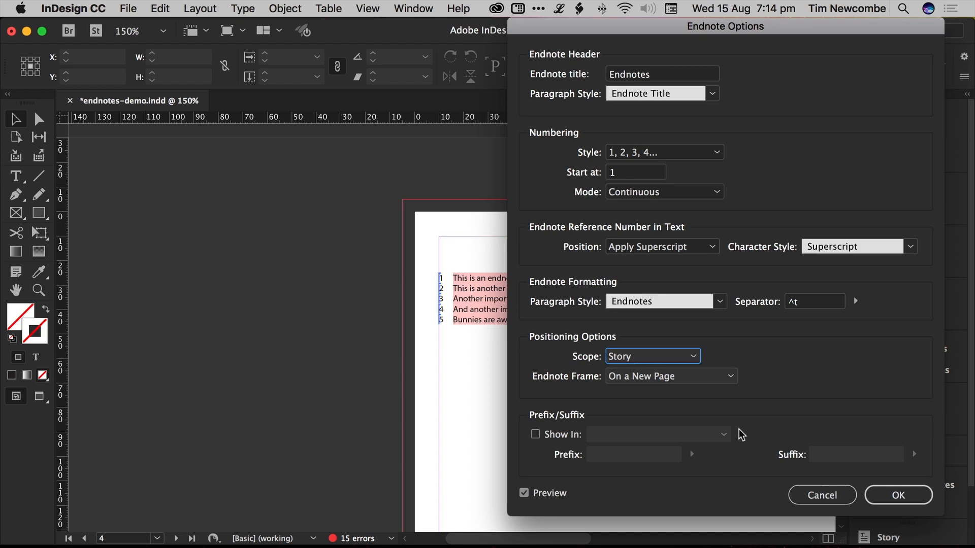
{"action": "left_click", "coordinate": [897, 495]}
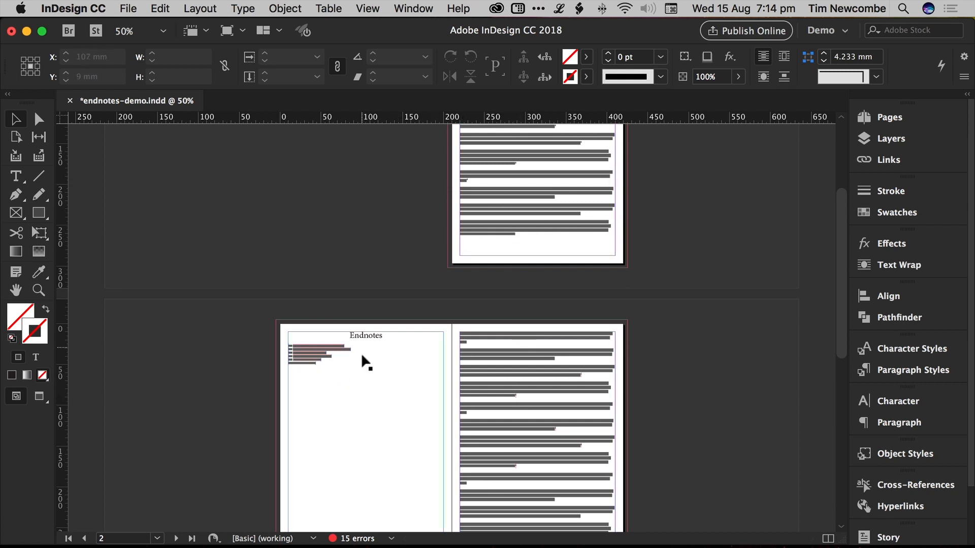
{"action": "mouse_move", "coordinate": [522, 336]}
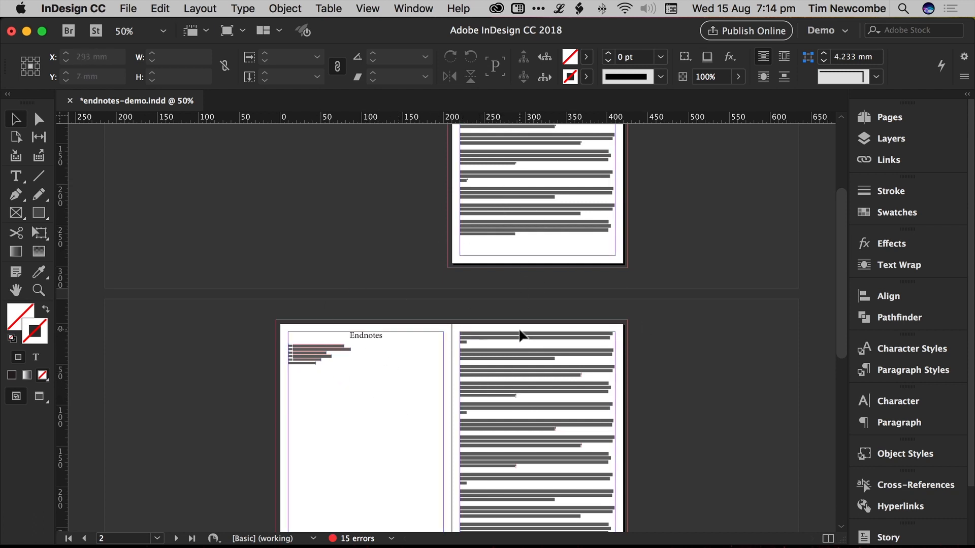
{"action": "scroll", "scroll_direction": "down", "scroll_amount": 3}
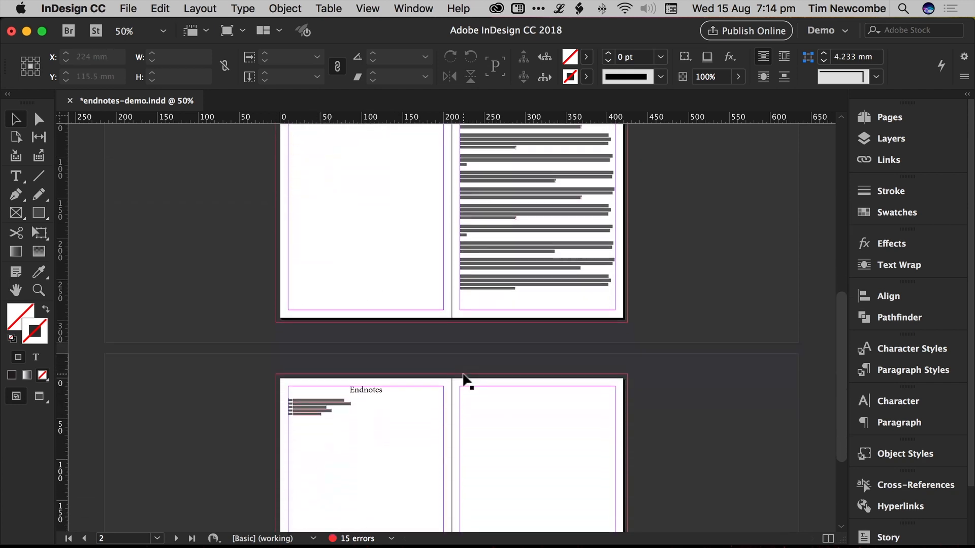
Step: Open the Type menu to reach the document endnote settings
{"action": "left_click", "coordinate": [242, 8]}
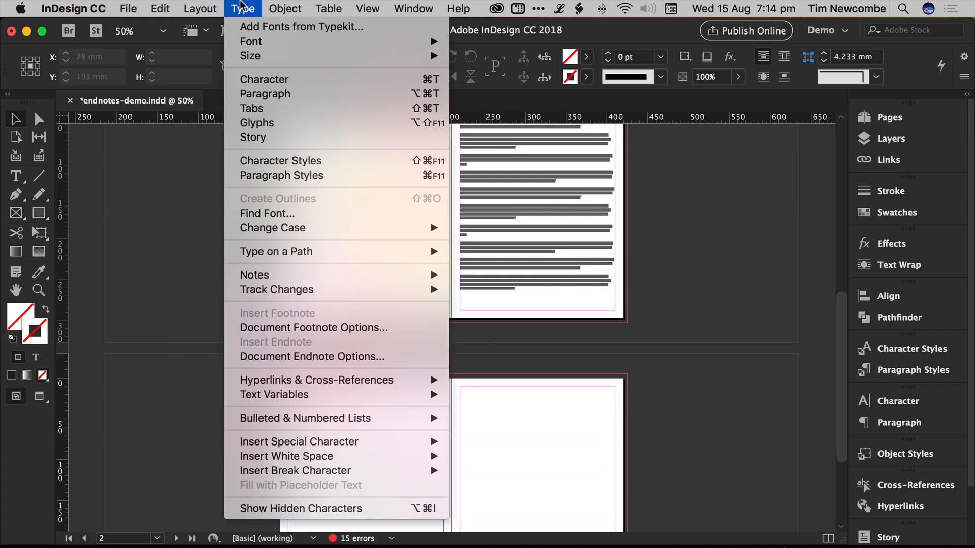
Step: Change the endnote Scope to Document and scroll to the combined Endnotes page
{"action": "left_click", "coordinate": [312, 356]}
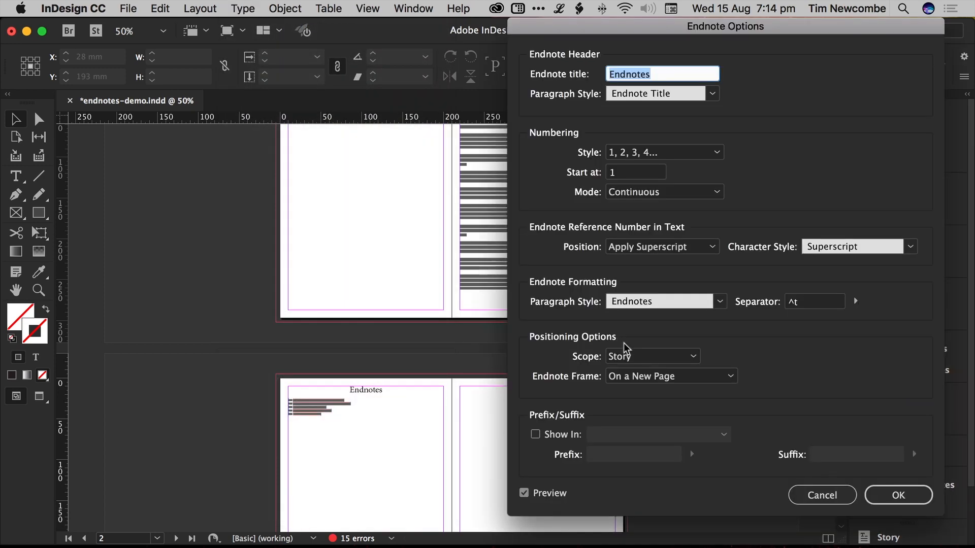
{"action": "mouse_move", "coordinate": [643, 195]}
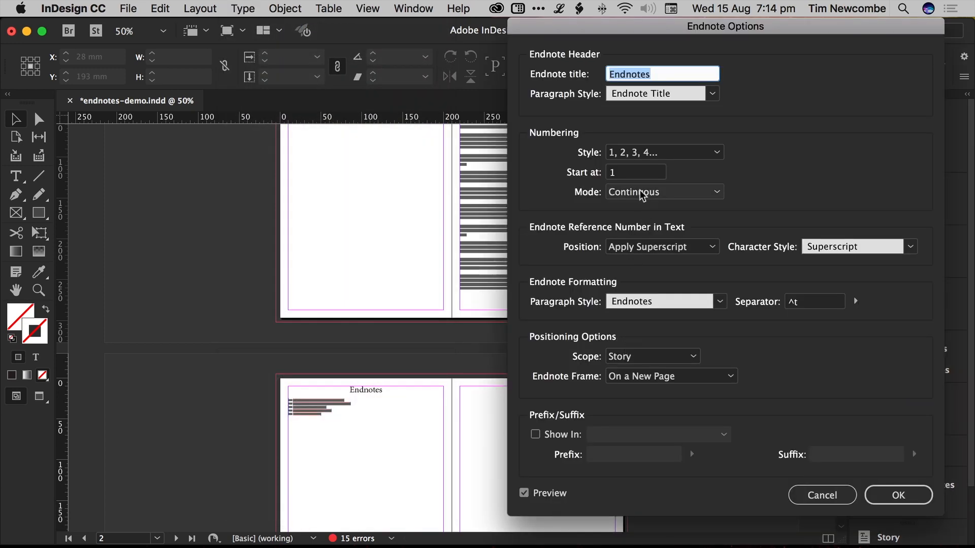
{"action": "left_click", "coordinate": [652, 356]}
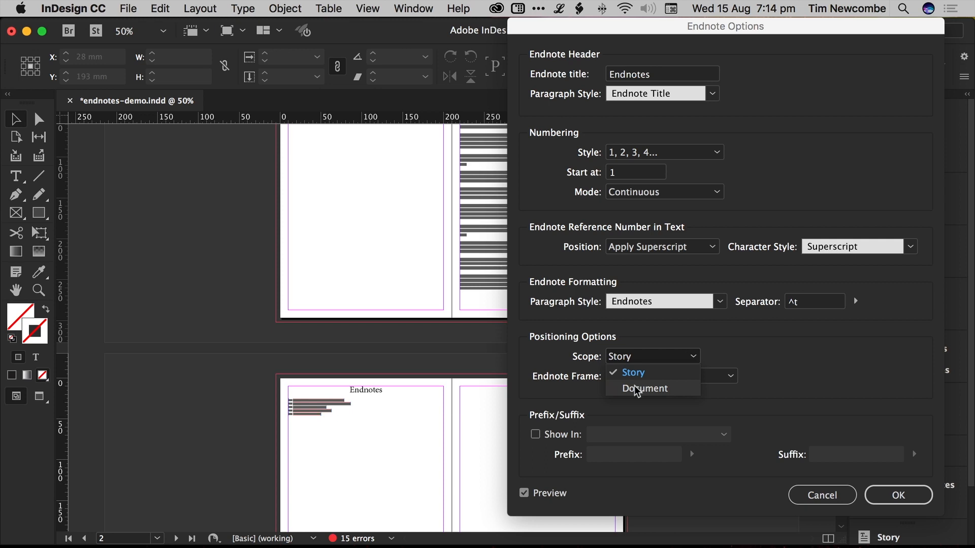
{"action": "left_click", "coordinate": [643, 388]}
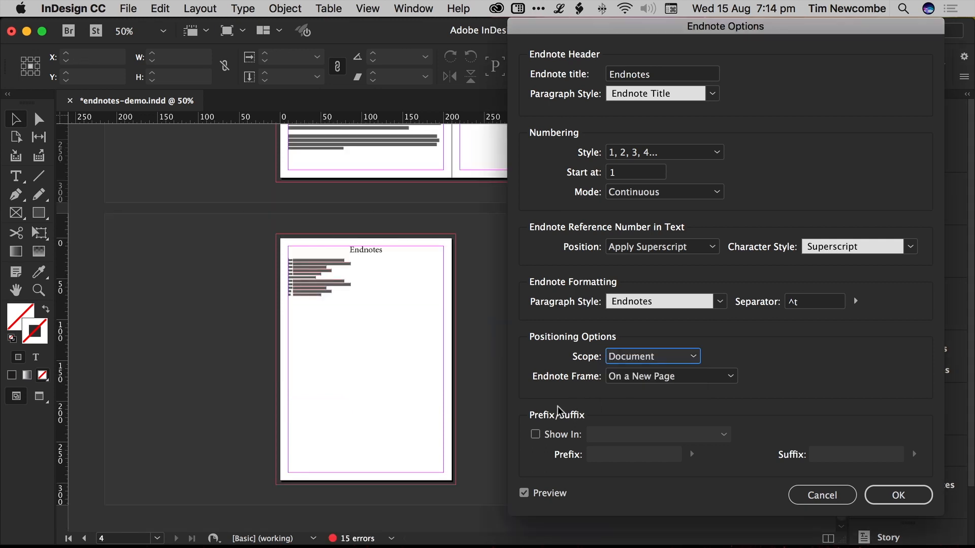
{"action": "left_click", "coordinate": [897, 496]}
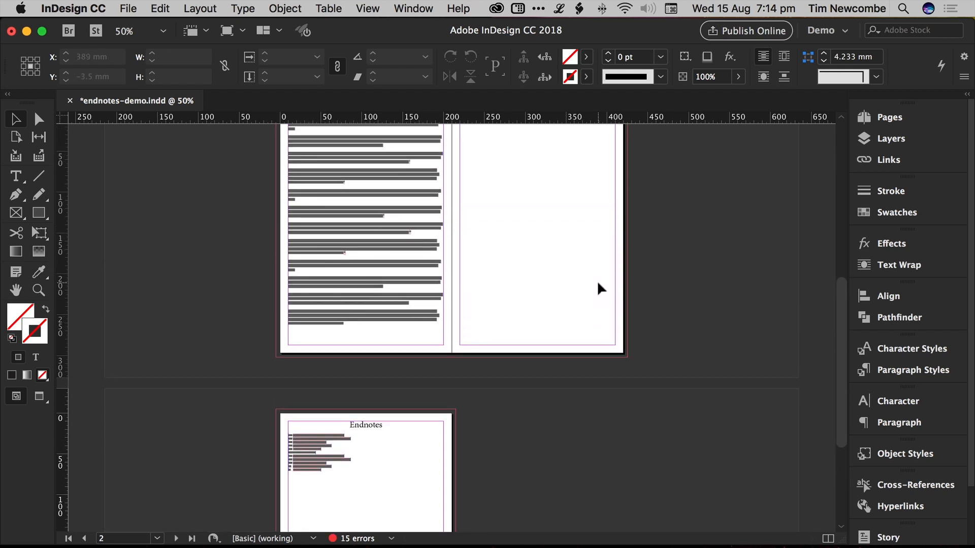
{"action": "scroll", "scroll_direction": "down", "scroll_amount": 3}
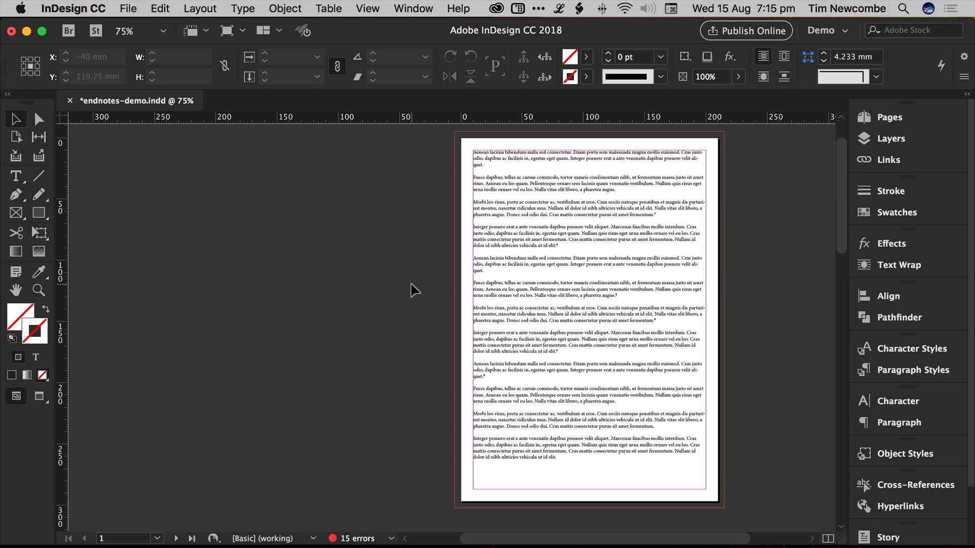
{"action": "scroll", "scroll_direction": "down", "scroll_amount": 3}
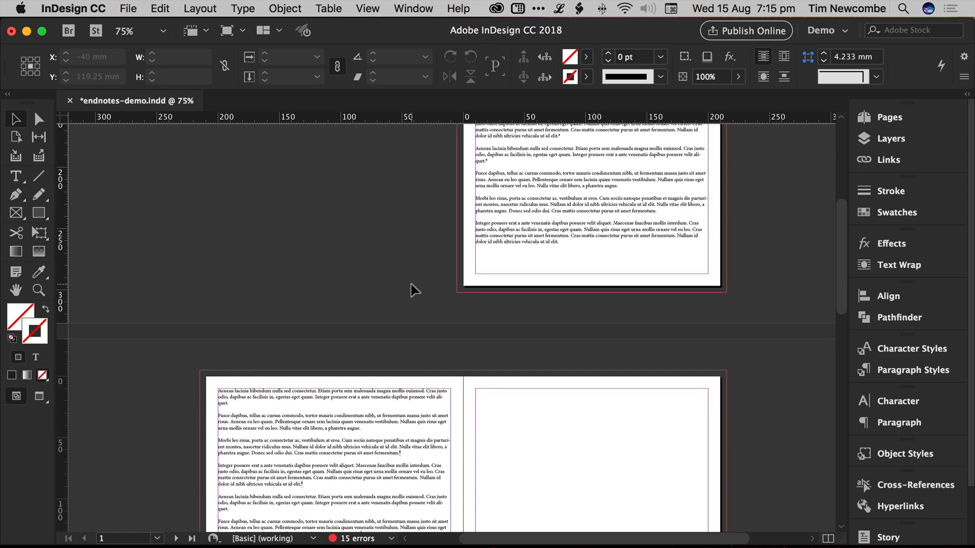
{"action": "scroll", "scroll_direction": "down", "scroll_amount": 3}
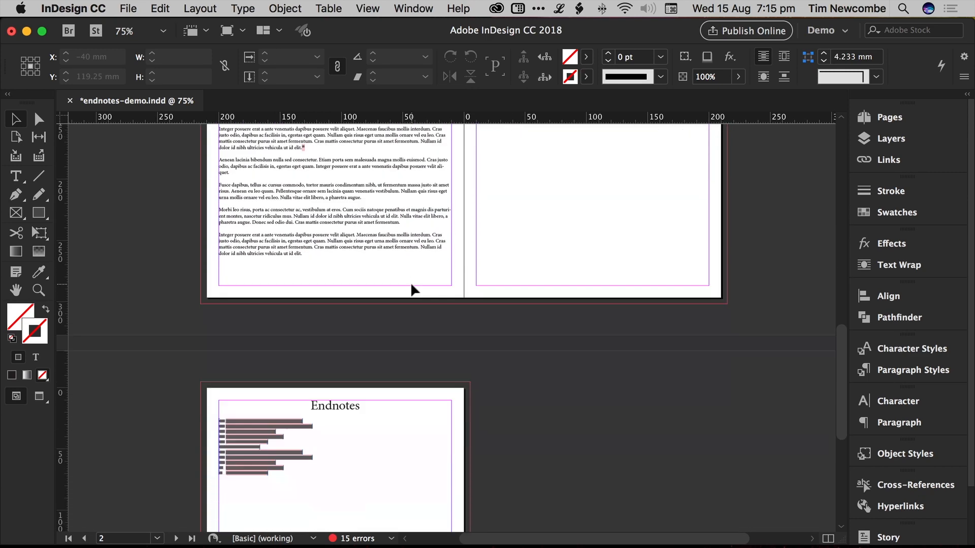